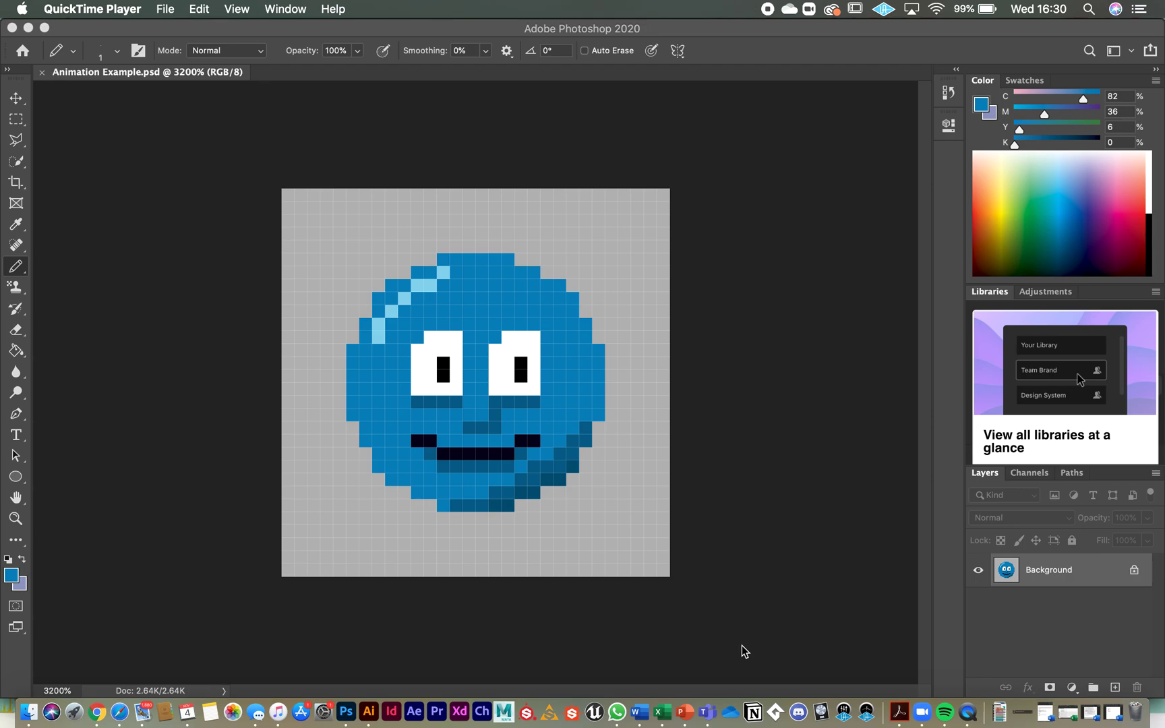
pyautogui.moveTo(576, 394)
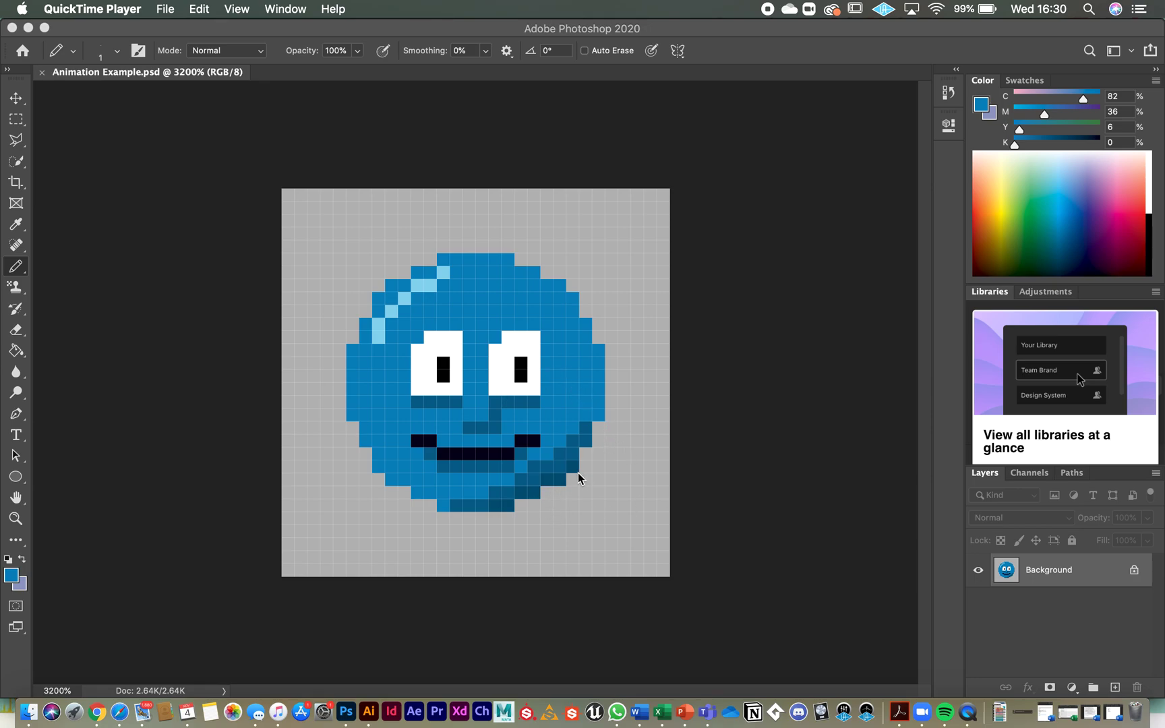
pyautogui.moveTo(752, 594)
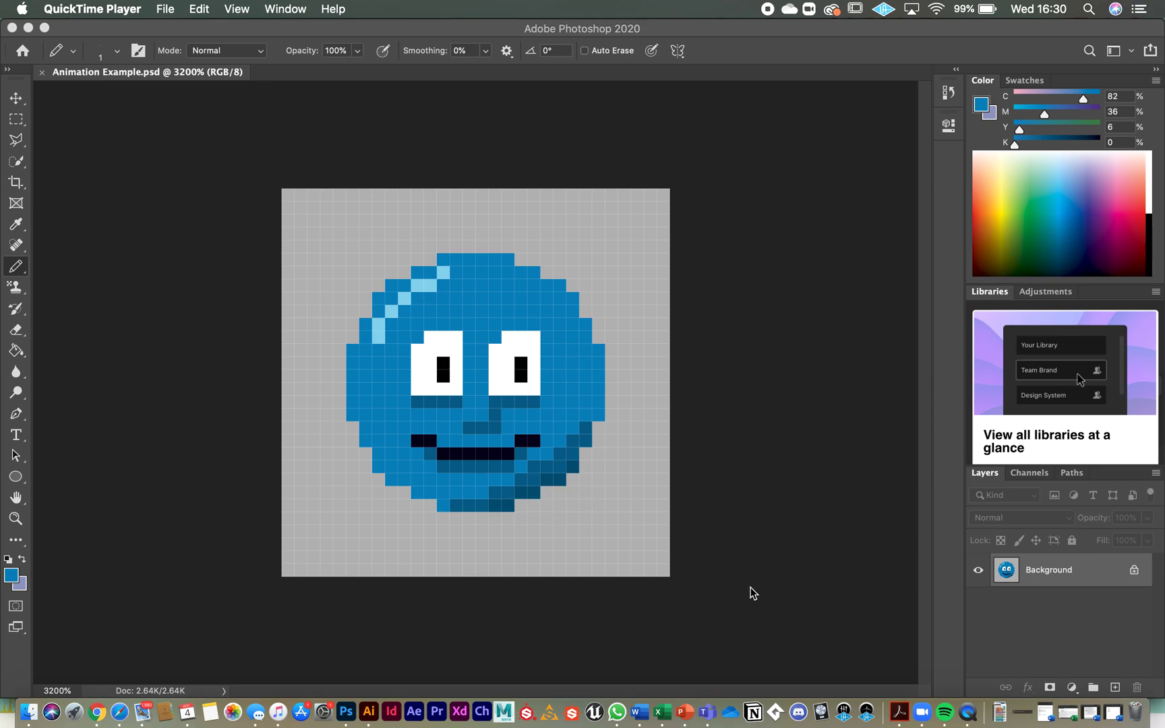
pyautogui.moveTo(540, 419)
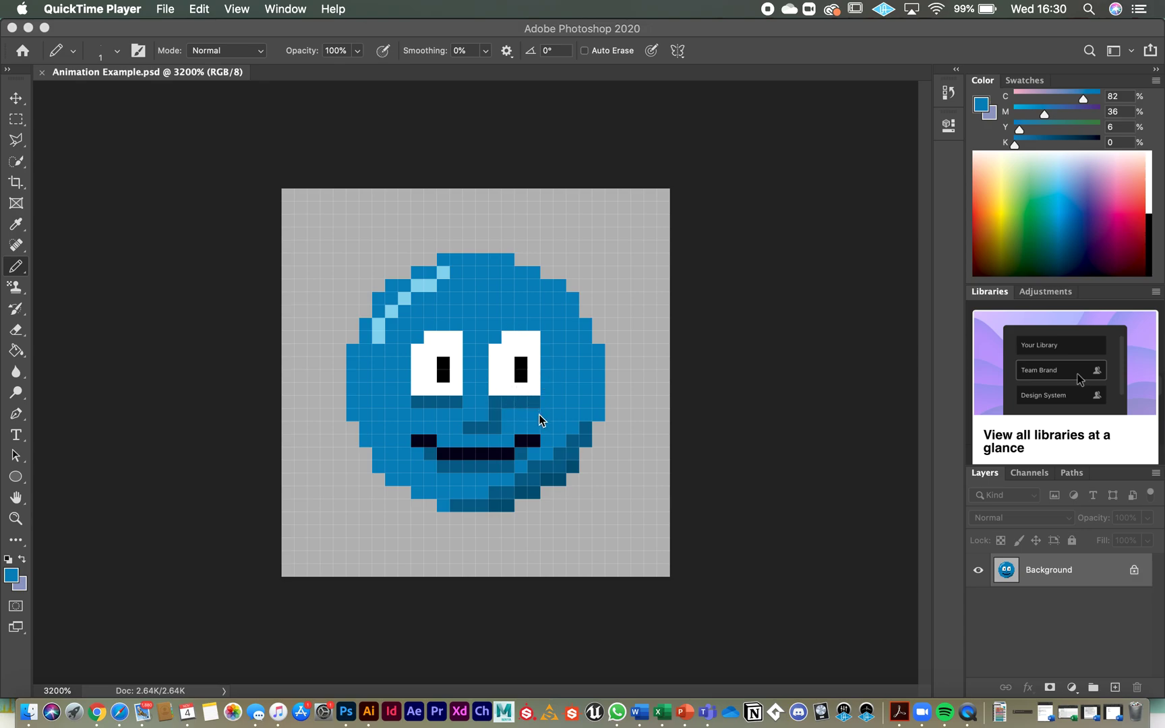
pyautogui.moveTo(873, 542)
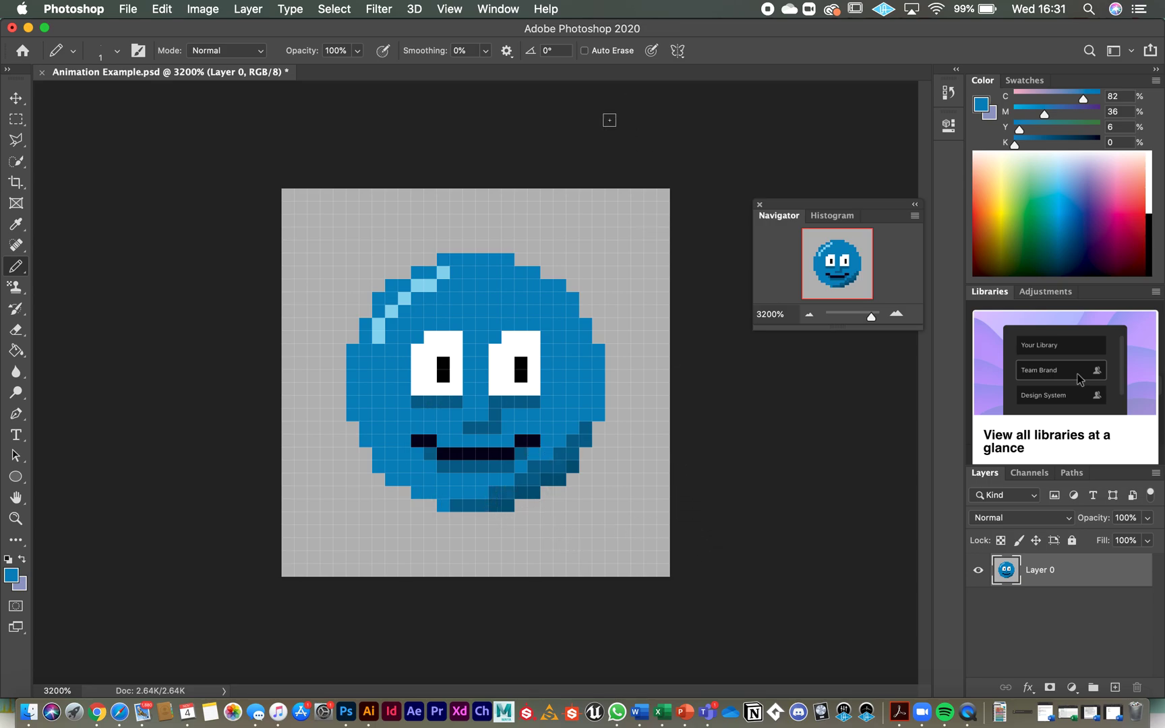
# Step: Show the Timeline panel from the Window menu
pyautogui.click(498, 9)
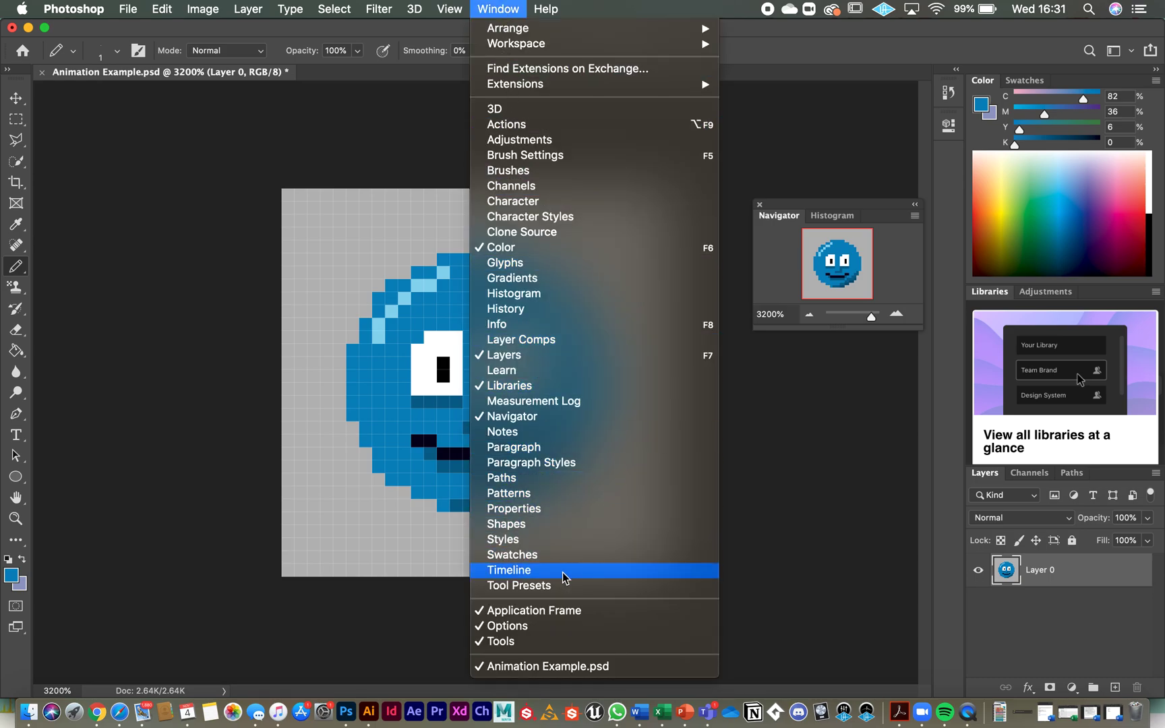
pyautogui.click(509, 570)
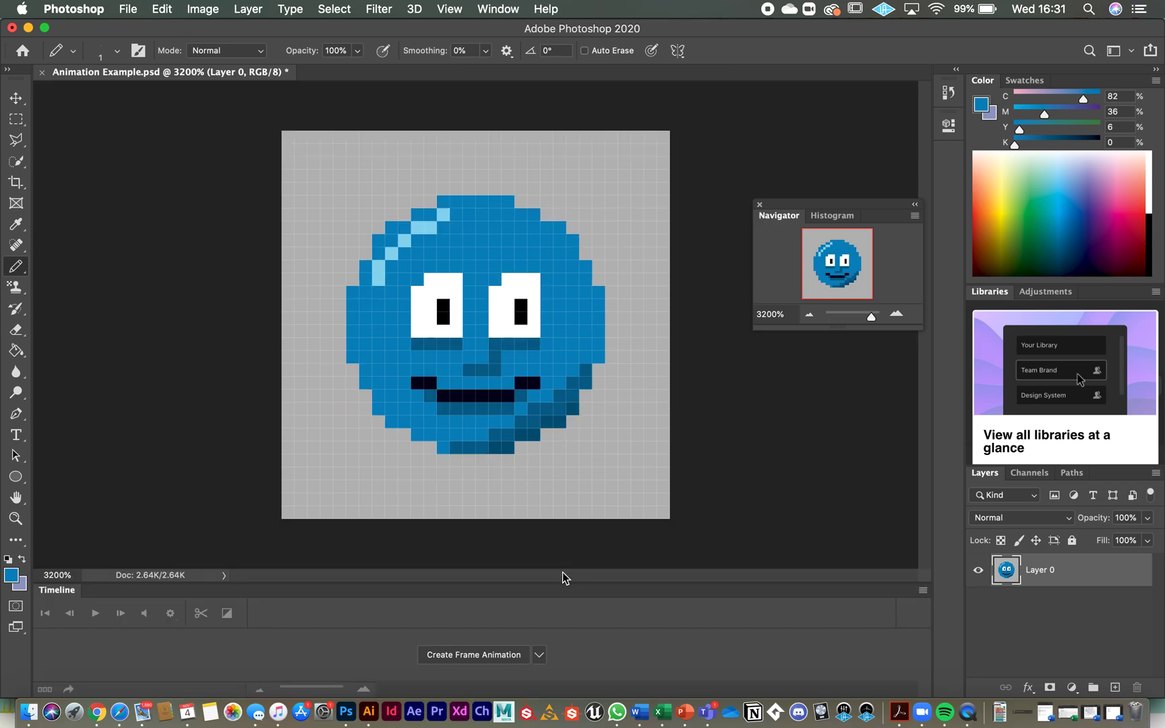
pyautogui.moveTo(672, 657)
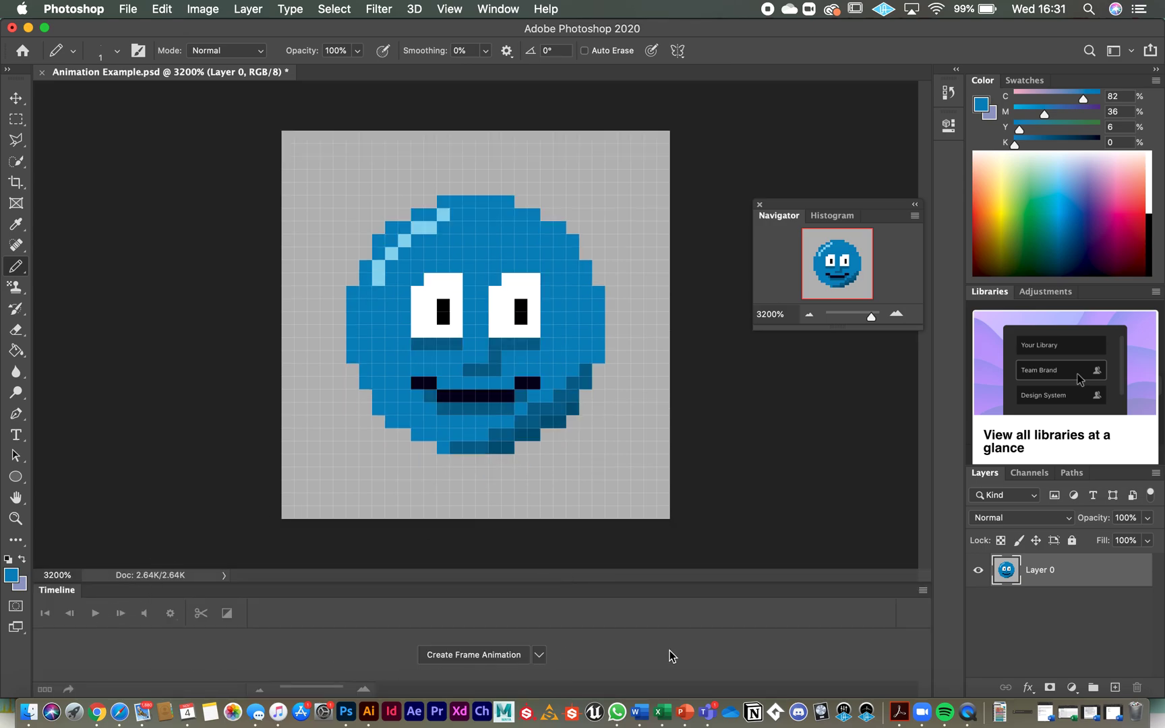
pyautogui.moveTo(766, 639)
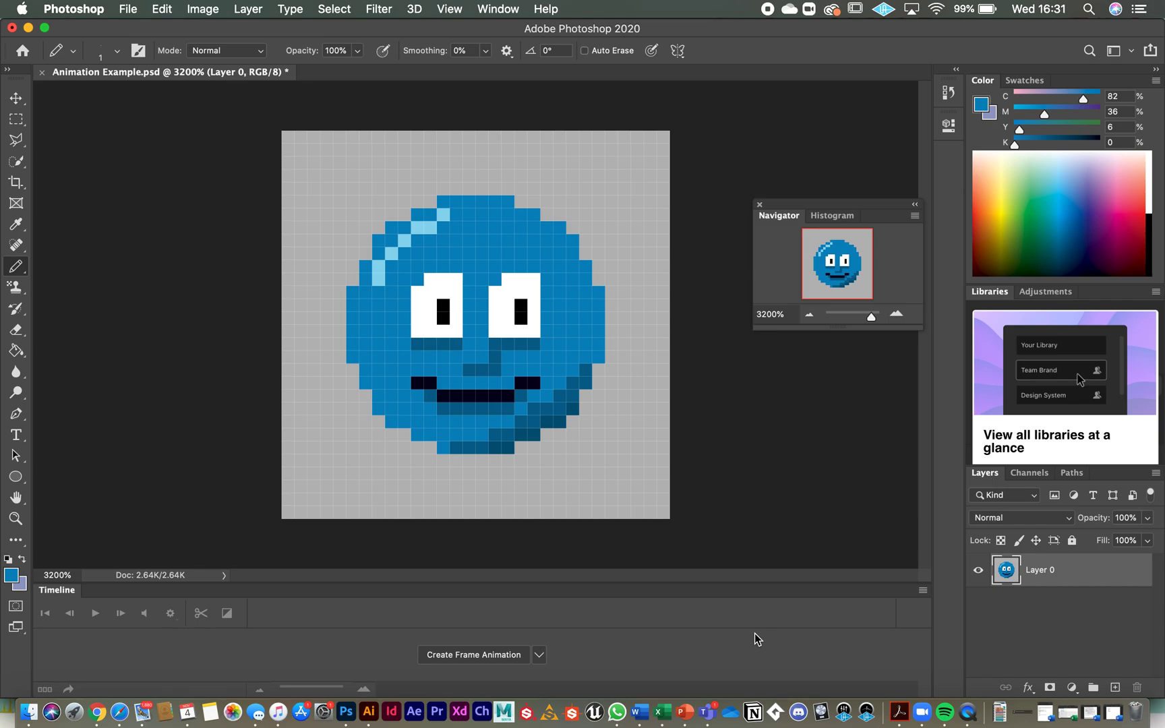
pyautogui.moveTo(884, 628)
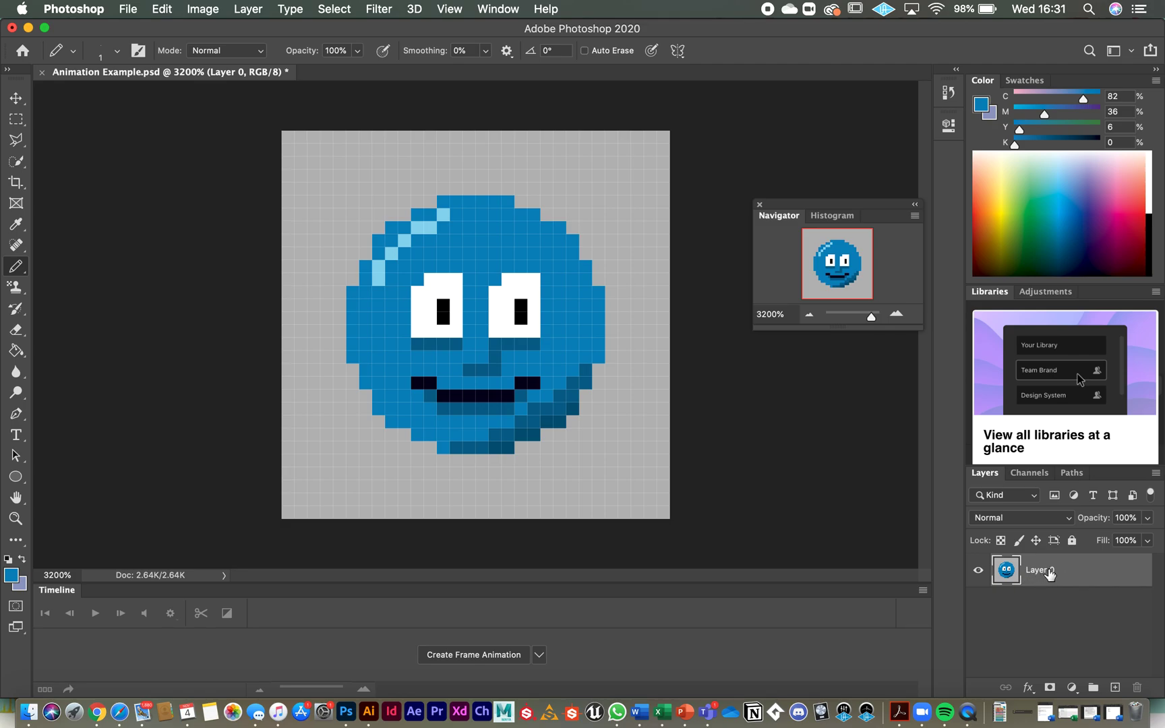
pyautogui.moveTo(1046, 588)
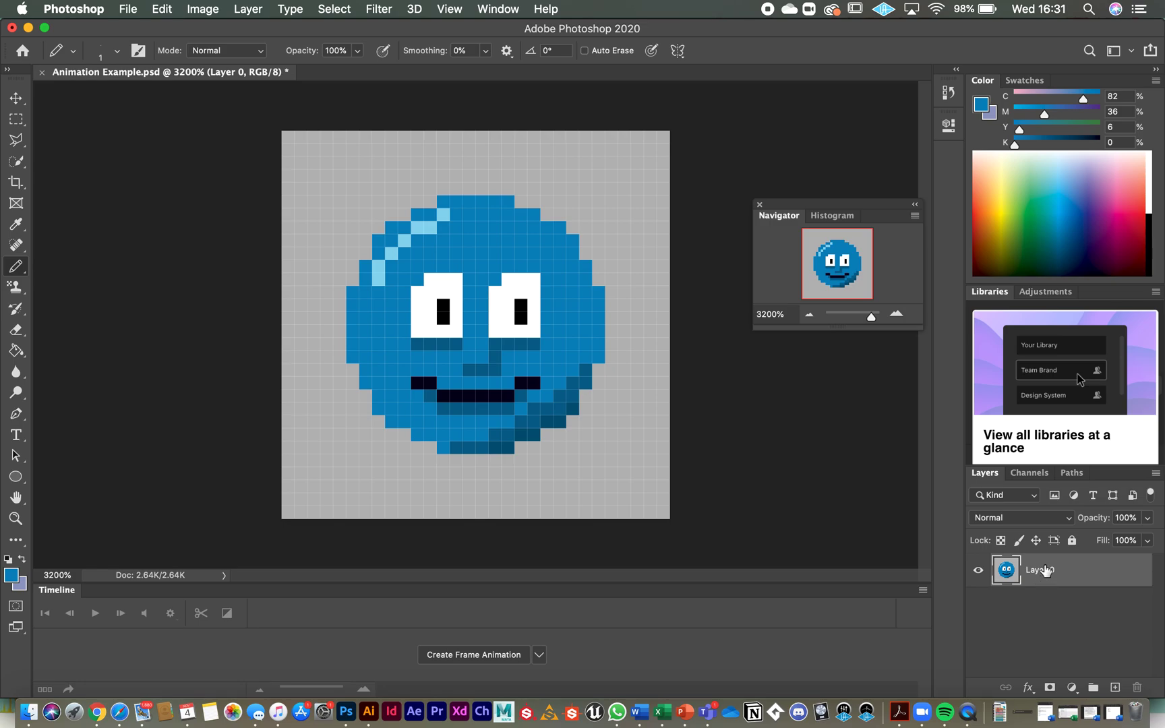
# Step: Duplicate Layer 0 into a new Layer 0 copy above the original
pyautogui.rightClick(1046, 570)
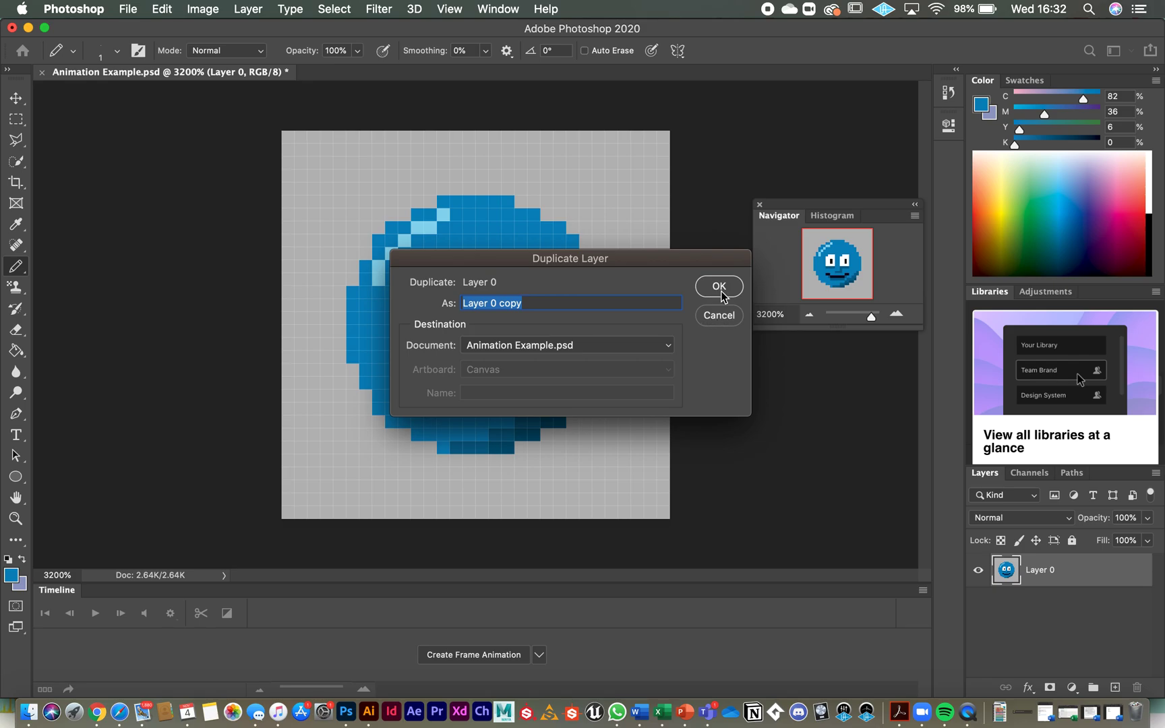
pyautogui.click(718, 286)
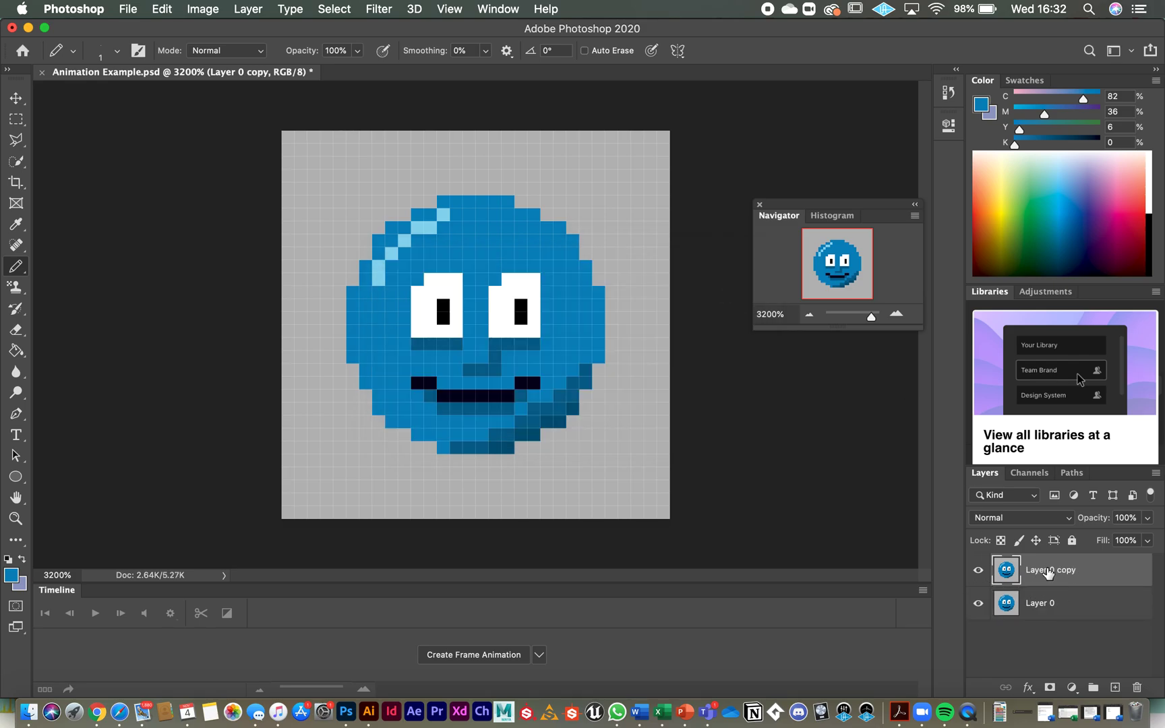
pyautogui.moveTo(1051, 571)
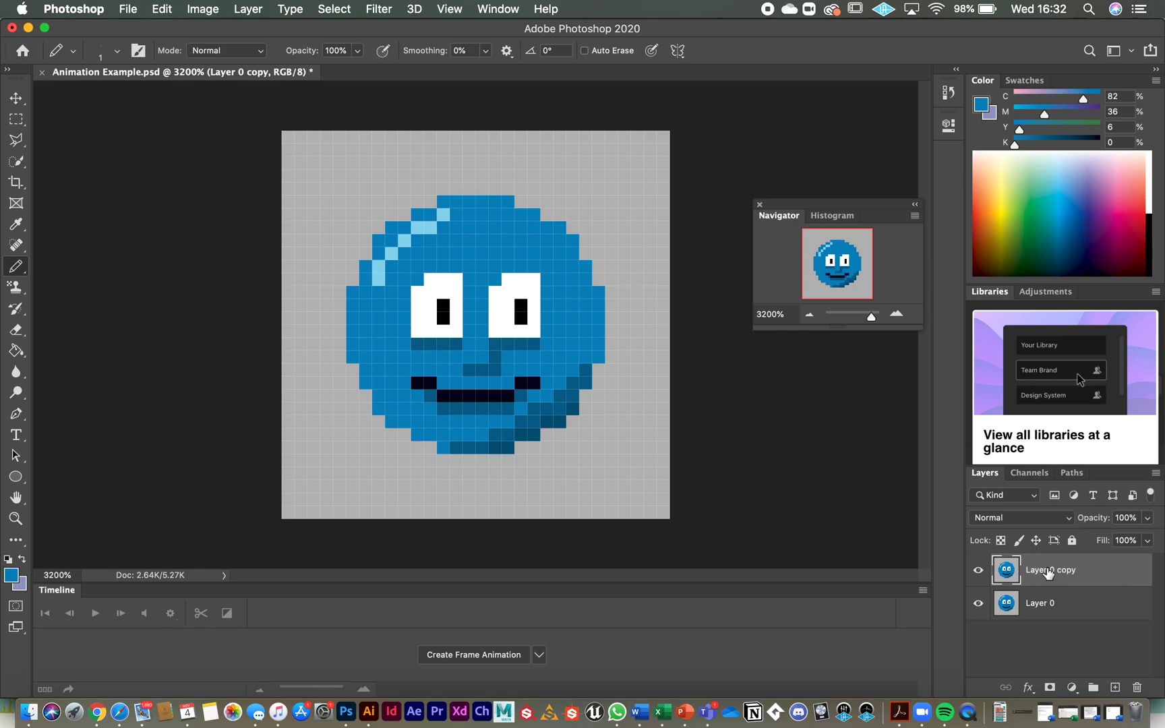
pyautogui.moveTo(1062, 592)
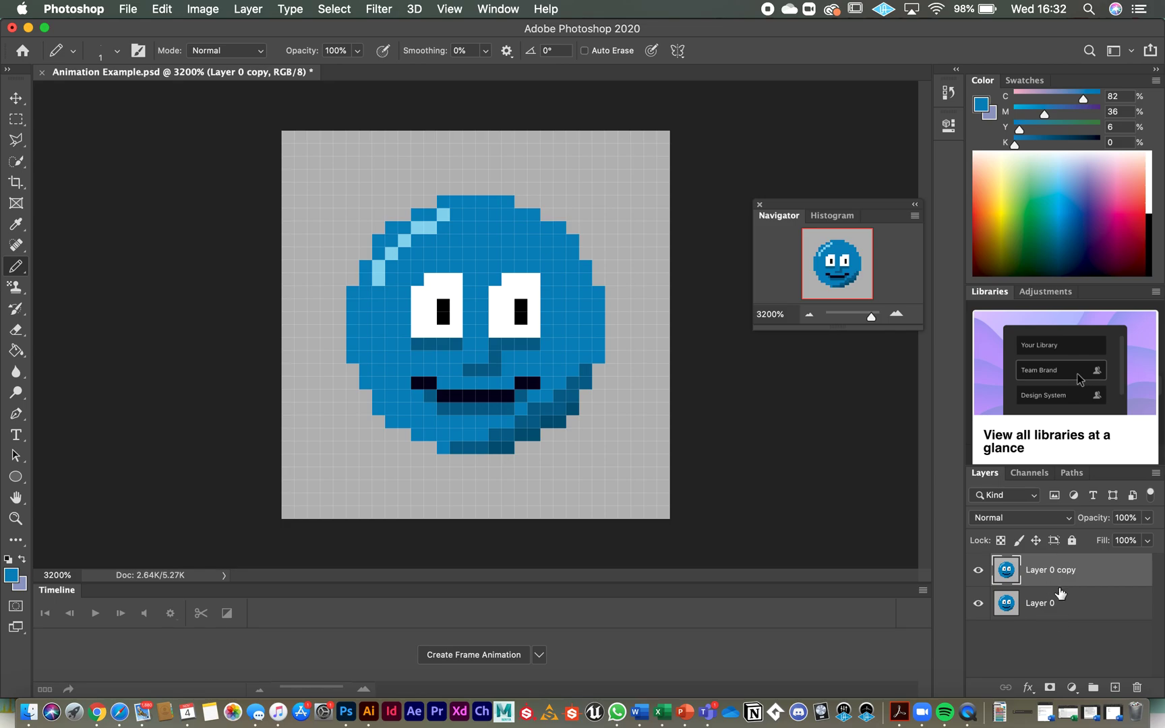
pyautogui.moveTo(1045, 617)
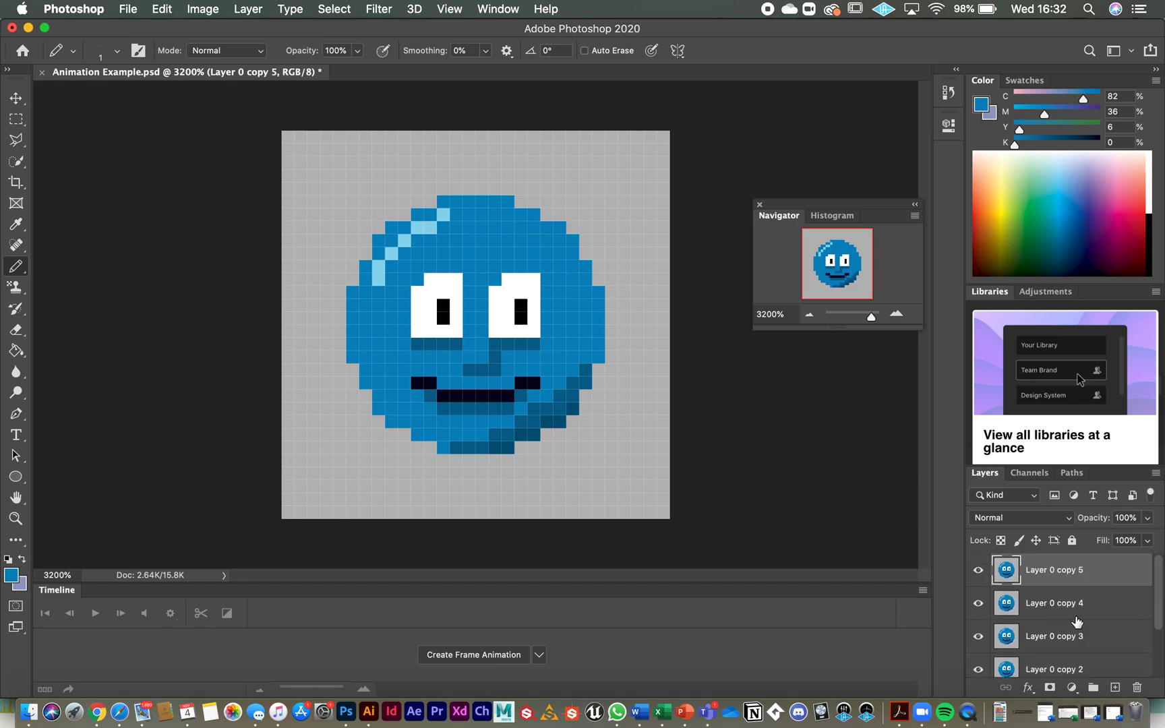
pyautogui.scroll(-3)
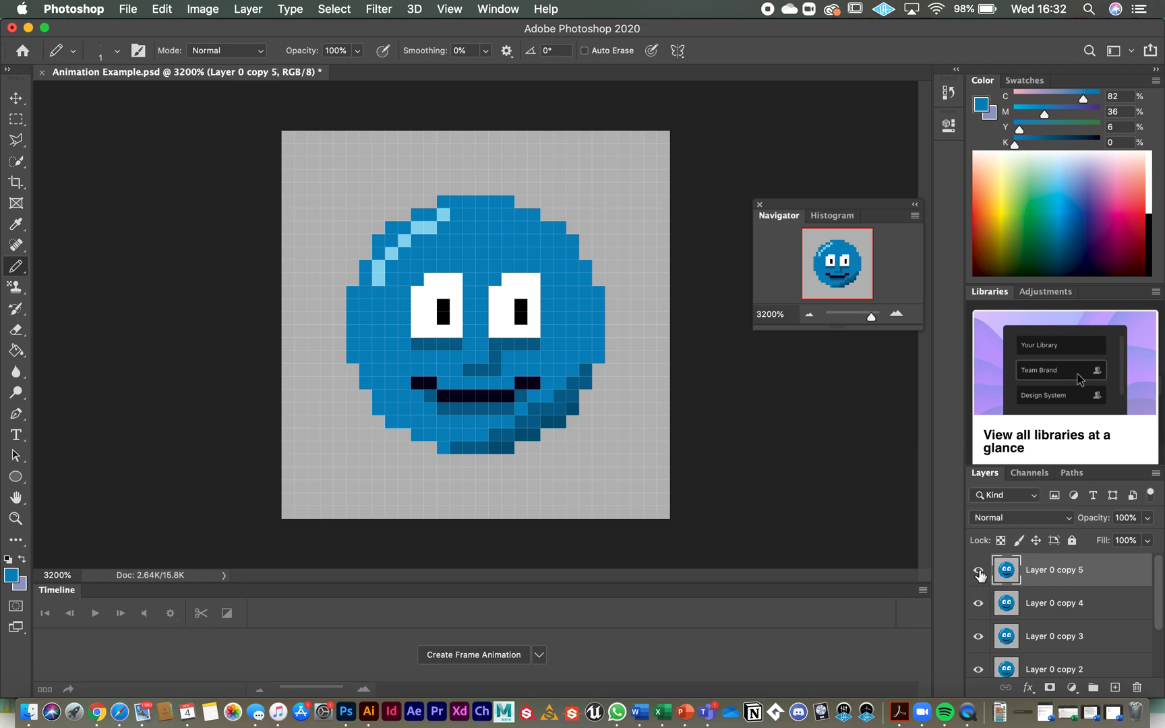
pyautogui.click(978, 570)
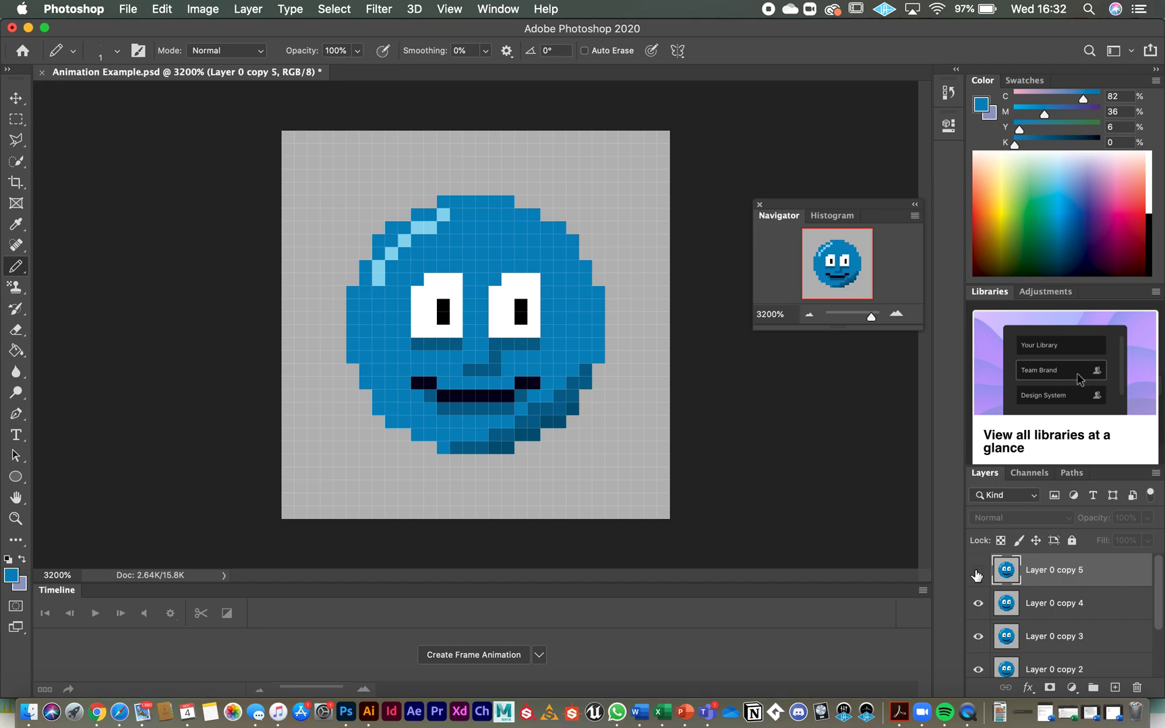
pyautogui.scroll(-3)
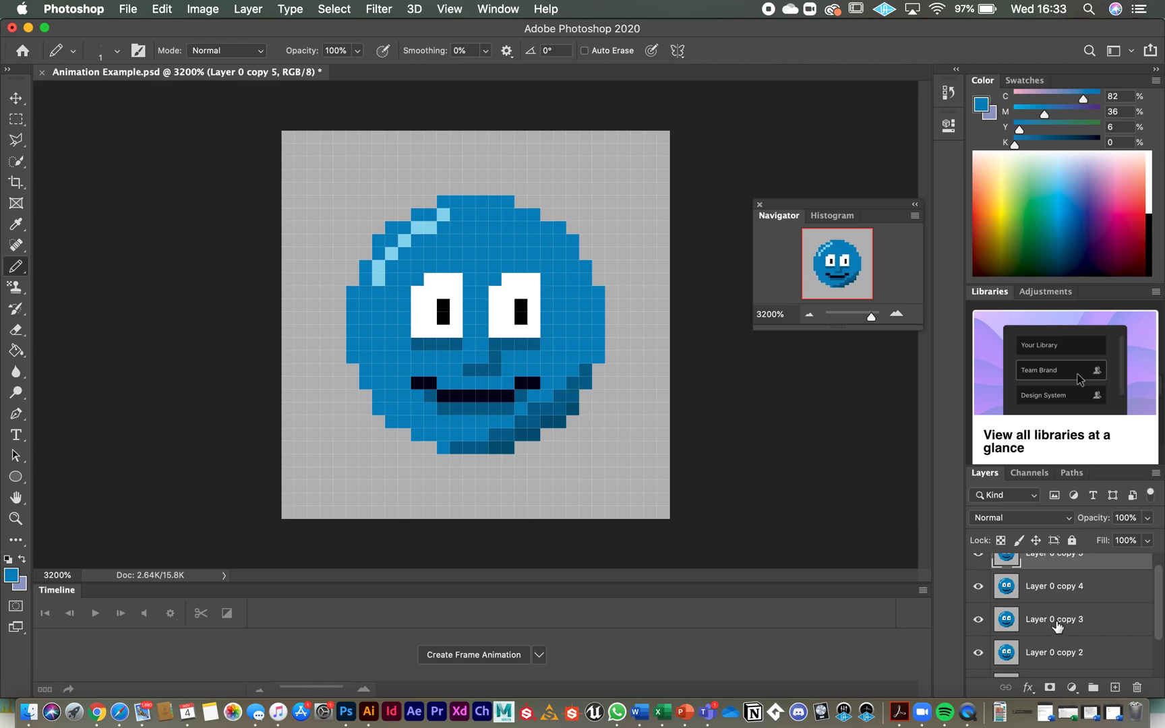
pyautogui.scroll(-3)
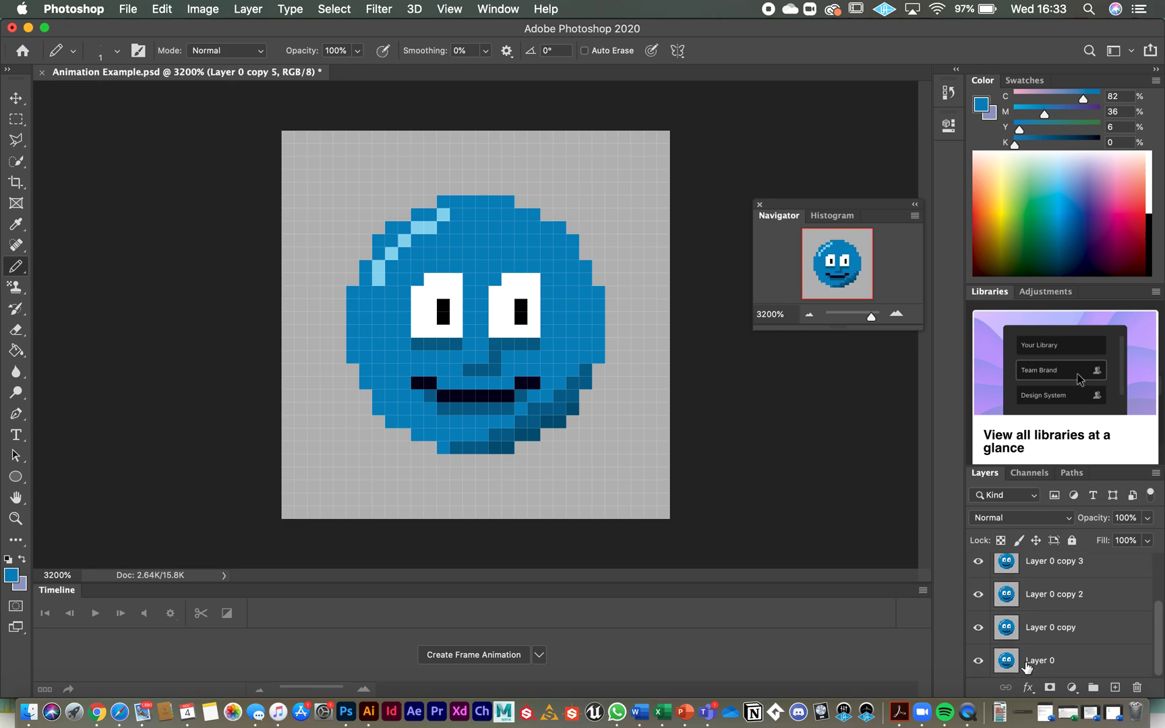
pyautogui.click(1040, 661)
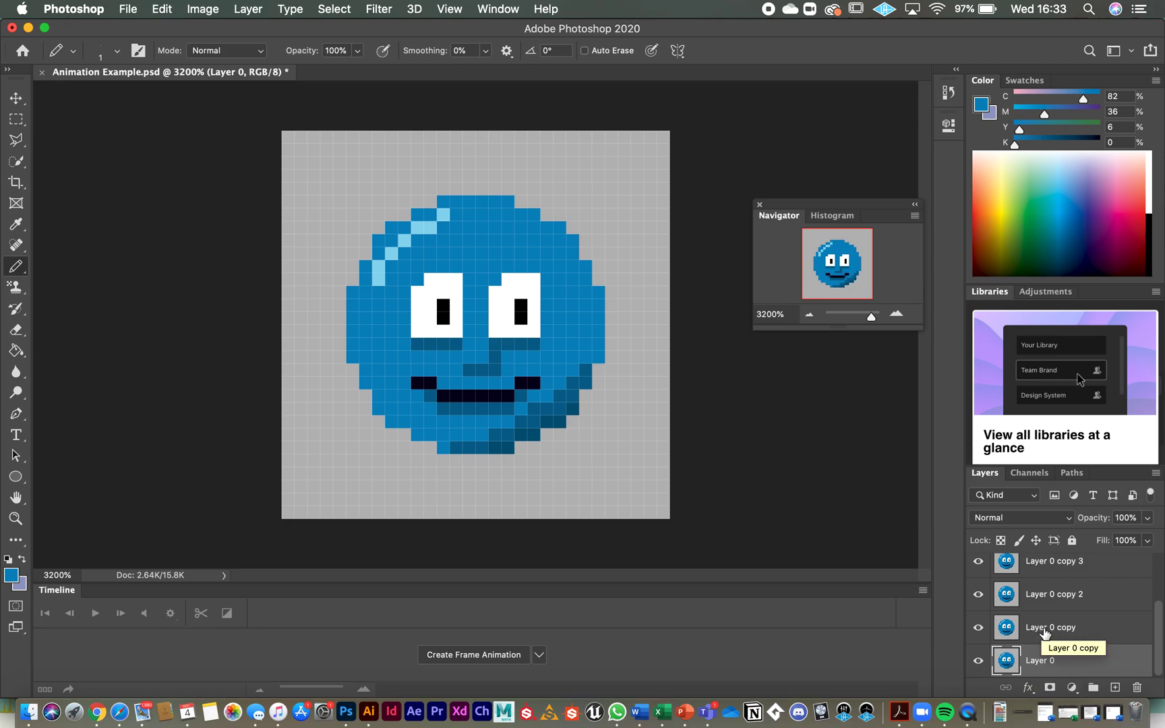
pyautogui.moveTo(1059, 638)
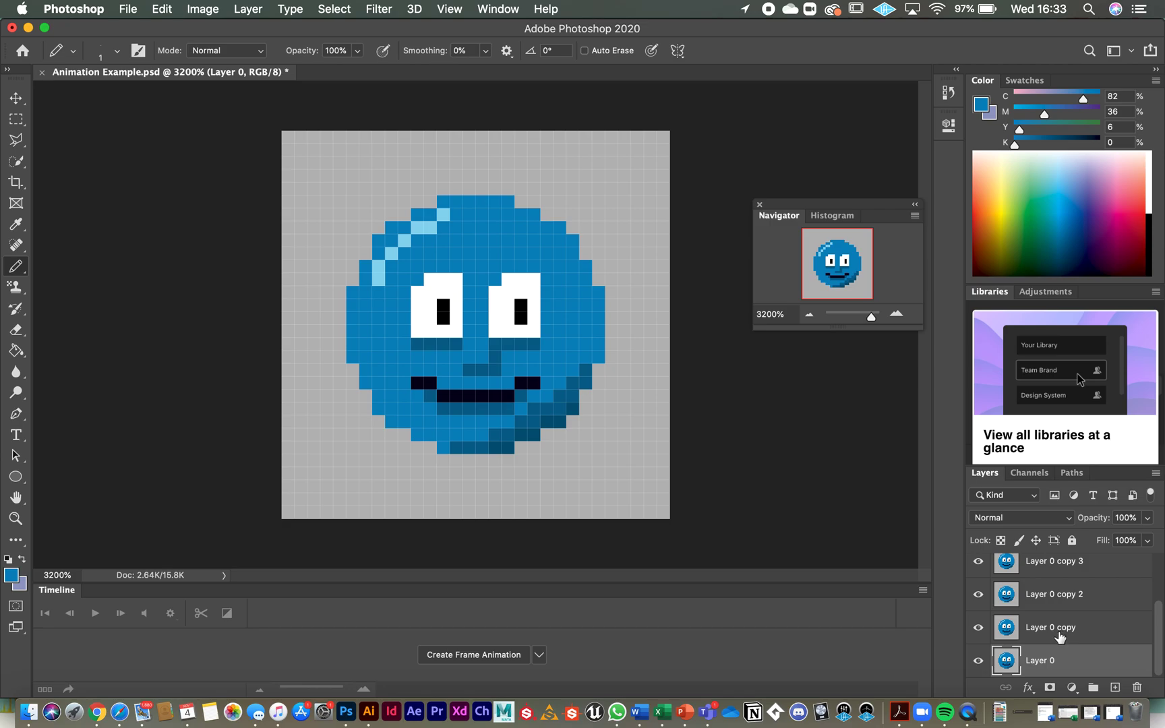
# Step: Select Layer 0 copy for editing and keep it visible for the first blink frame
pyautogui.click(1051, 627)
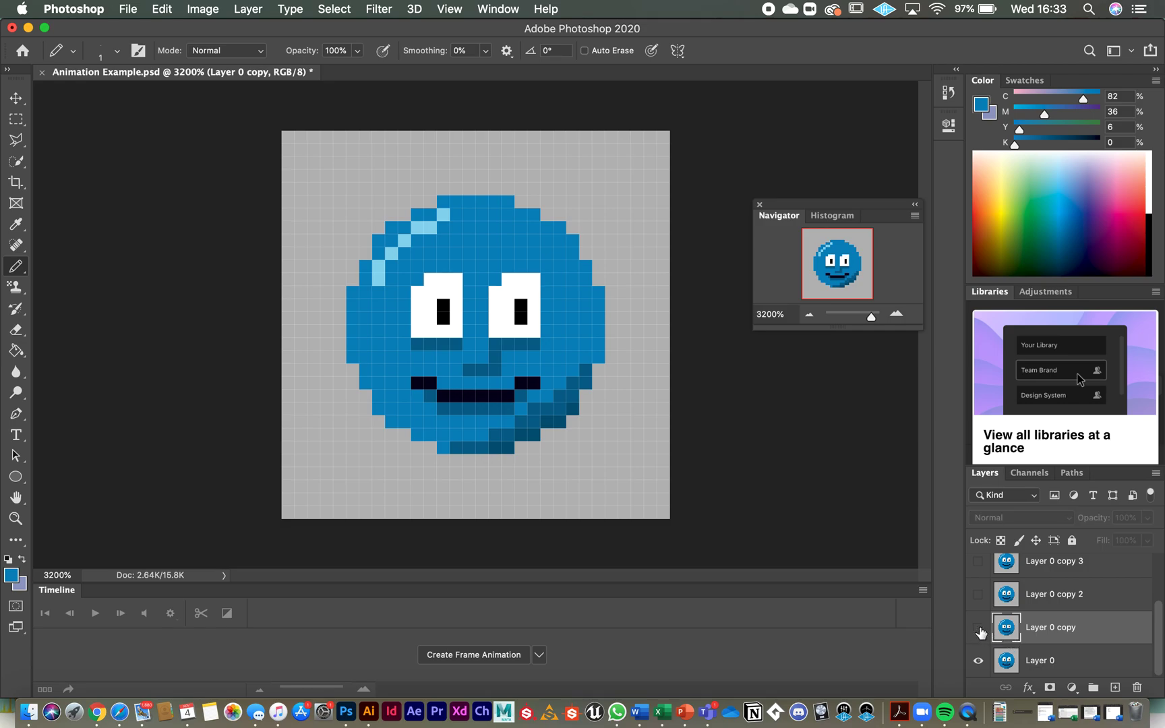
pyautogui.moveTo(981, 631)
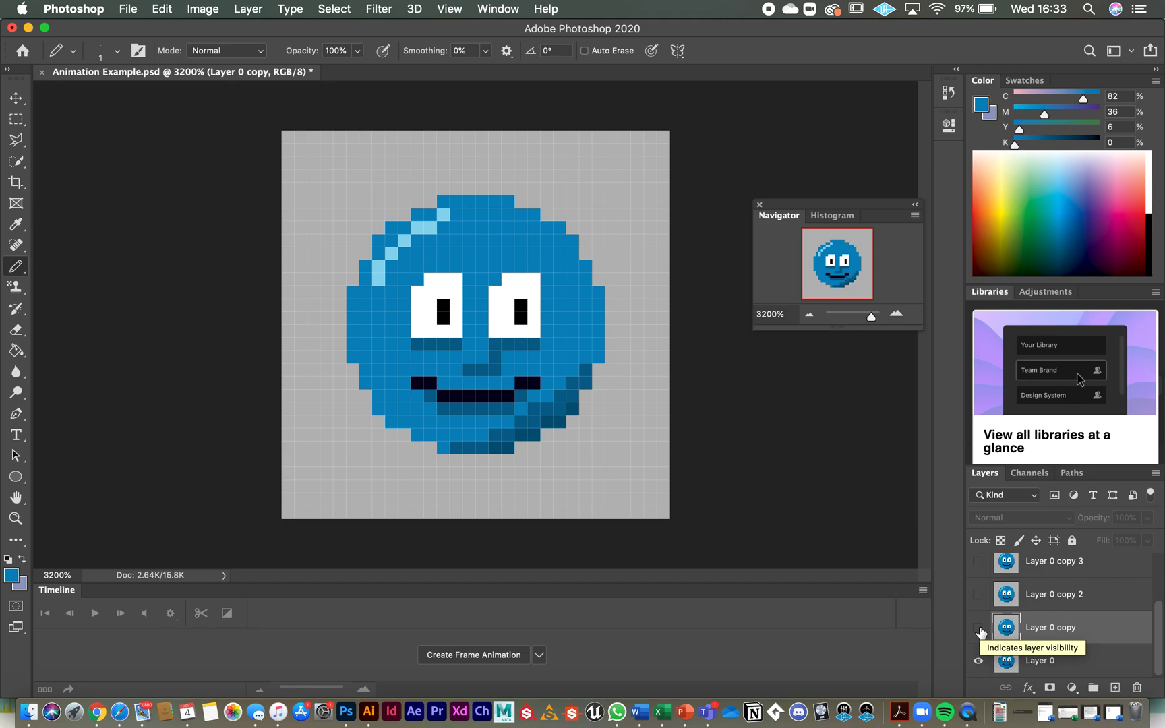
pyautogui.click(979, 630)
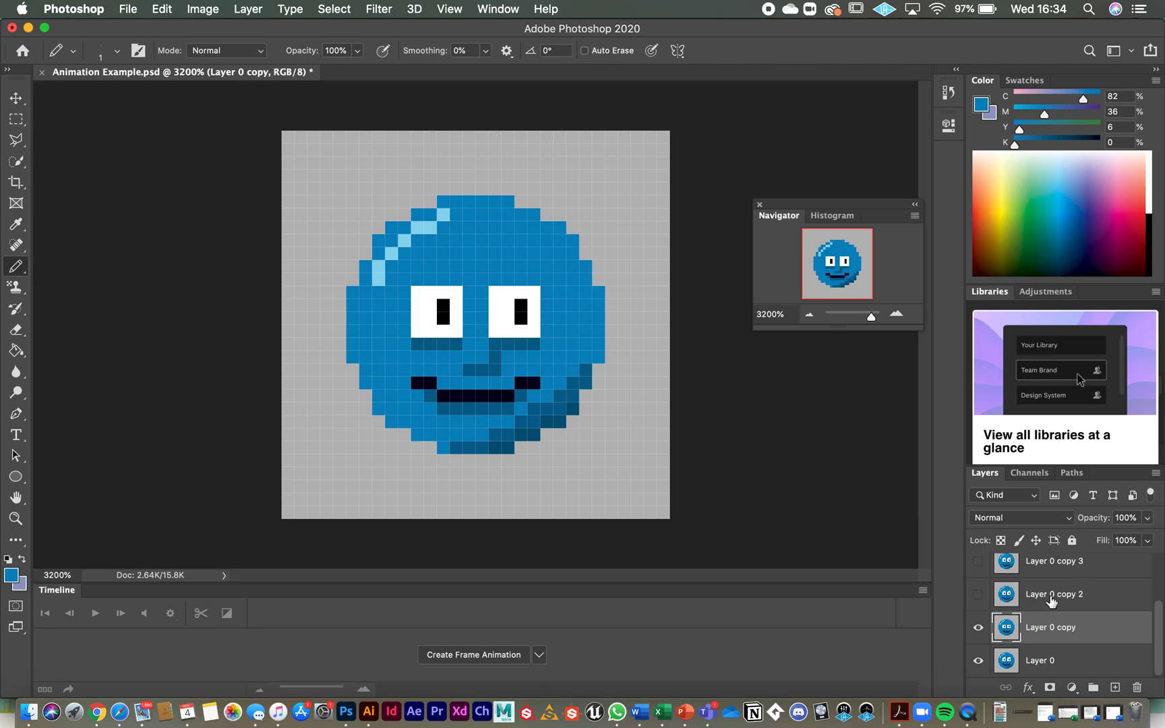
# Step: Make Layer 0 copy 2 the active layer for the next blink frame
pyautogui.click(1053, 594)
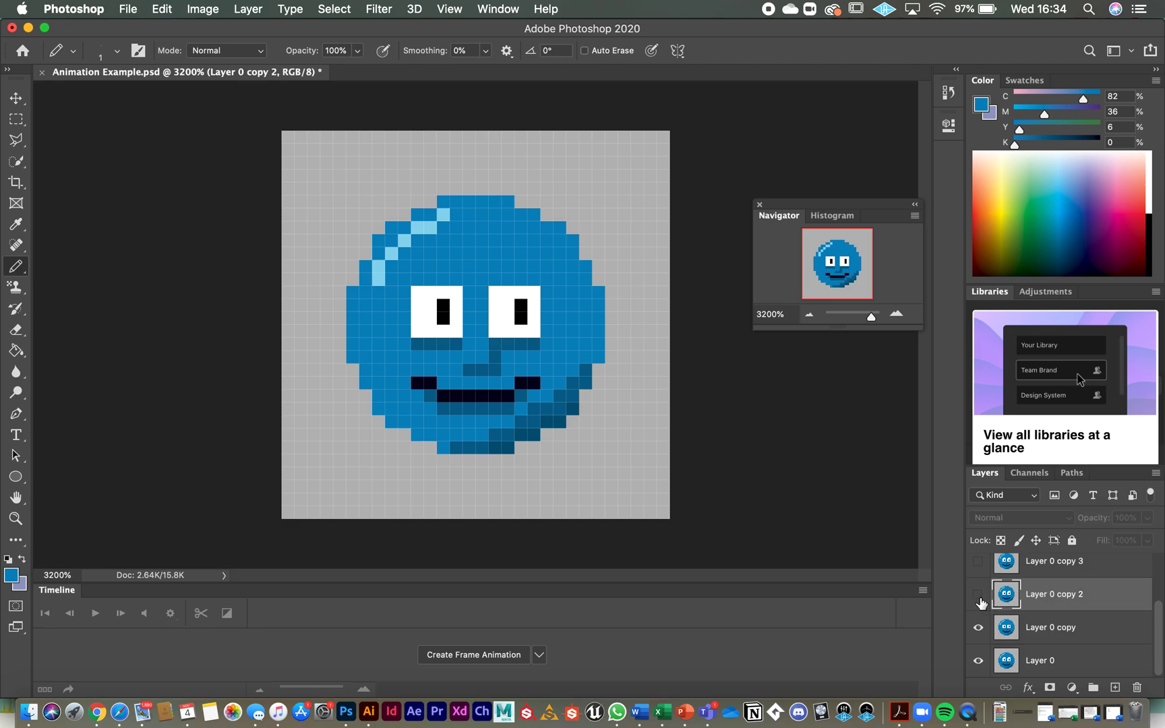
pyautogui.moveTo(979, 594)
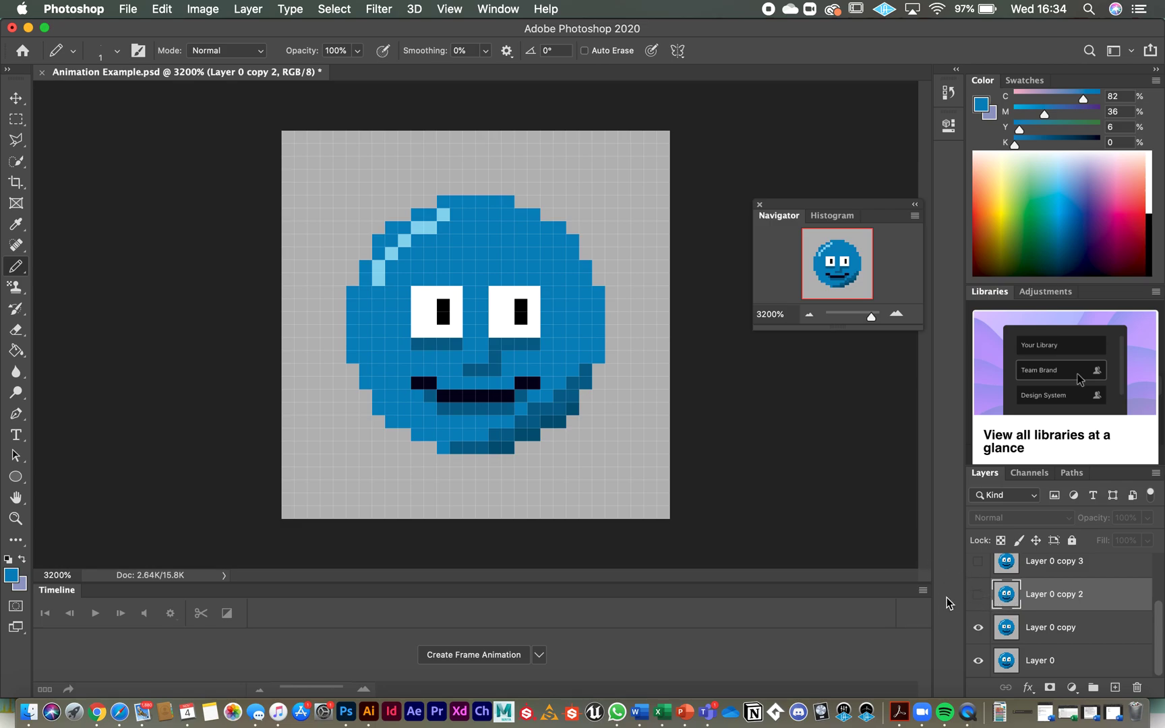
pyautogui.moveTo(944, 591)
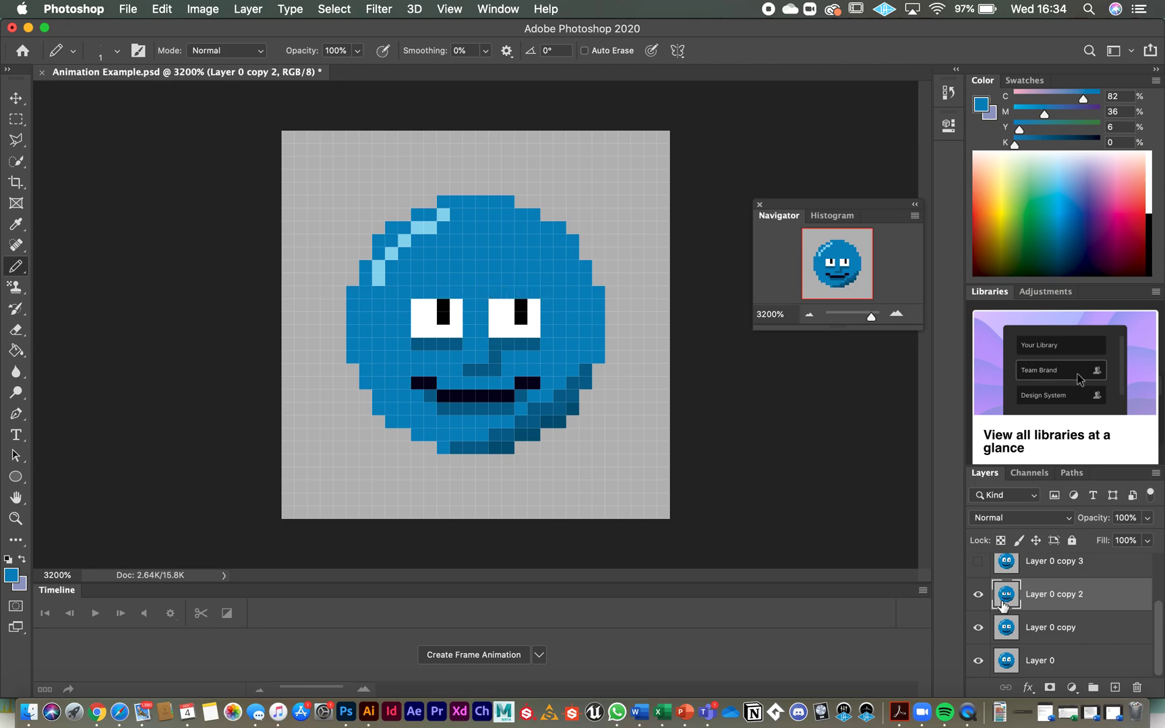
pyautogui.moveTo(999, 602)
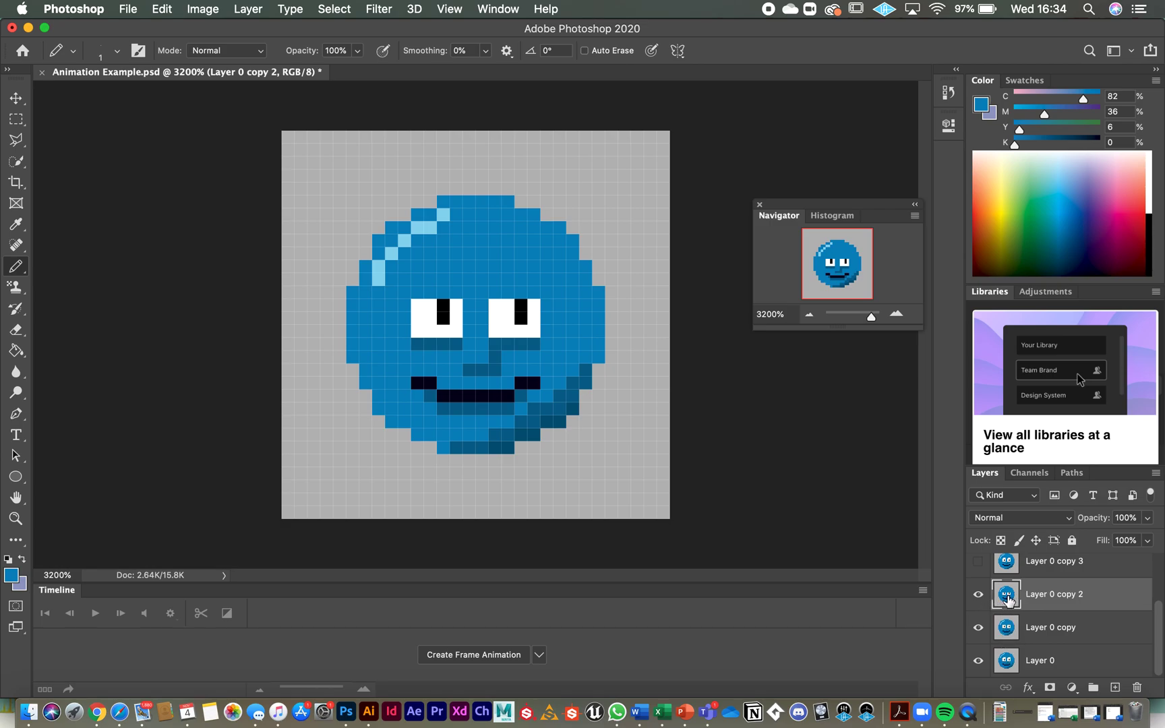
pyautogui.moveTo(1051, 611)
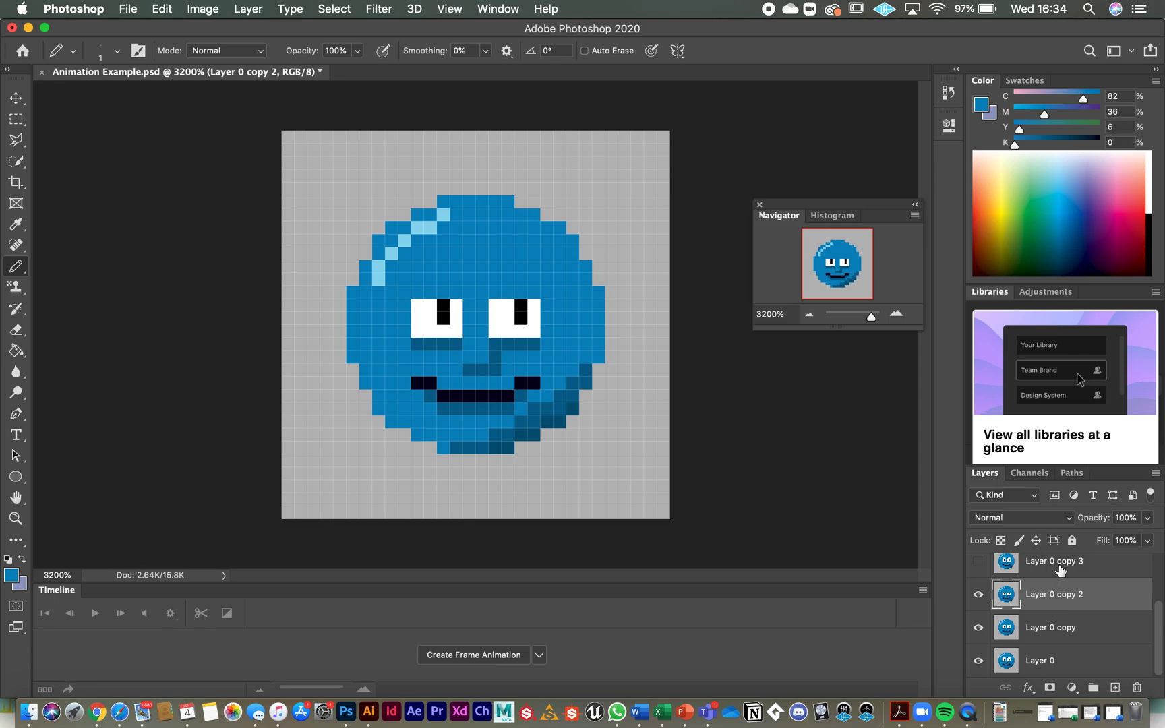
# Step: Edit Layer 0 copy 3 then copy 4, painting the eyes progressively narrower
pyautogui.click(1053, 571)
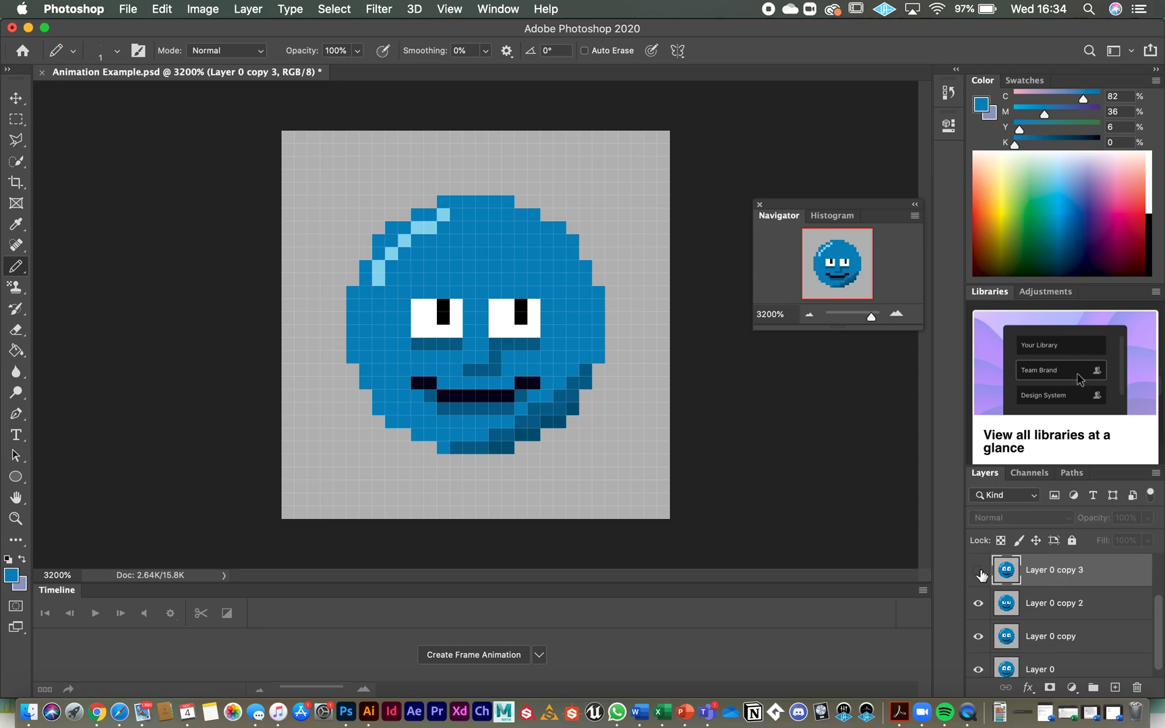
pyautogui.moveTo(978, 571)
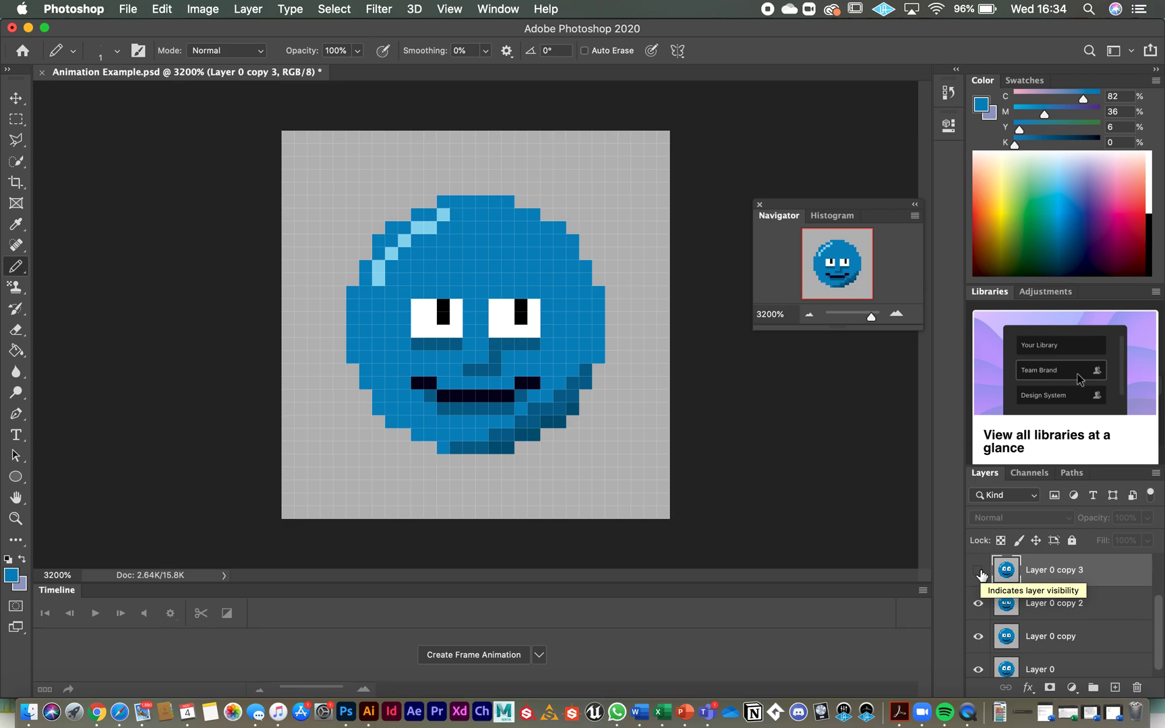
pyautogui.click(979, 571)
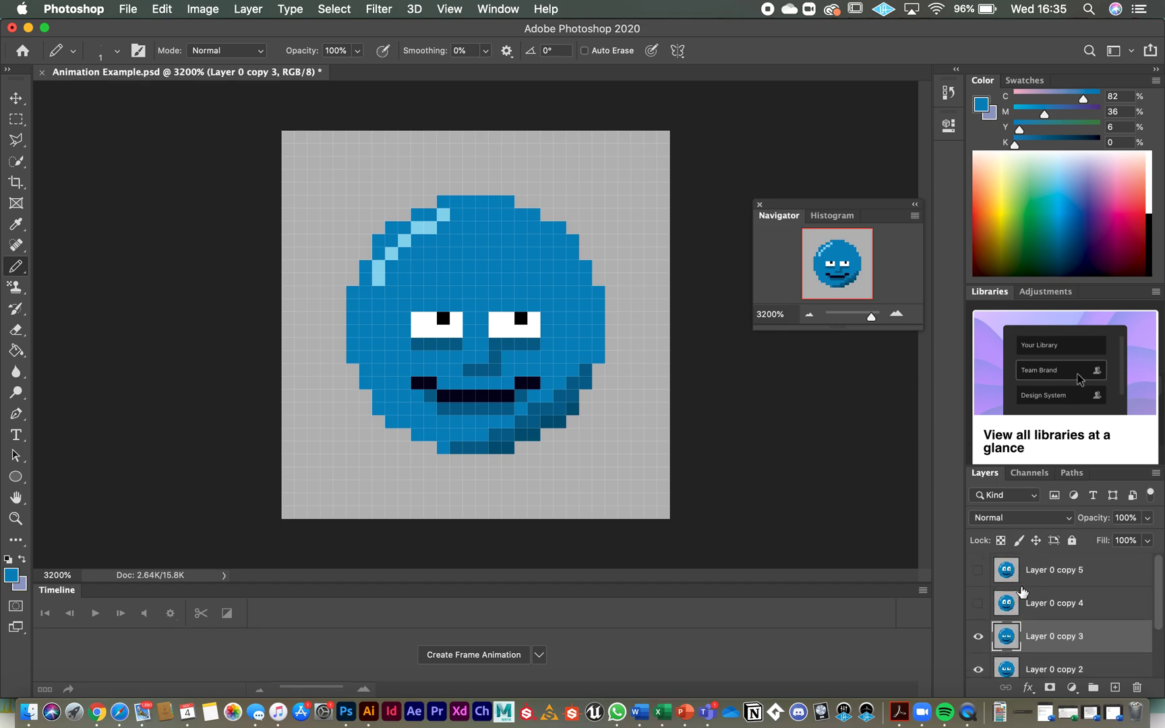
pyautogui.moveTo(1040, 600)
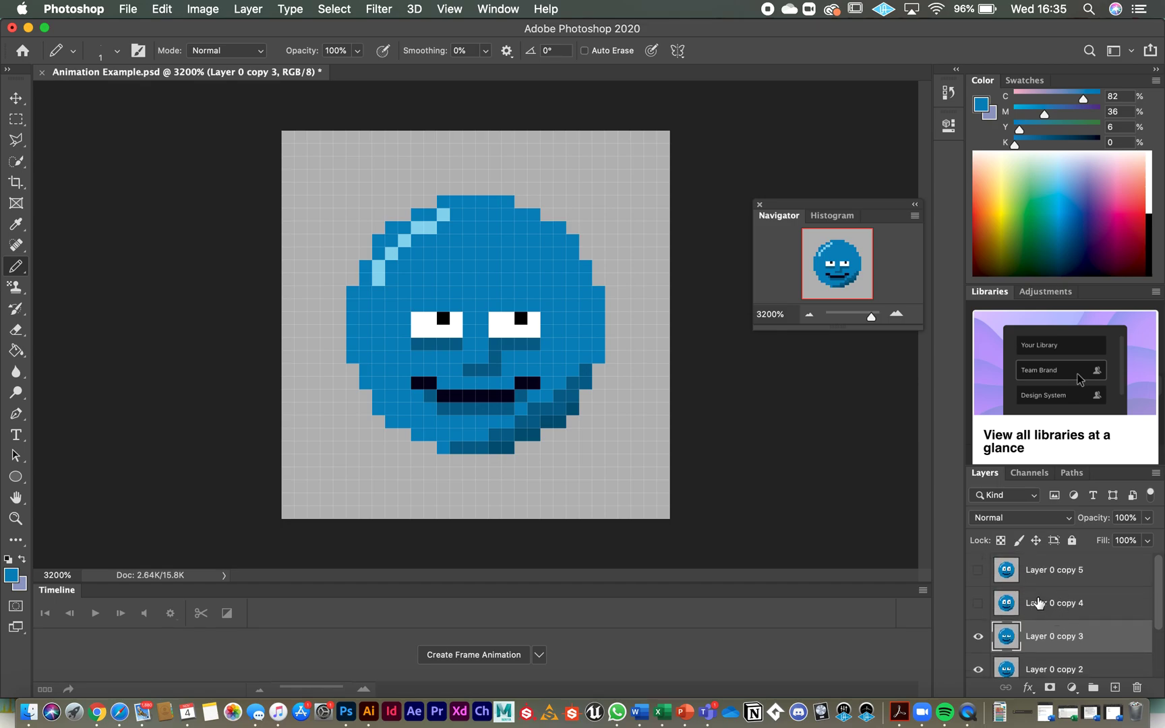
pyautogui.click(1053, 603)
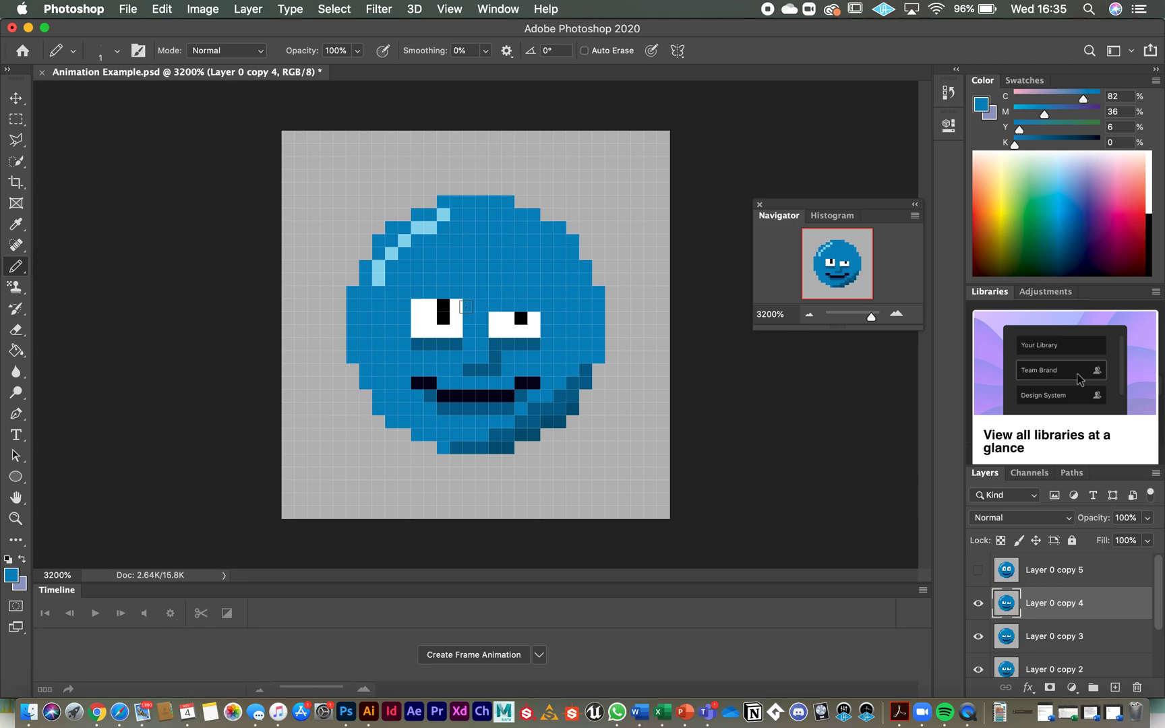
pyautogui.click(463, 307)
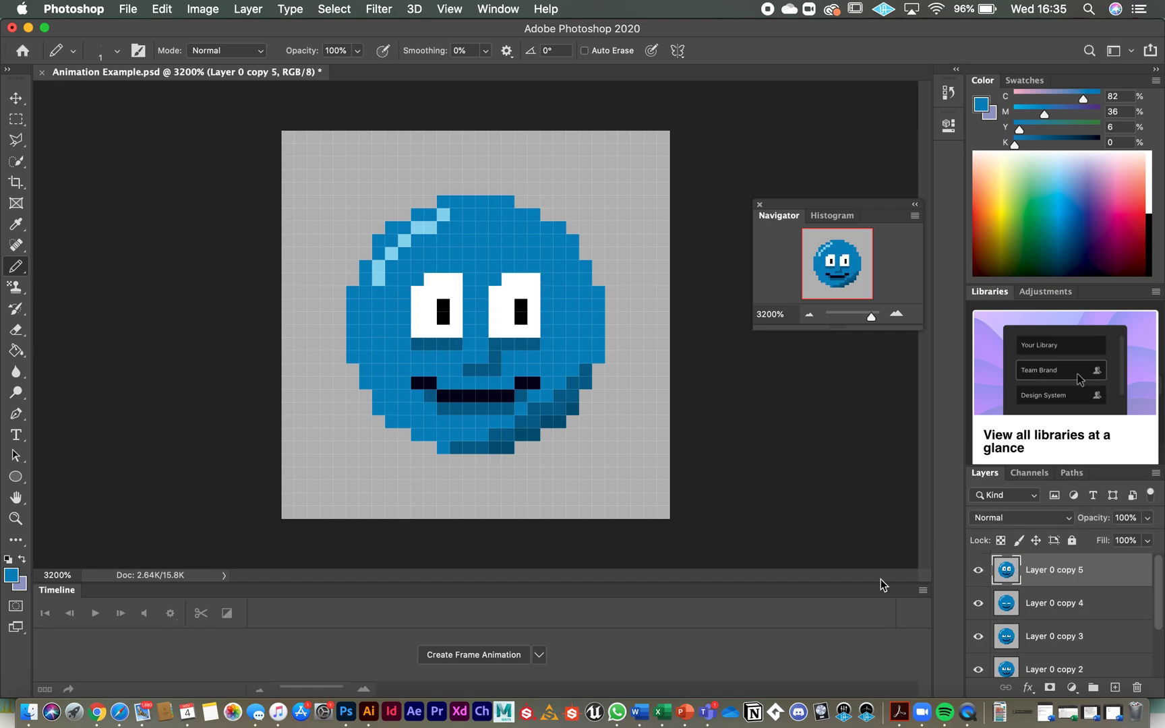
# Step: Paint over the eyes on Layer 0 copy 5 so they read as closed dark lines
pyautogui.click(521, 288)
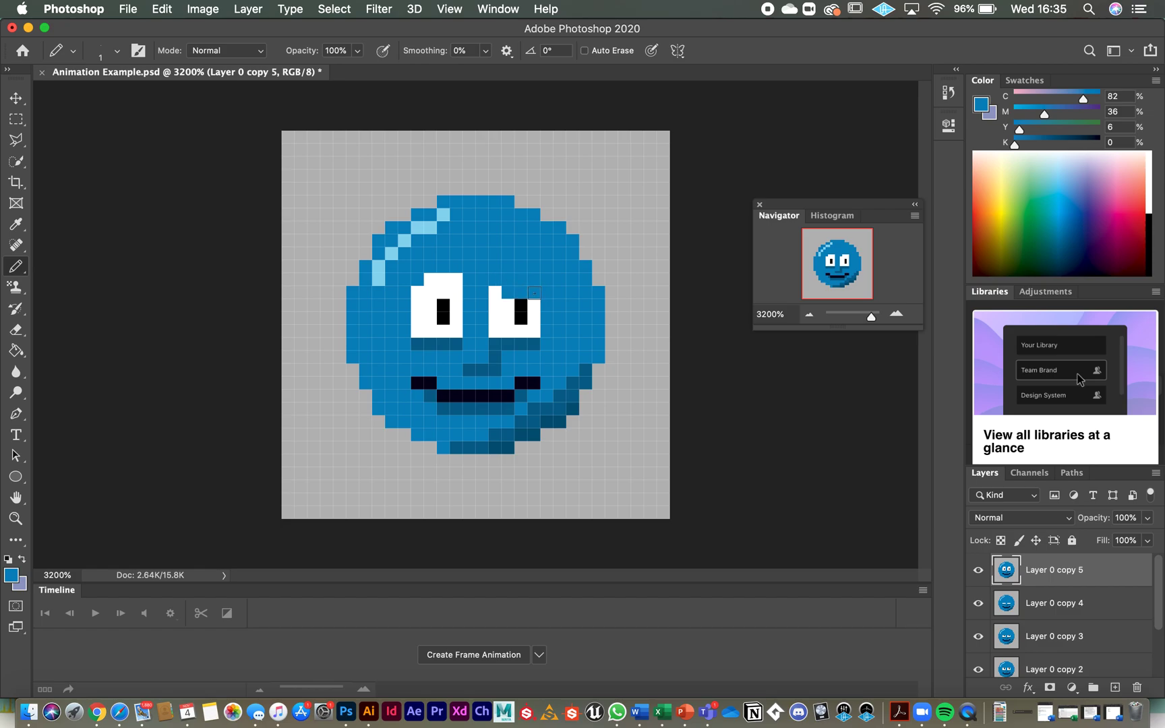
pyautogui.click(528, 310)
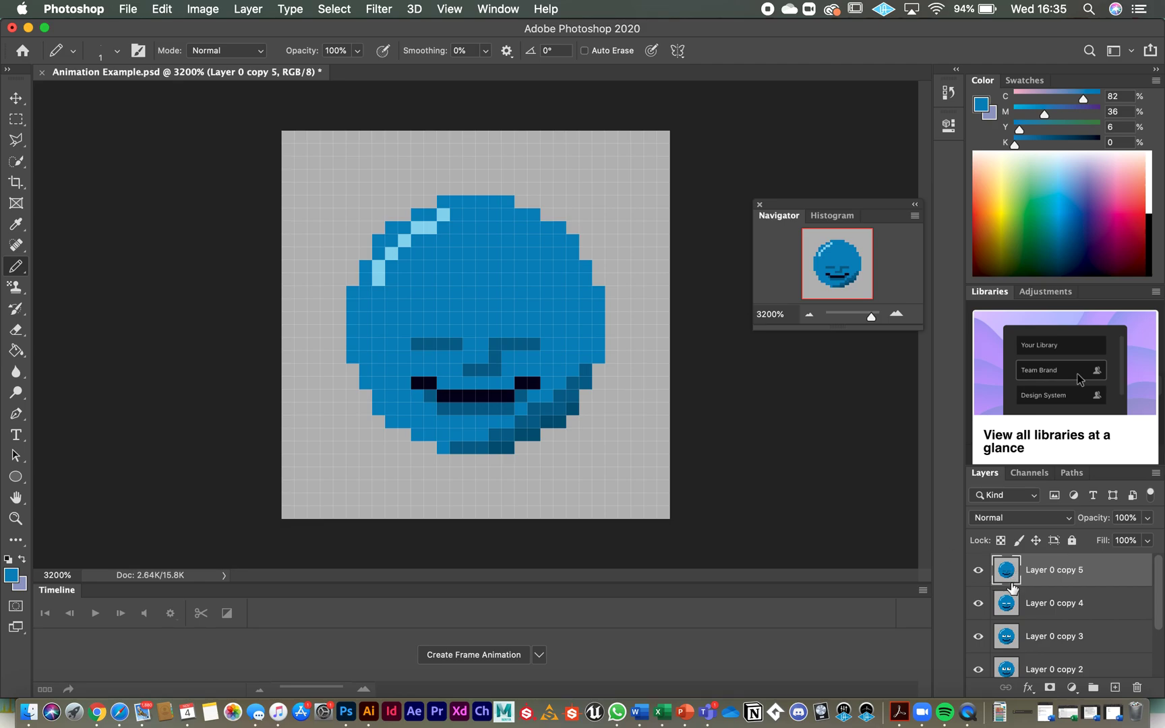
# Step: Make Layer 0 copy 5 visible again in the layer stack
pyautogui.scroll(-3)
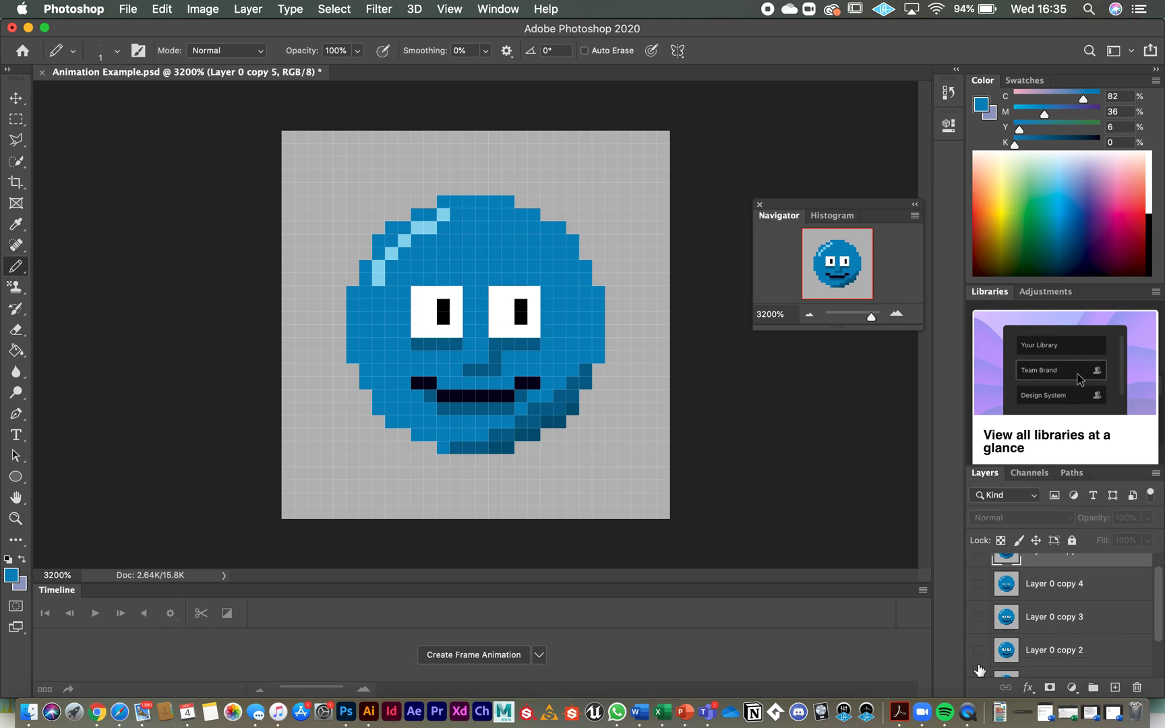
pyautogui.scroll(-3)
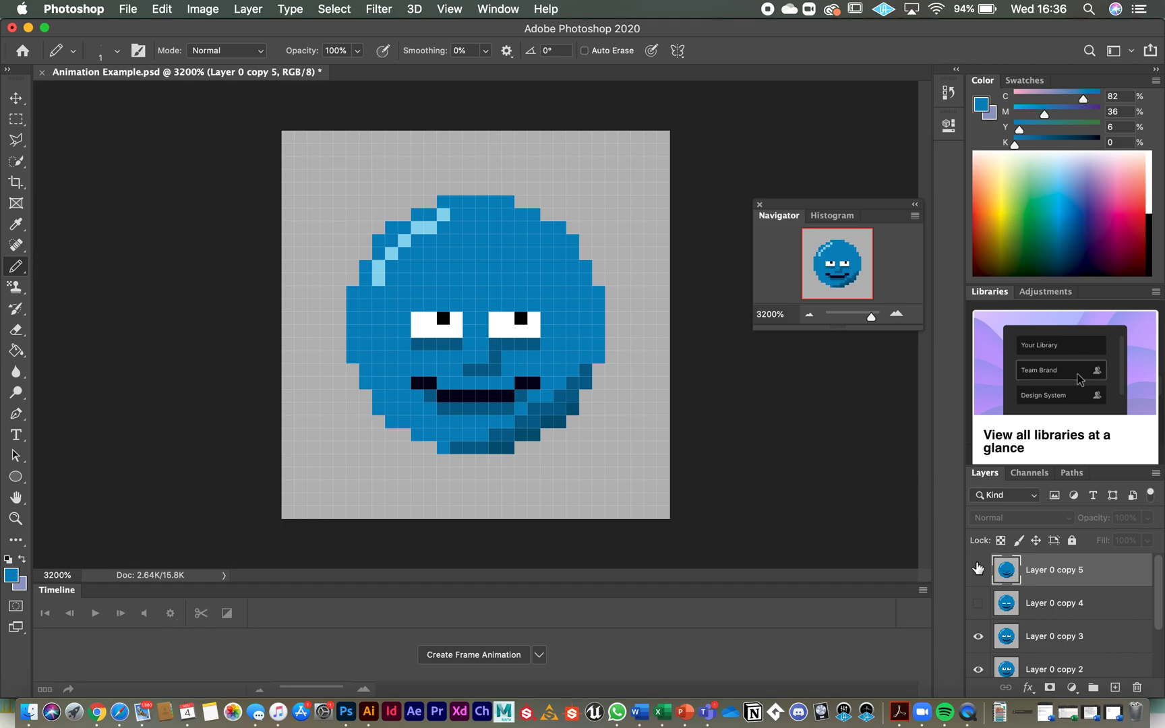
pyautogui.click(977, 569)
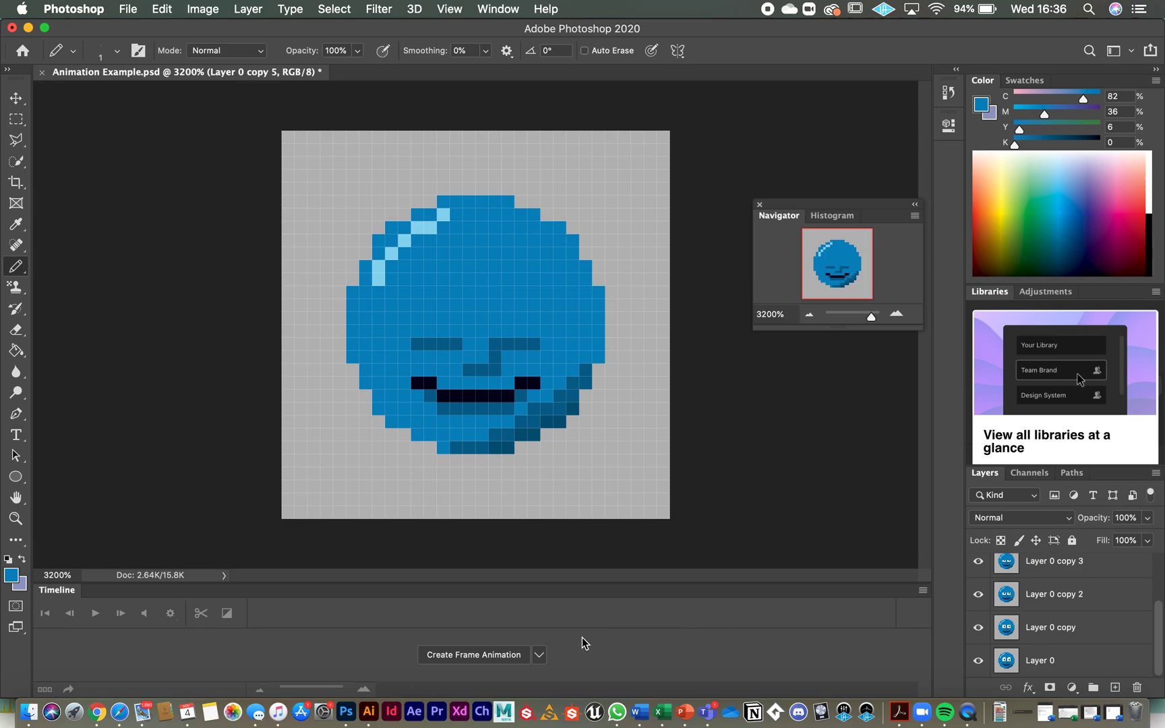
pyautogui.moveTo(398, 650)
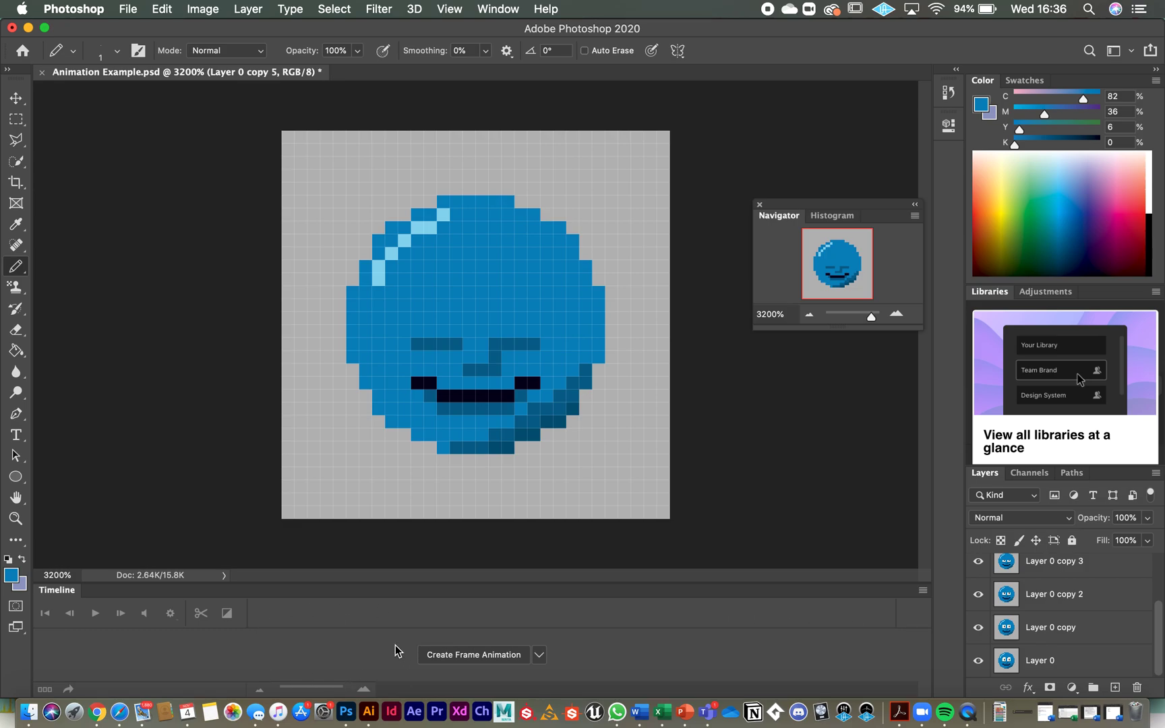
pyautogui.moveTo(477, 666)
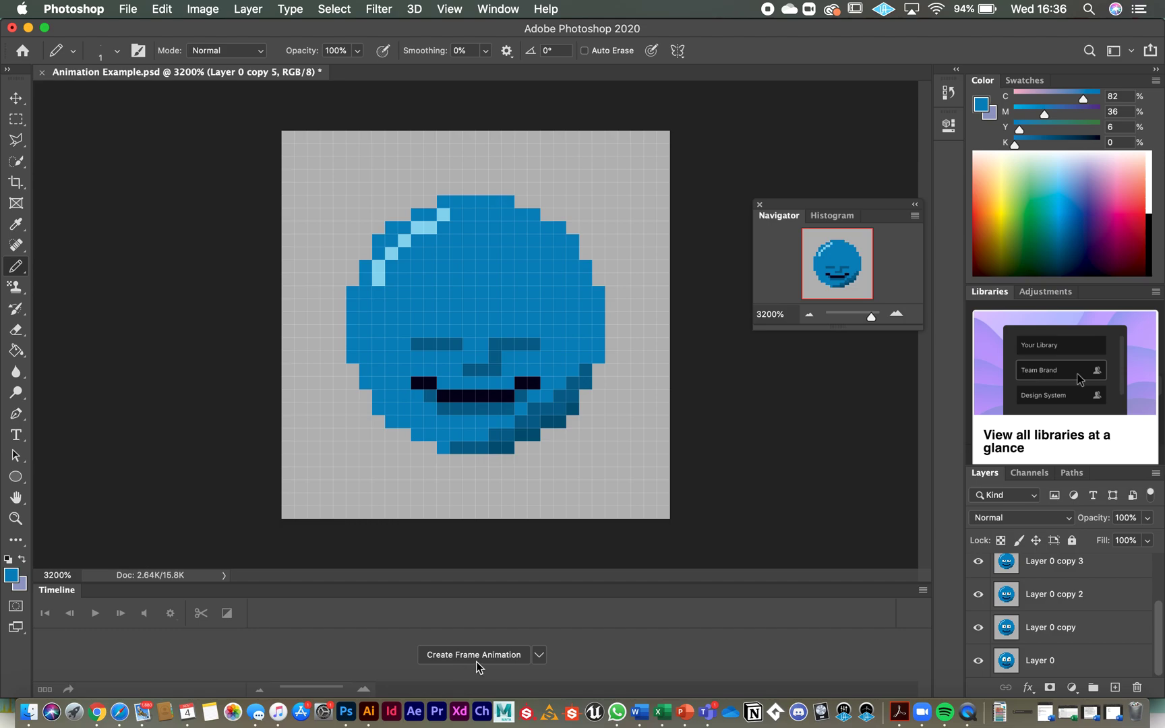
pyautogui.moveTo(539, 661)
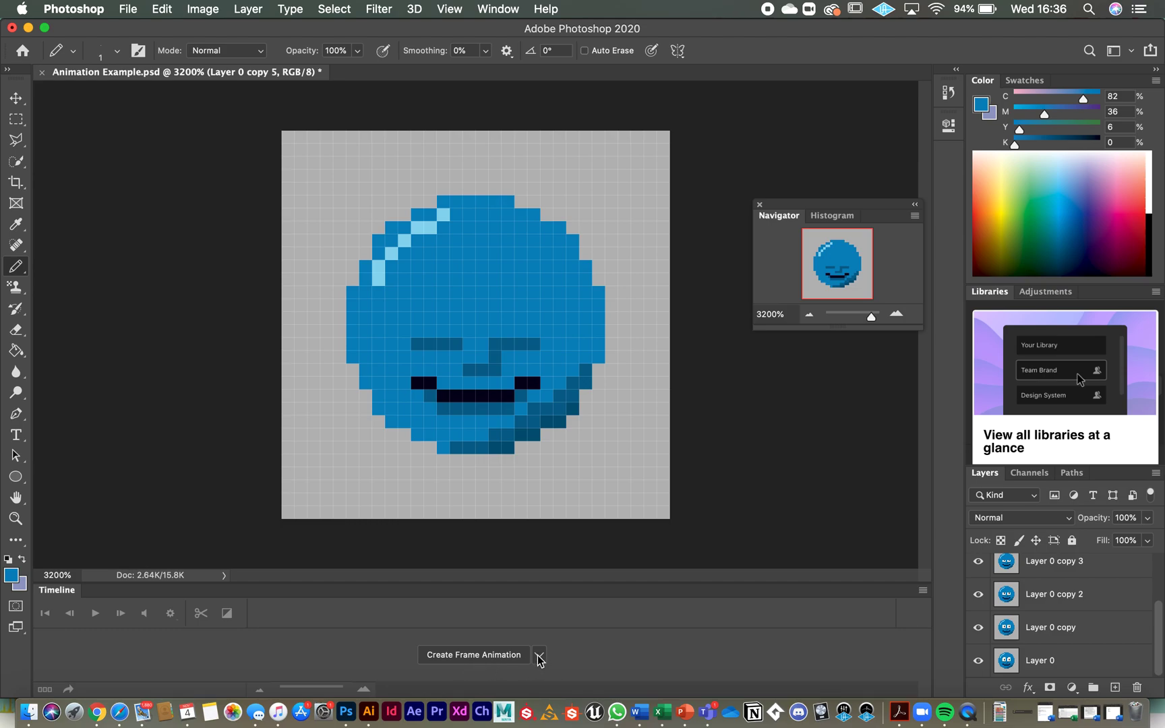
# Step: Create a frame animation timeline instead of a video timeline
pyautogui.click(539, 659)
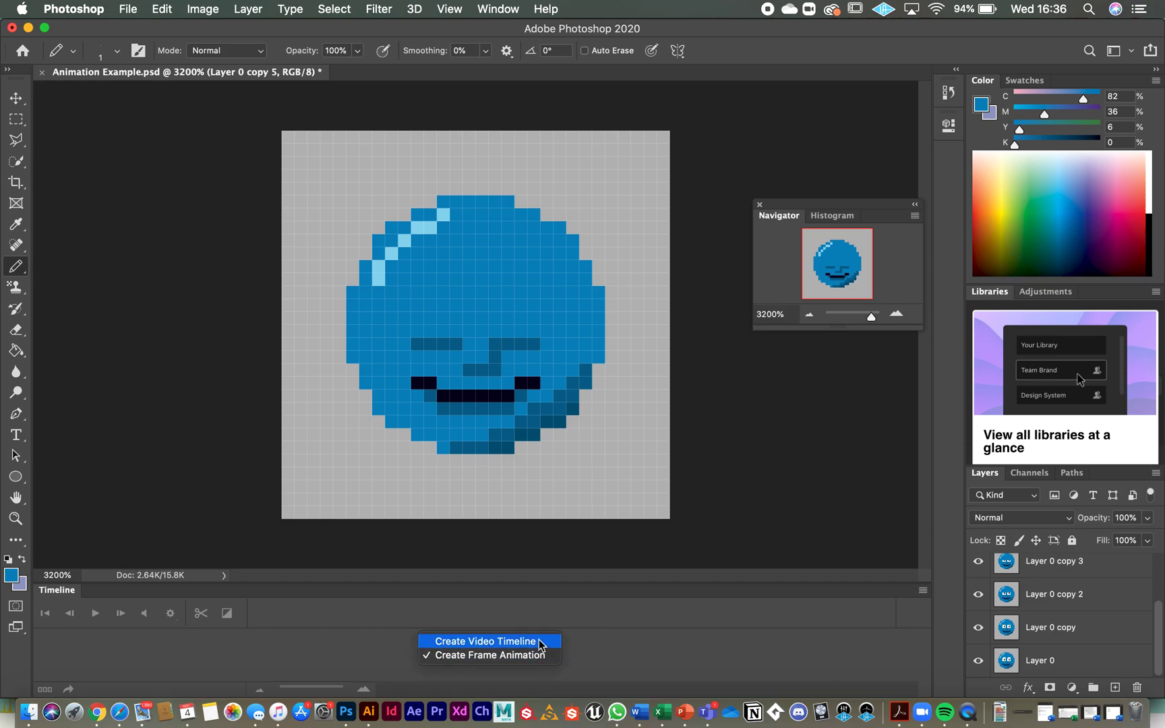
pyautogui.moveTo(489, 654)
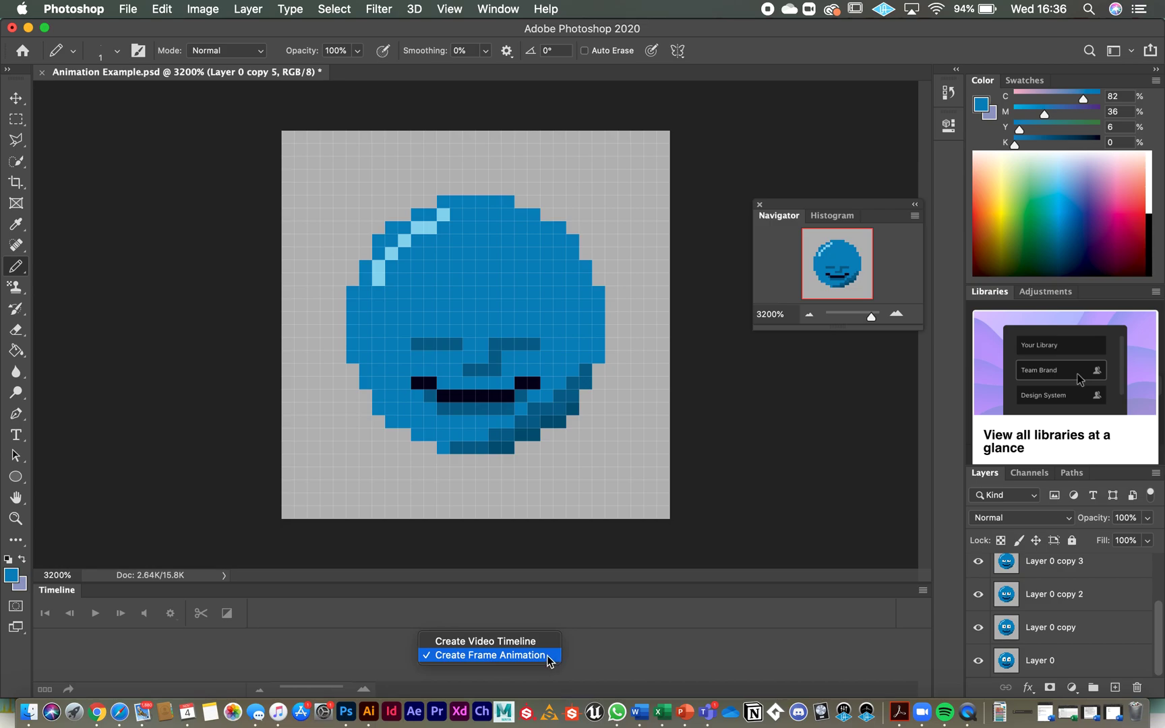
pyautogui.click(486, 655)
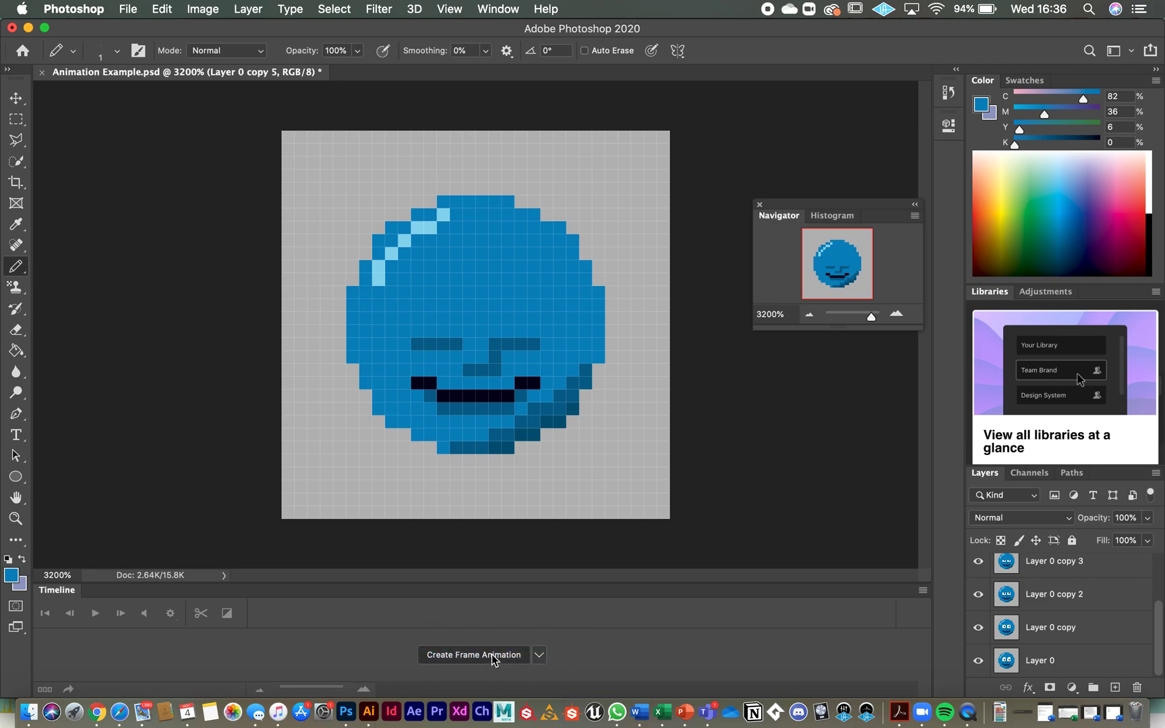
pyautogui.click(472, 654)
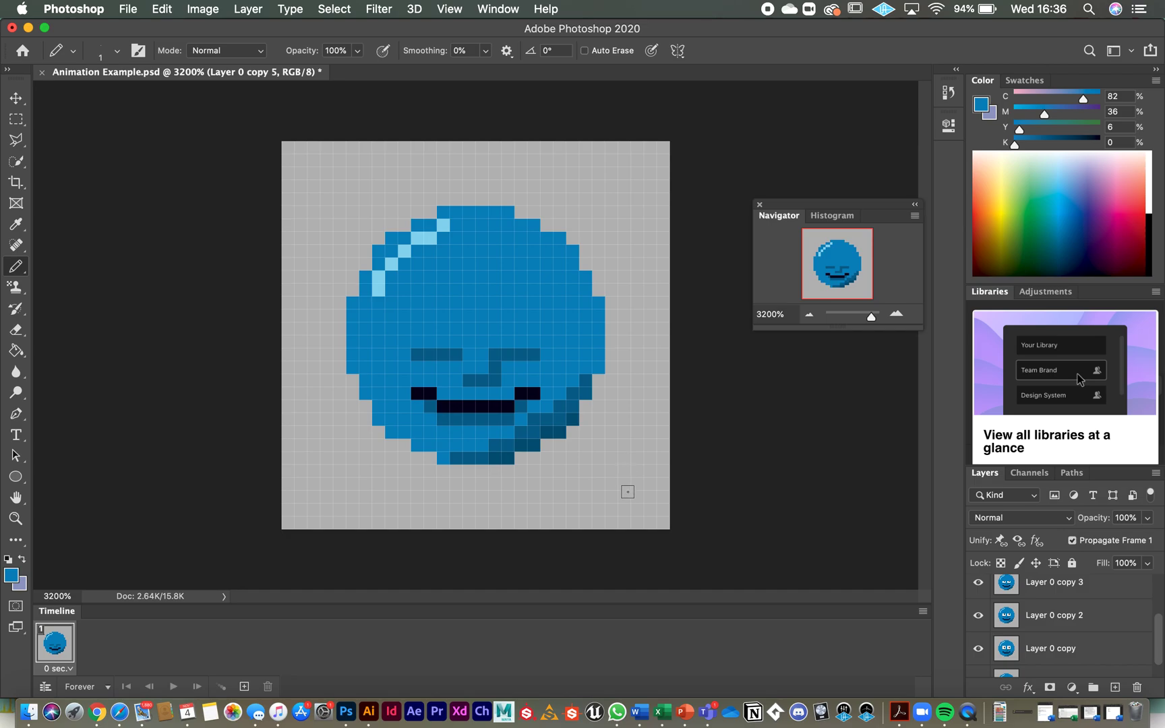
pyautogui.moveTo(919, 627)
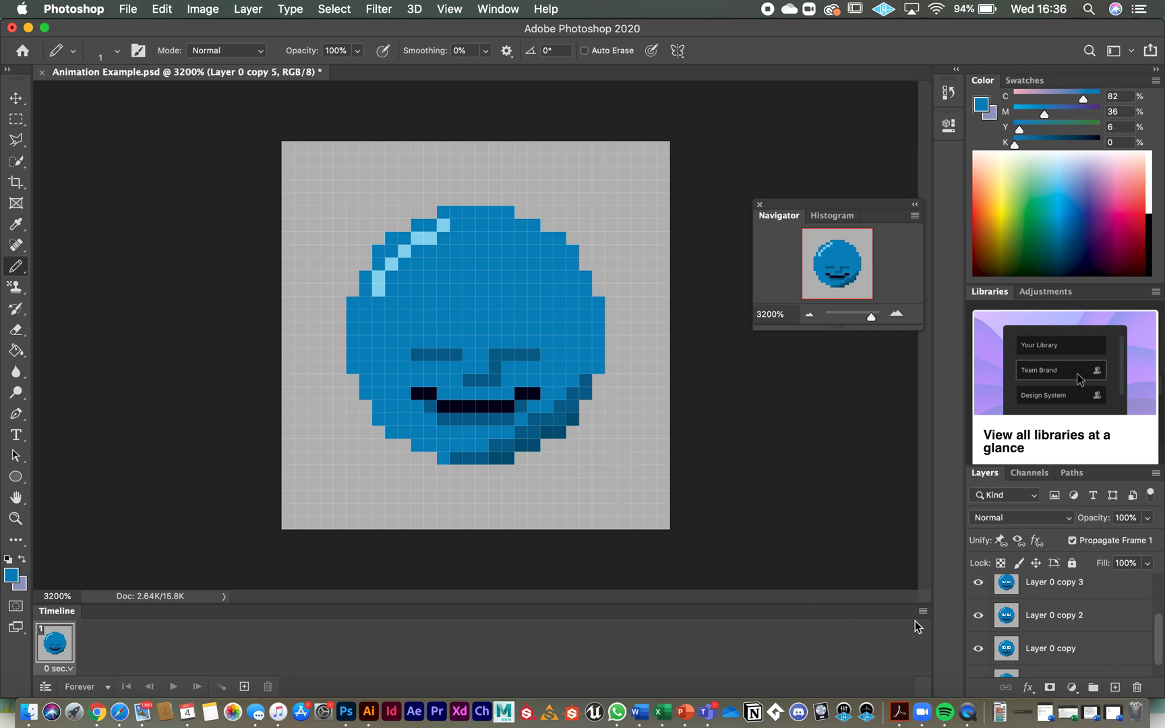
pyautogui.moveTo(921, 619)
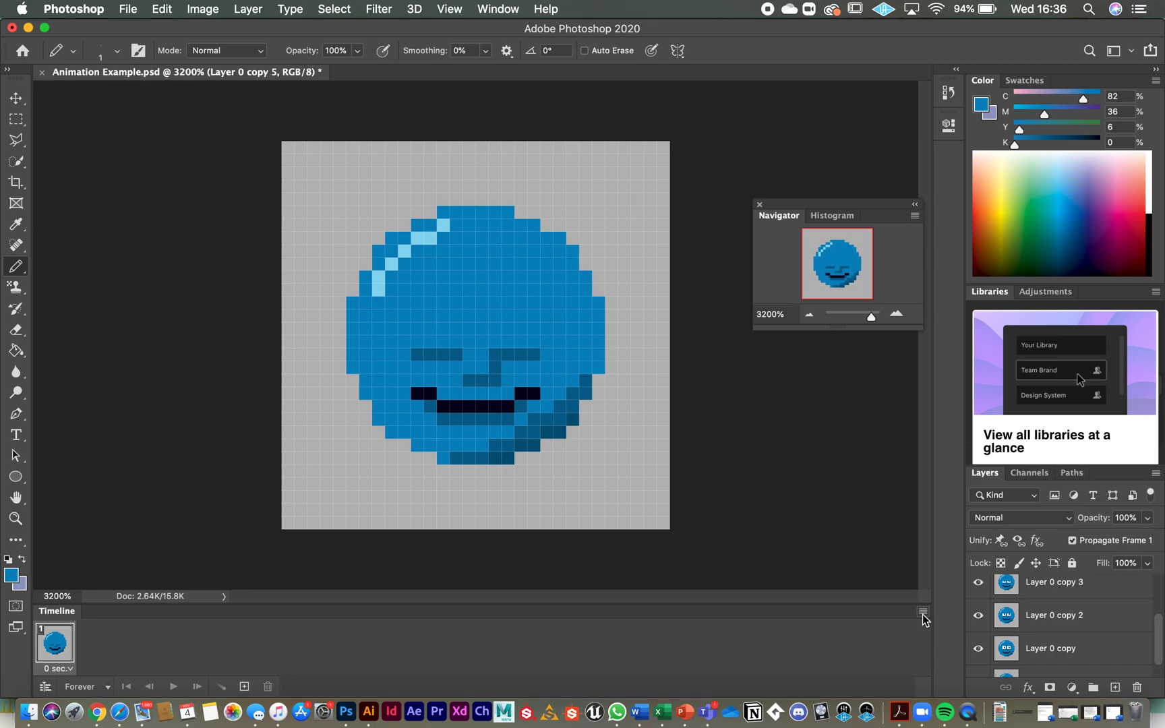
# Step: Turn the six layers into six timeline frames with Make Frames From Layers
pyautogui.click(923, 611)
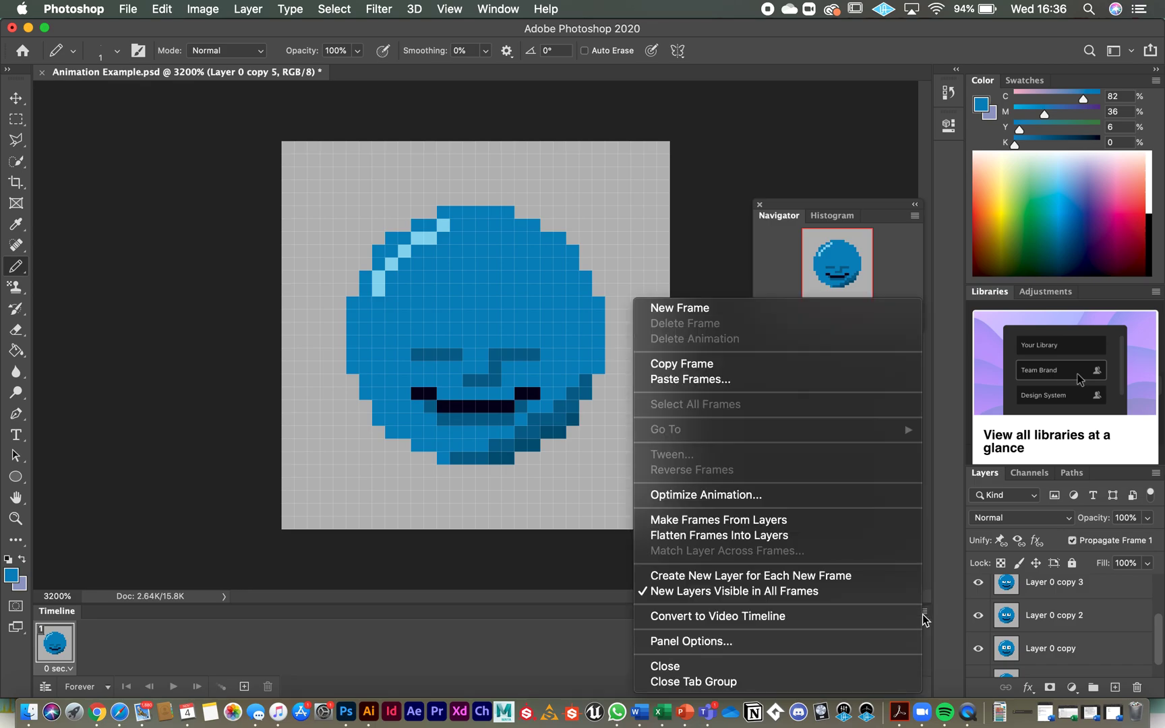
pyautogui.moveTo(718, 520)
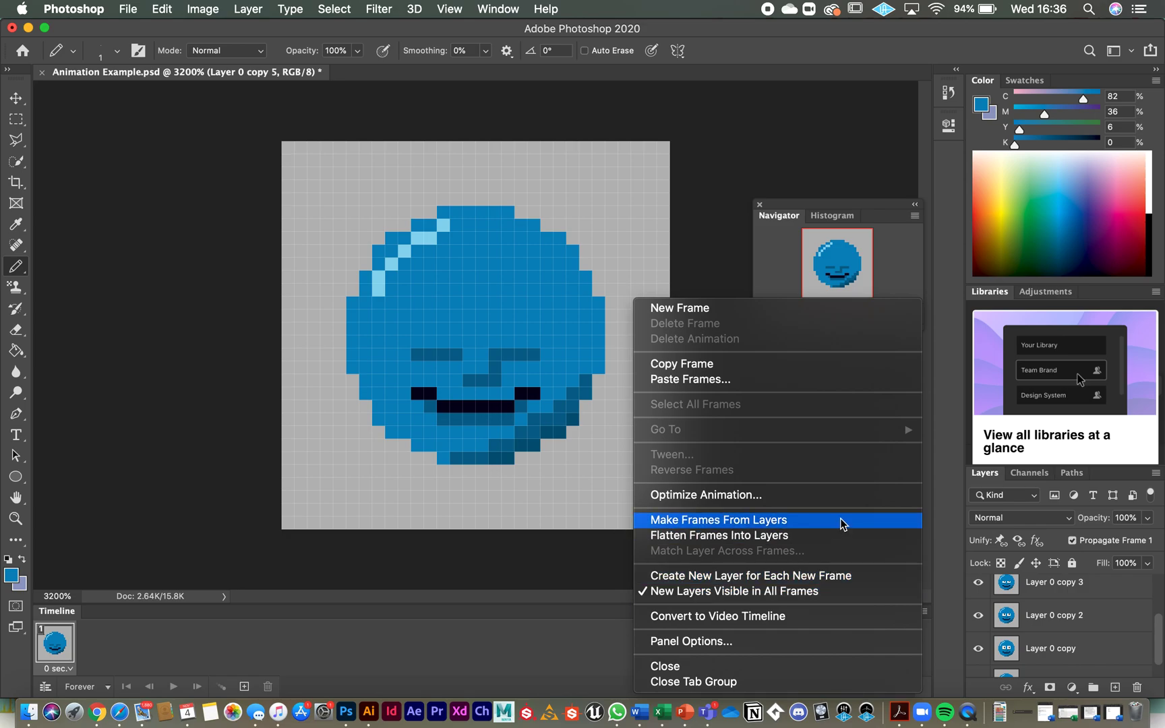
pyautogui.click(717, 519)
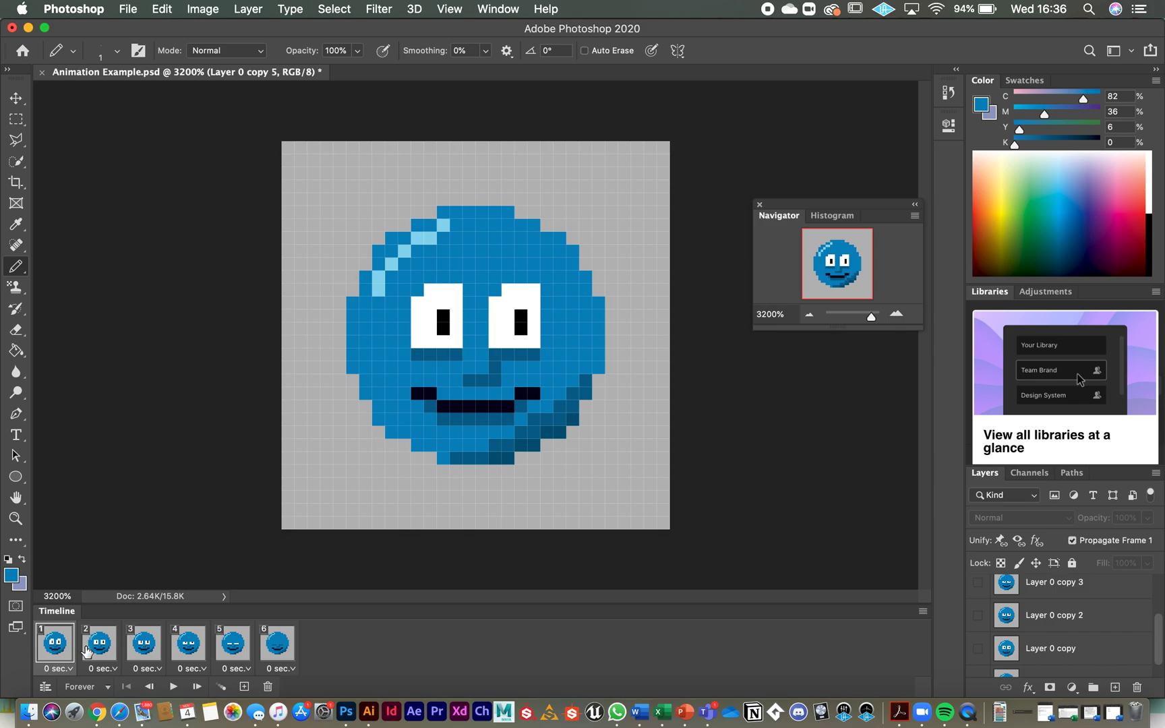
pyautogui.moveTo(704, 652)
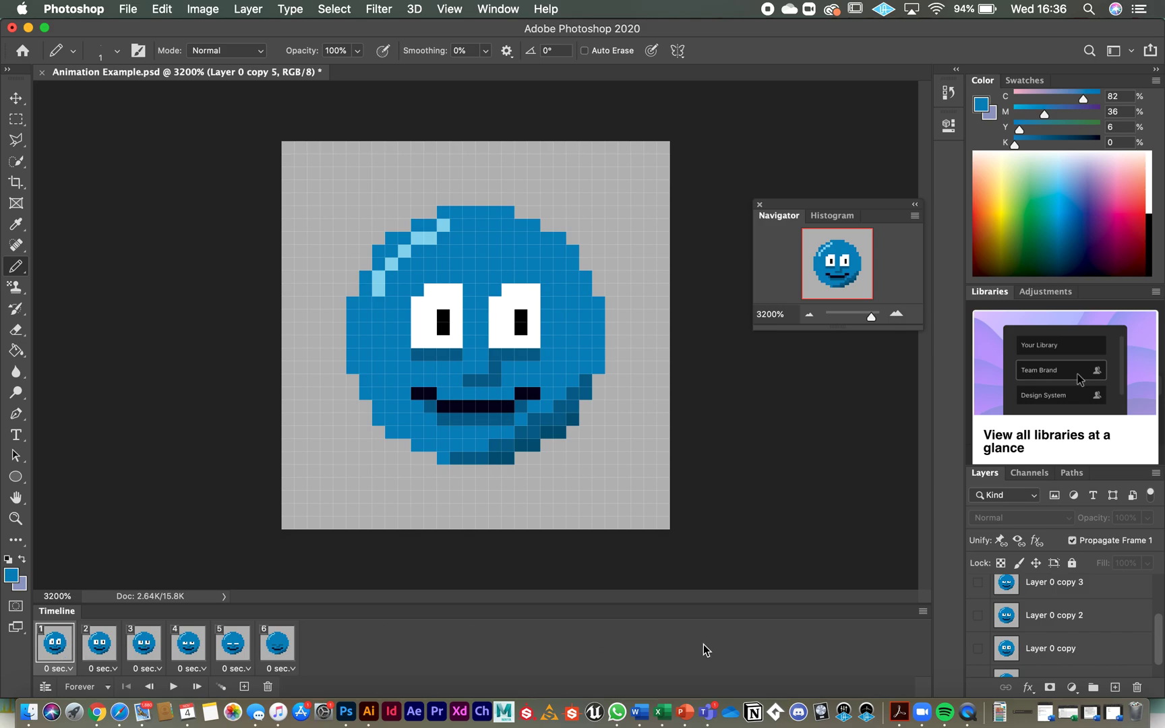
pyautogui.scroll(-3)
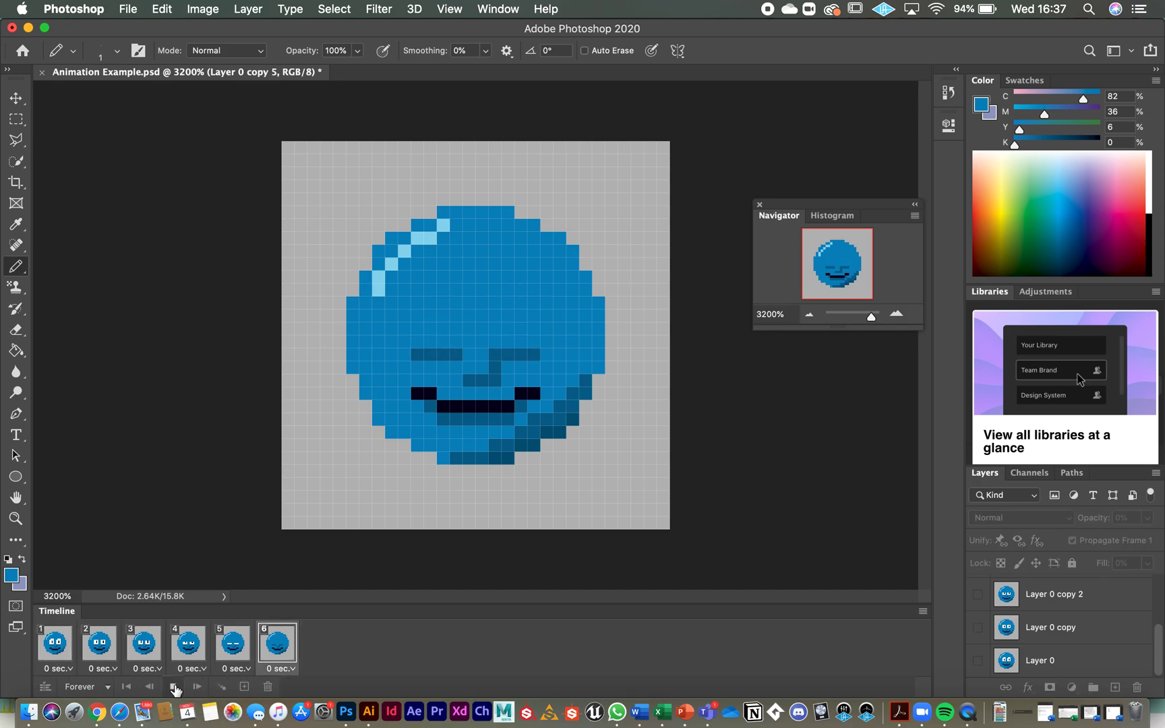
pyautogui.moveTo(174, 687)
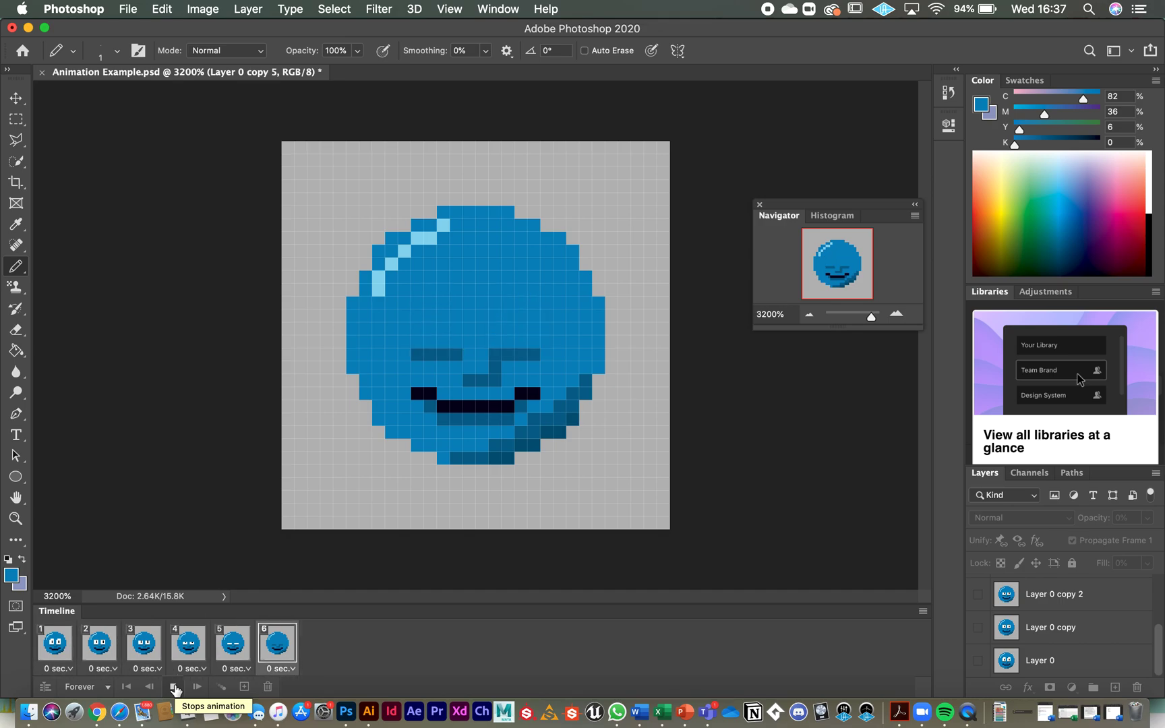
pyautogui.moveTo(177, 687)
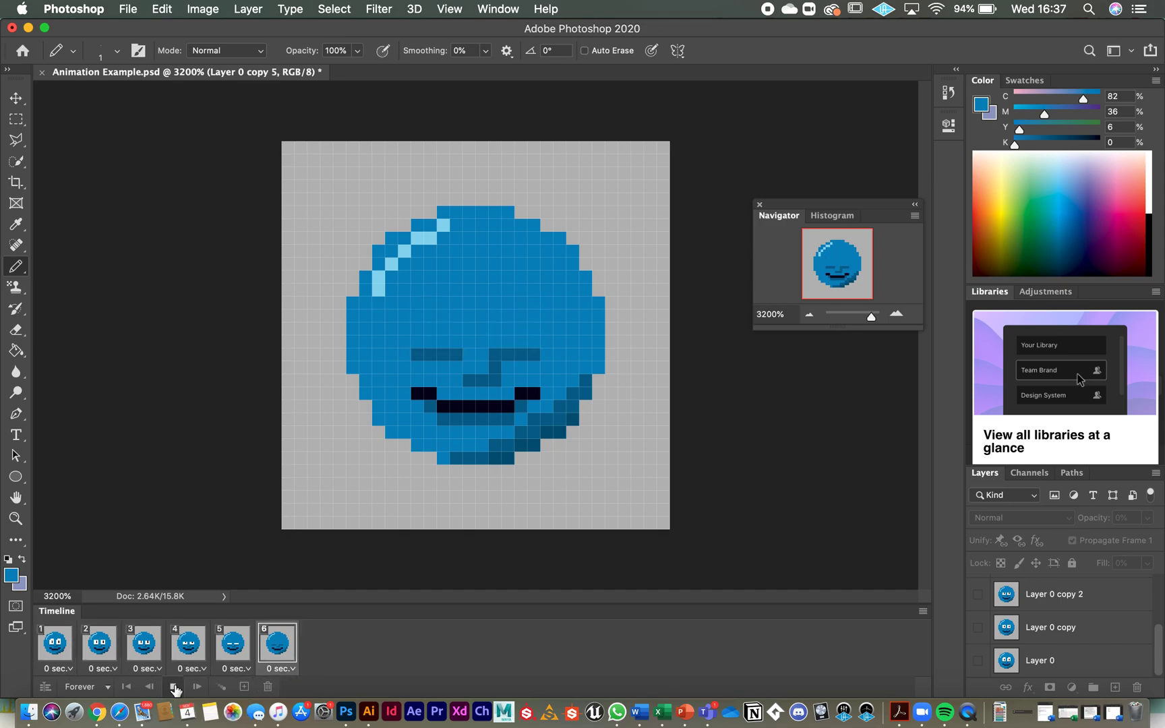
pyautogui.click(174, 686)
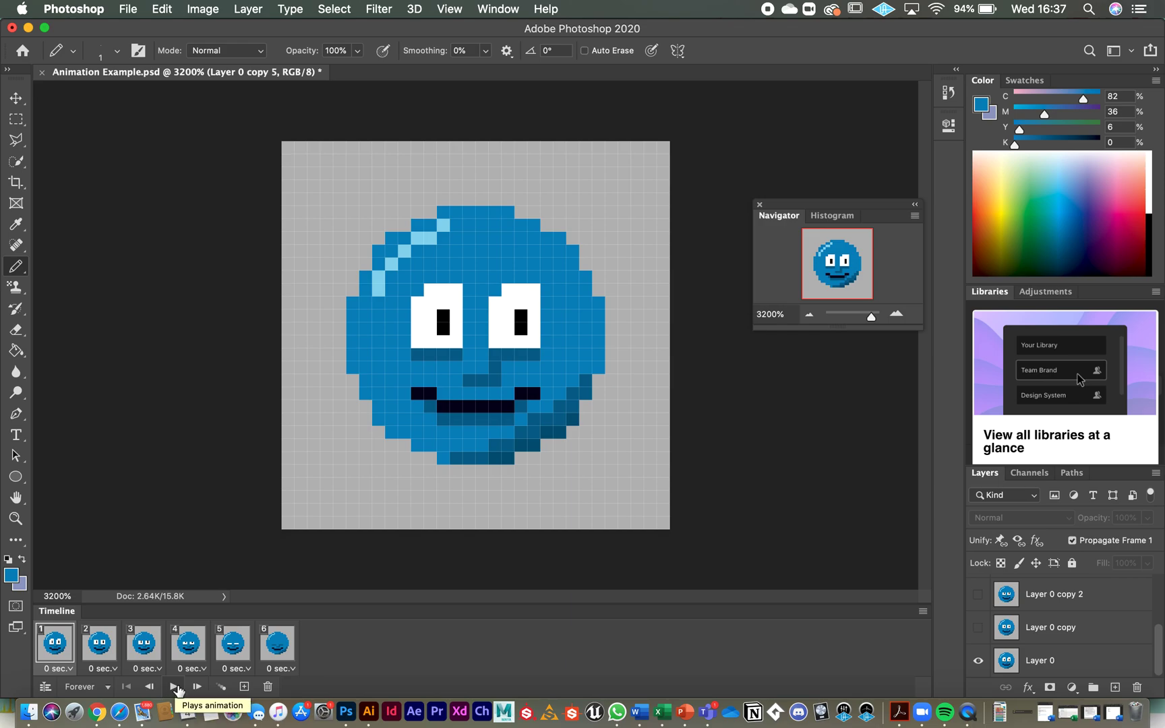
pyautogui.moveTo(182, 689)
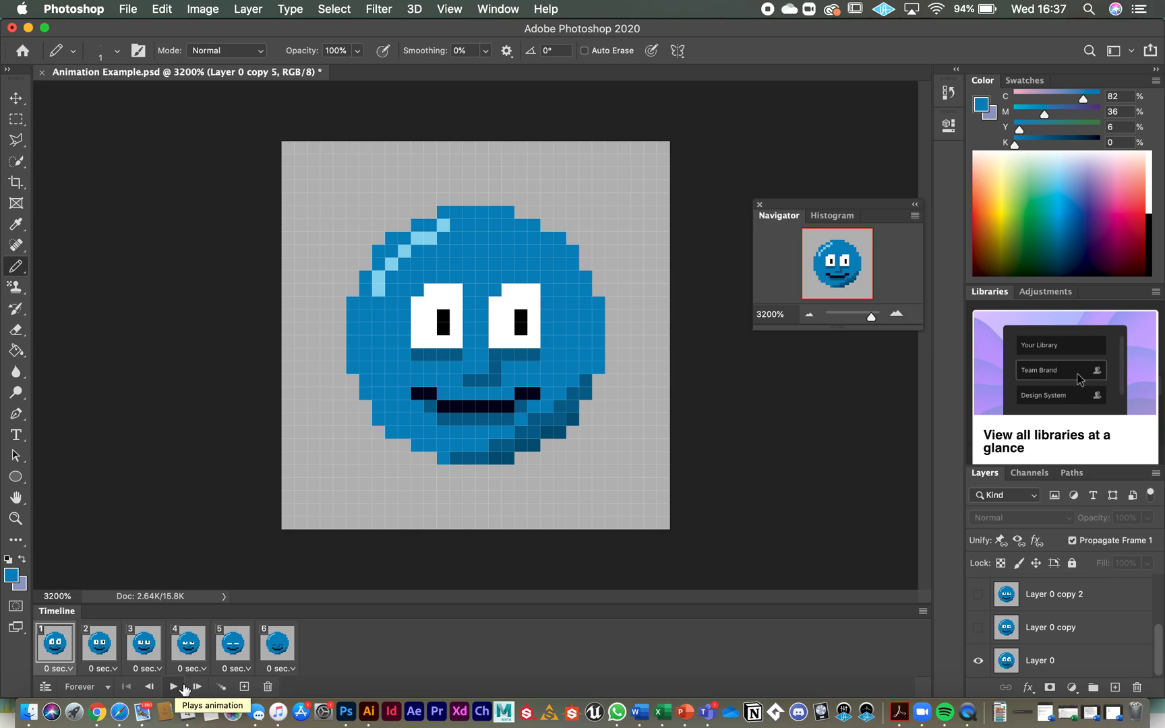
pyautogui.moveTo(107, 686)
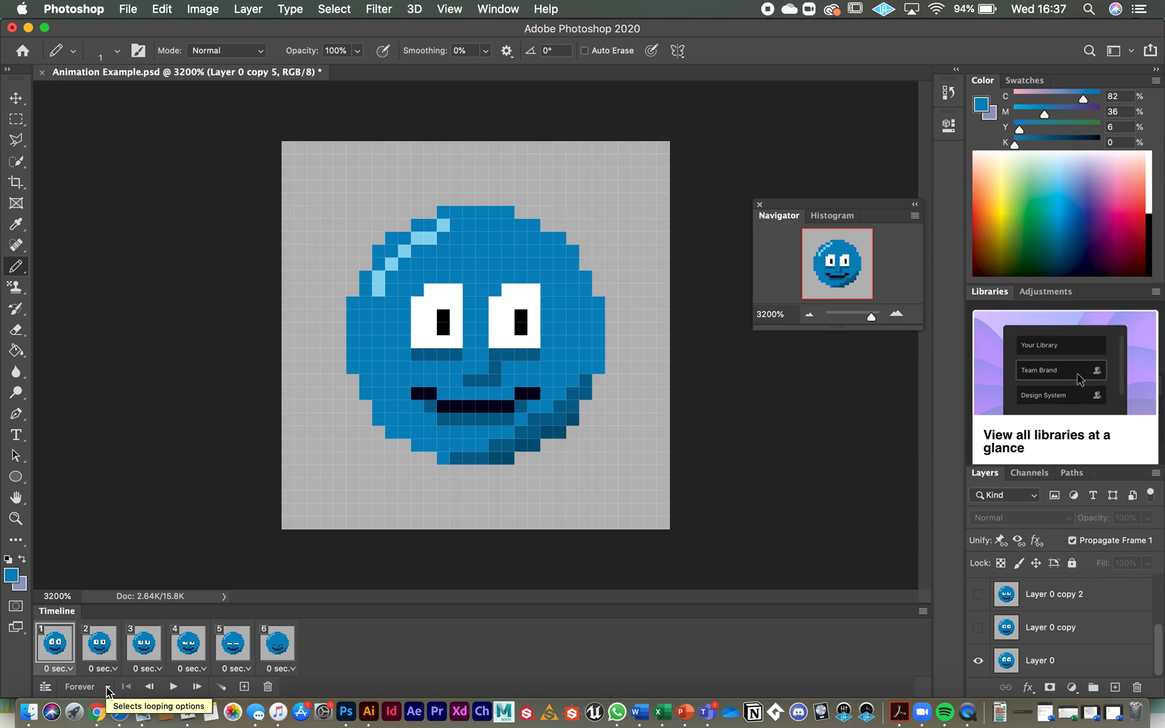
pyautogui.click(107, 687)
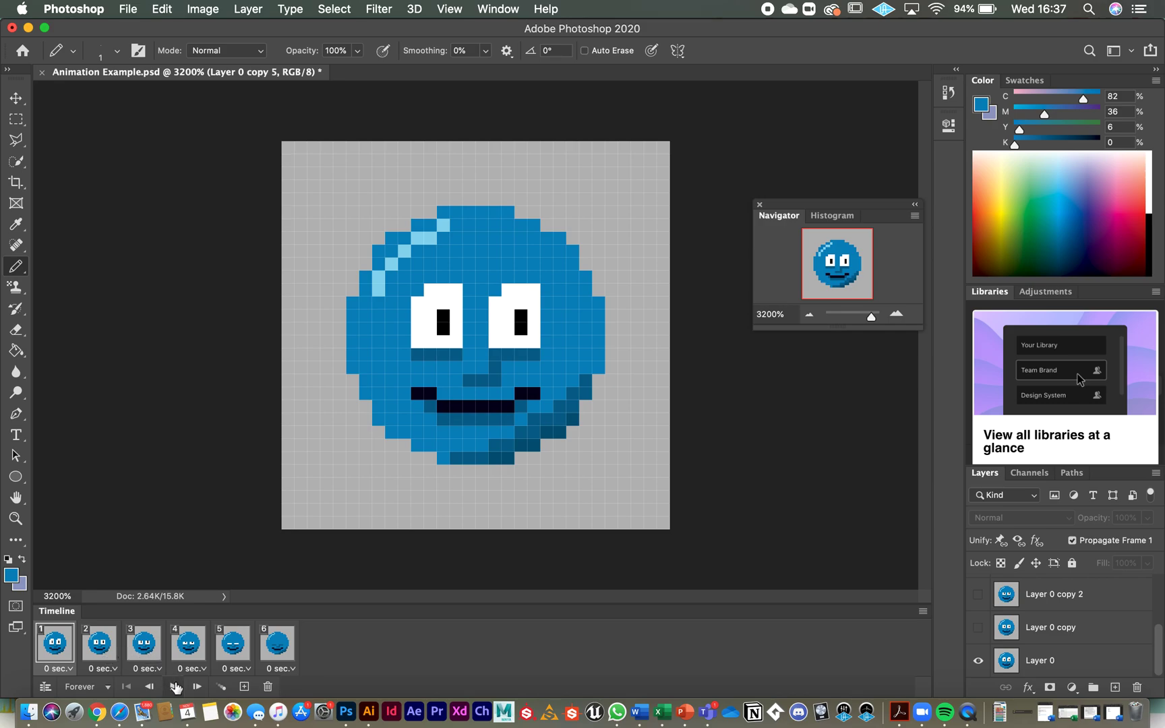
pyautogui.click(99, 643)
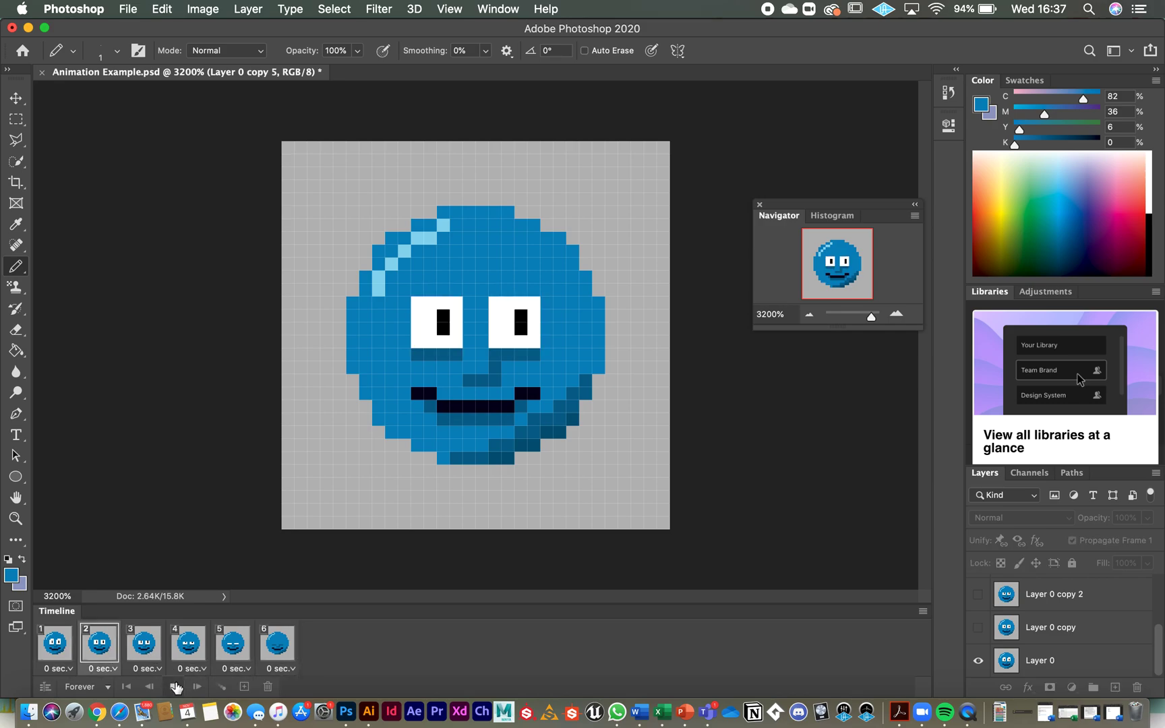
pyautogui.moveTo(176, 687)
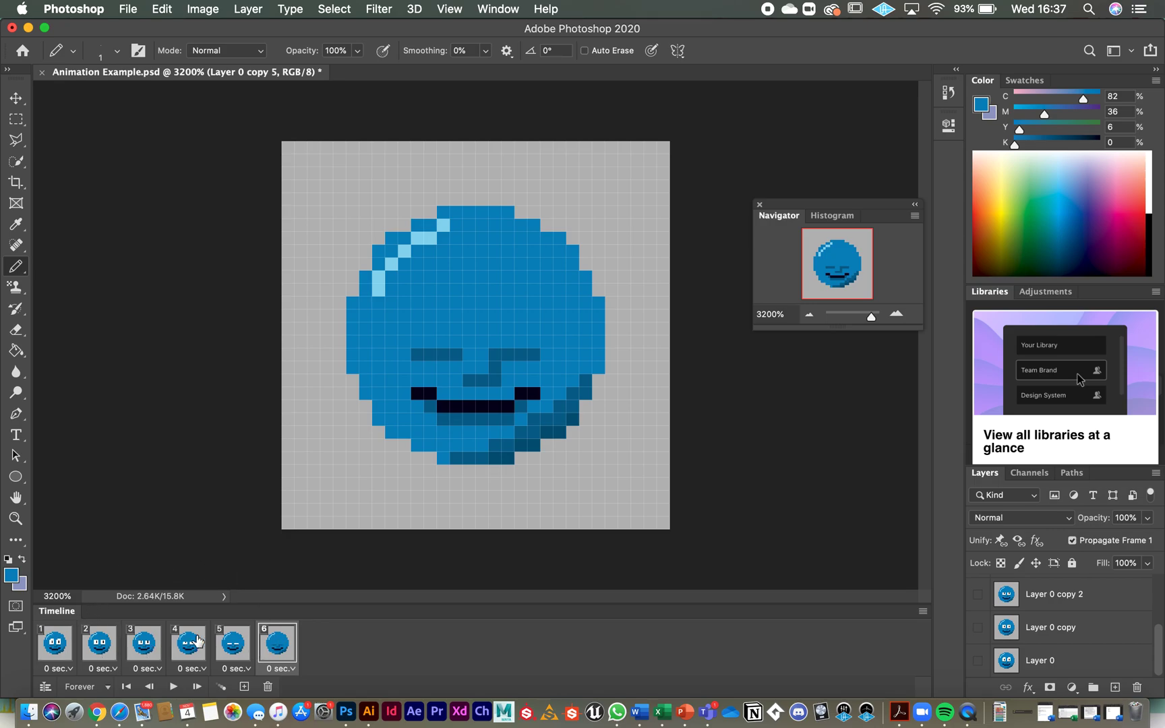
pyautogui.moveTo(270, 655)
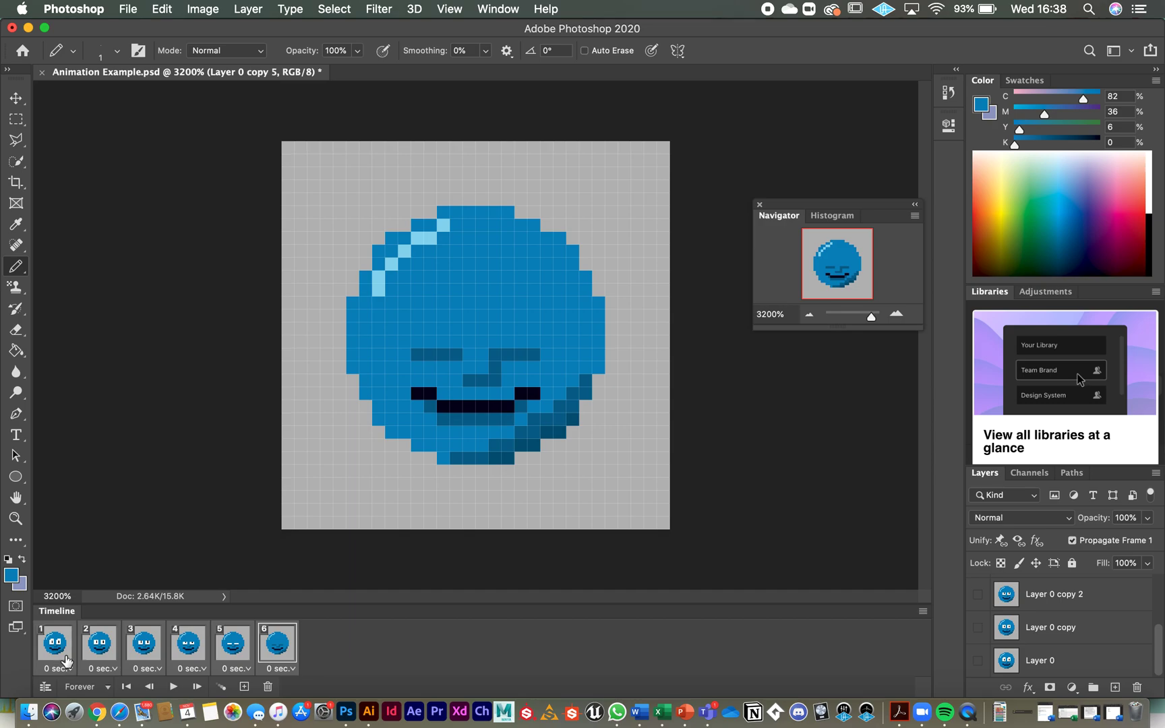
pyautogui.moveTo(915, 625)
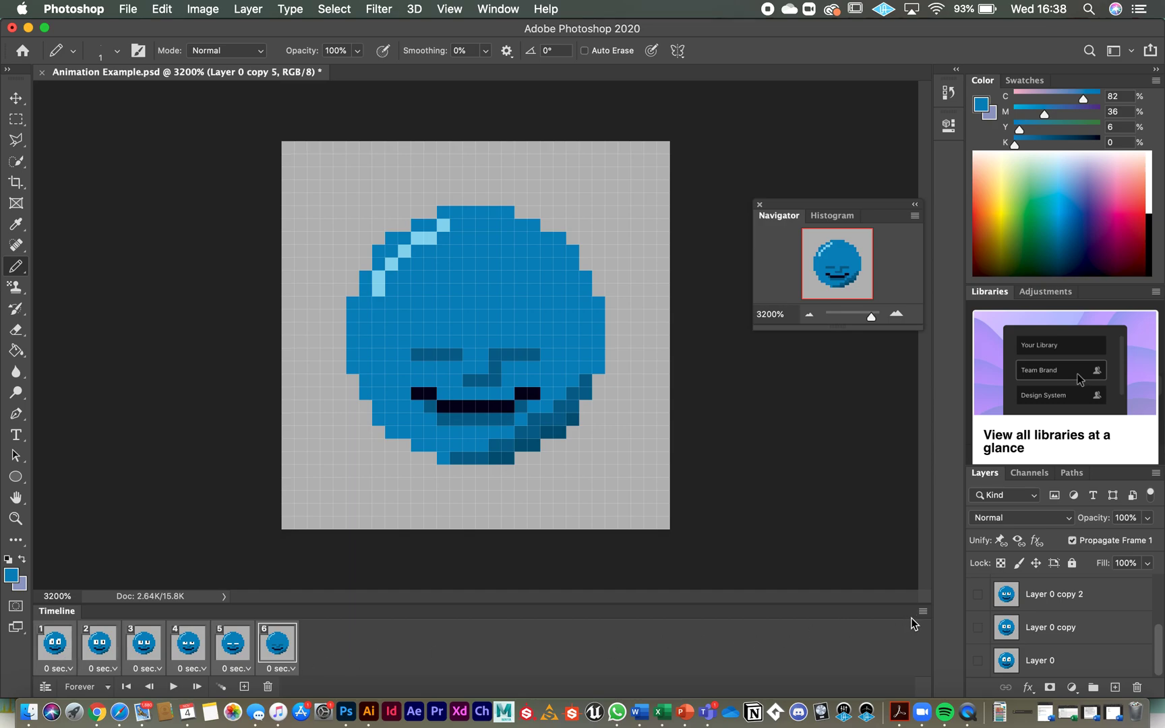
# Step: Bring up the timeline's frame commands for copying and pasting frames
pyautogui.click(921, 611)
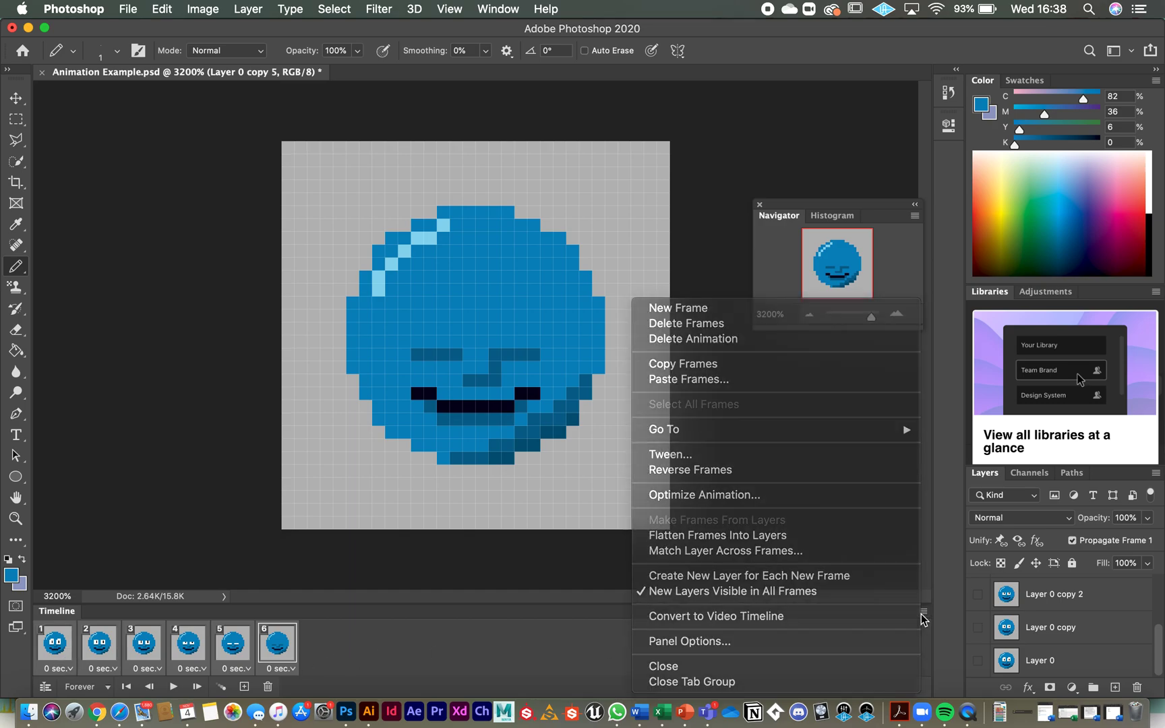
pyautogui.moveTo(779, 429)
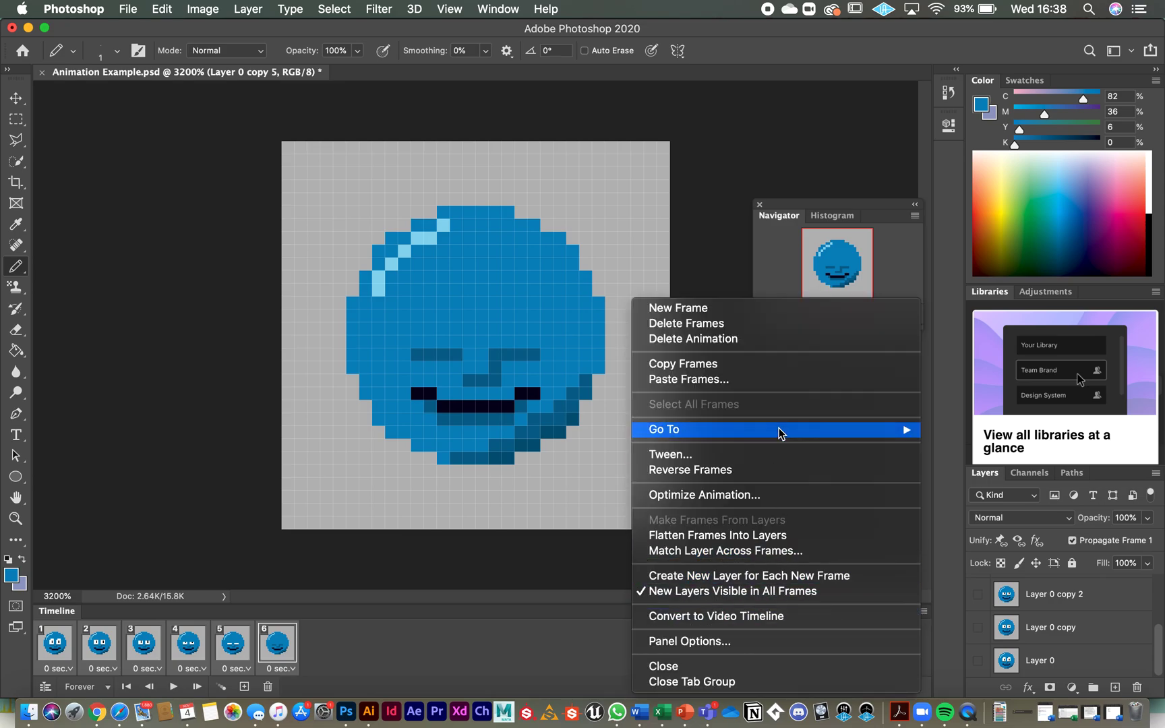
pyautogui.moveTo(789, 372)
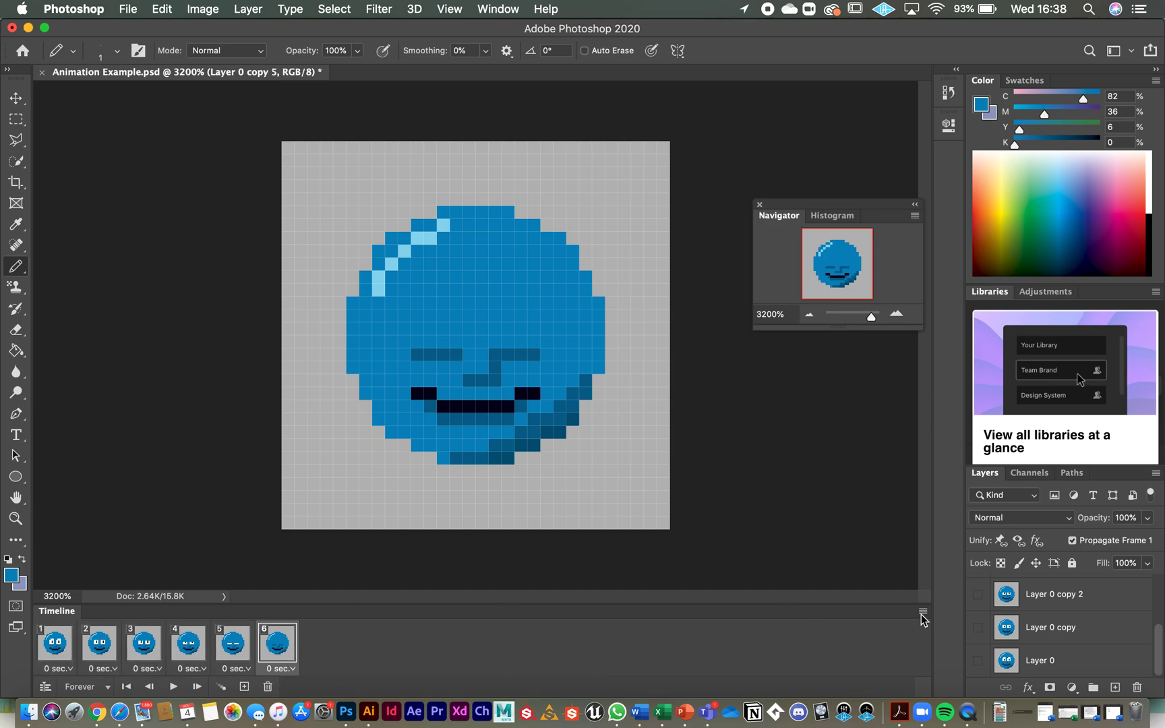
pyautogui.click(922, 611)
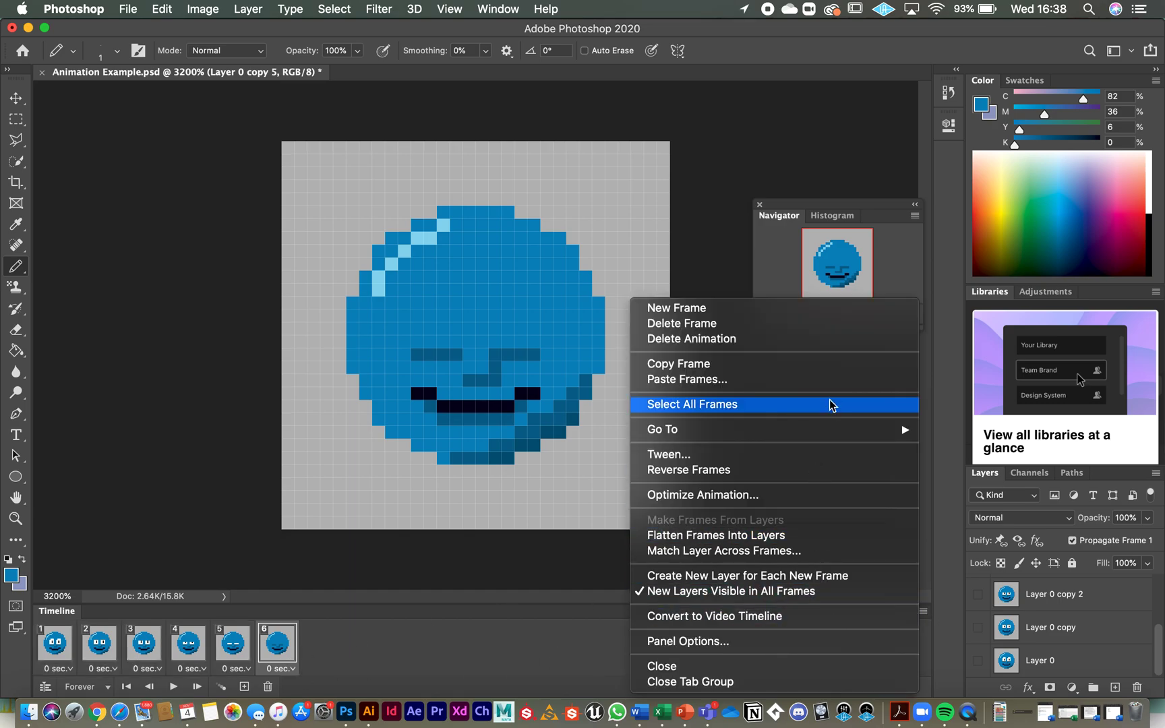
# Step: Paste the six copied frames after the selection, giving twelve frames
pyautogui.click(686, 379)
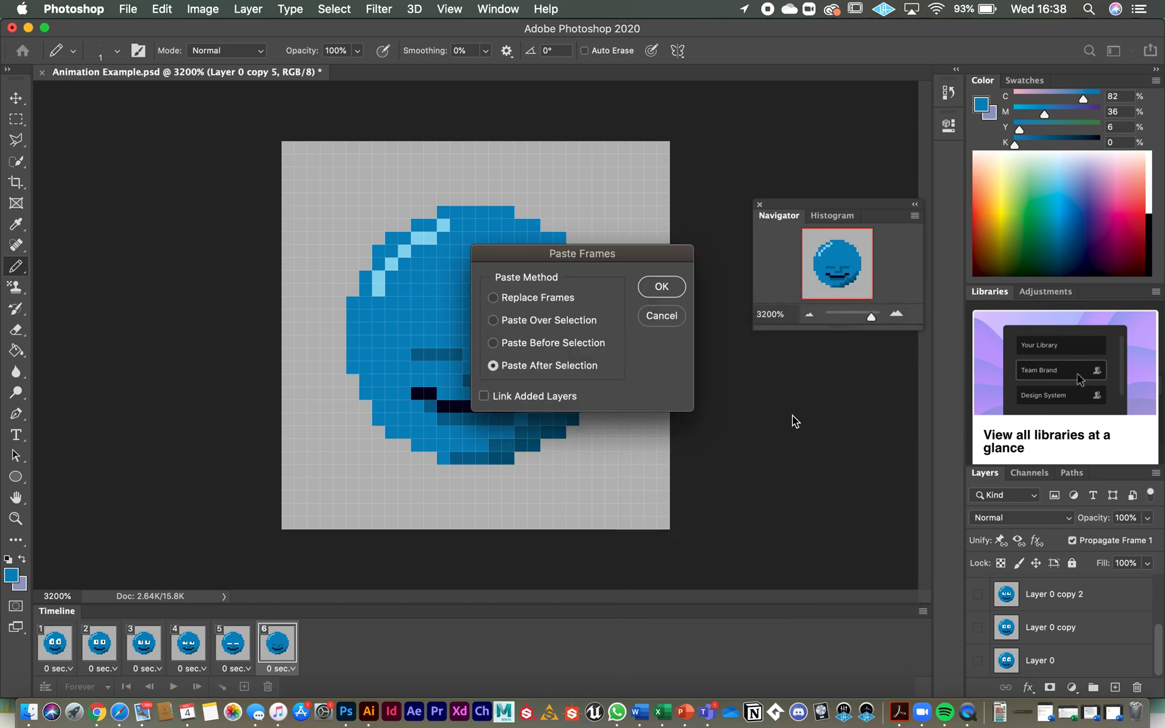
pyautogui.moveTo(526, 386)
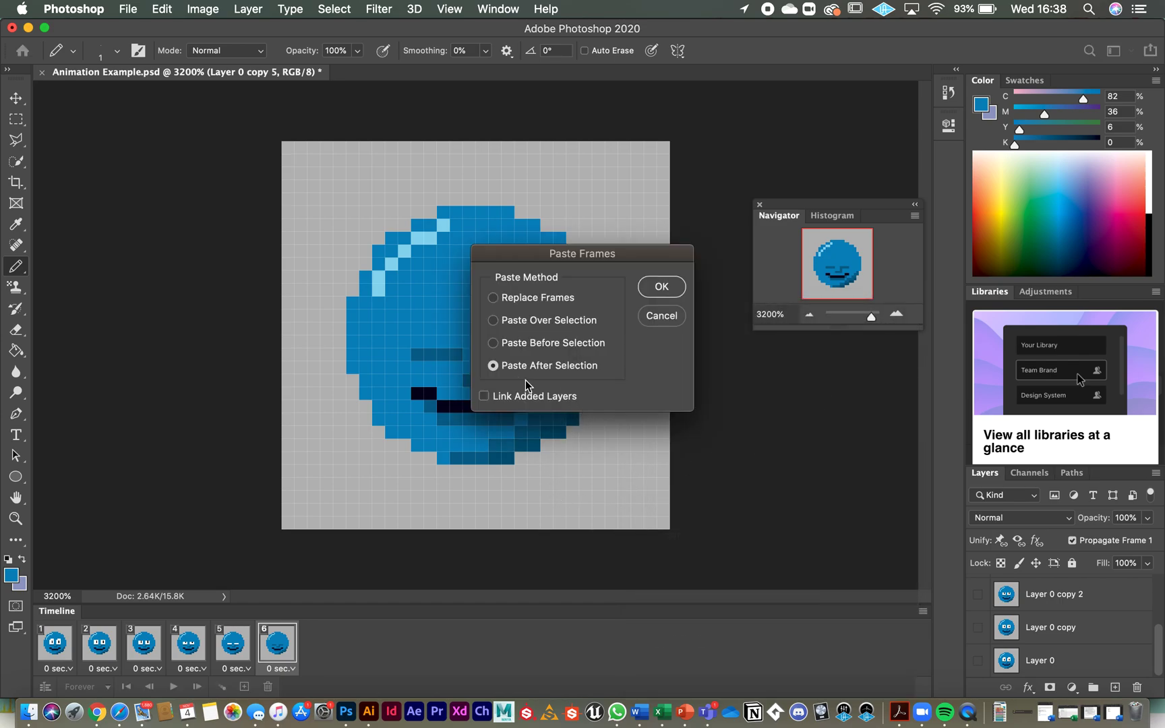
pyautogui.moveTo(293, 660)
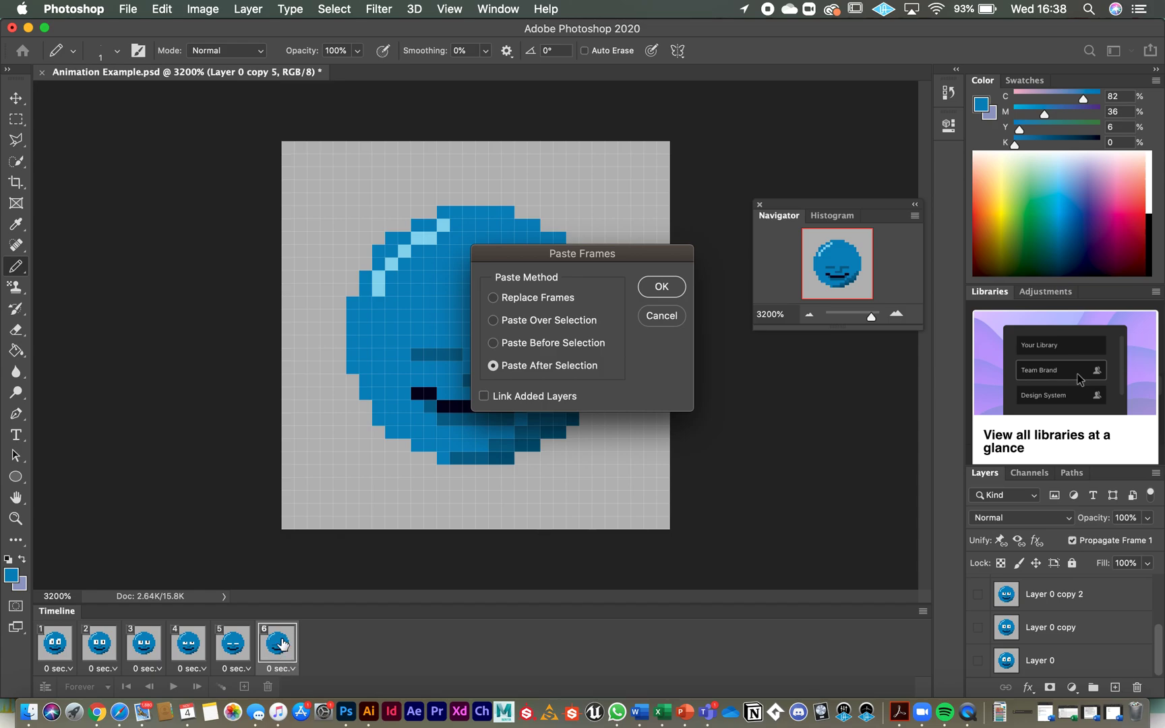
pyautogui.moveTo(632, 311)
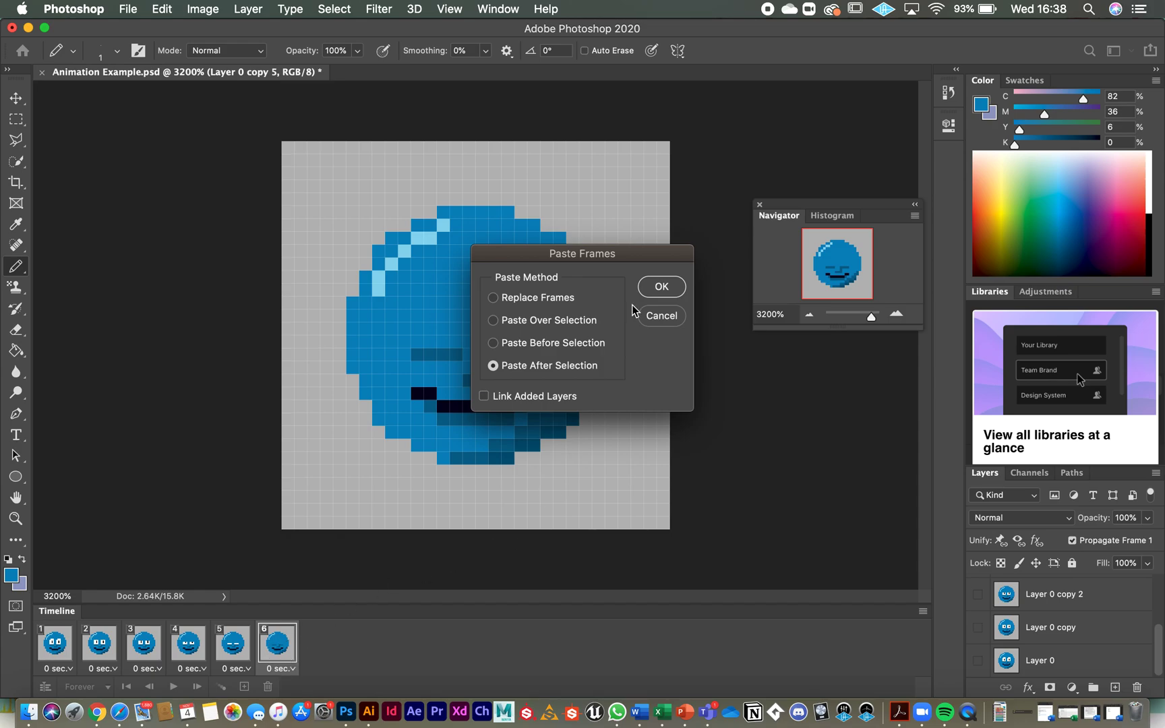
pyautogui.click(659, 287)
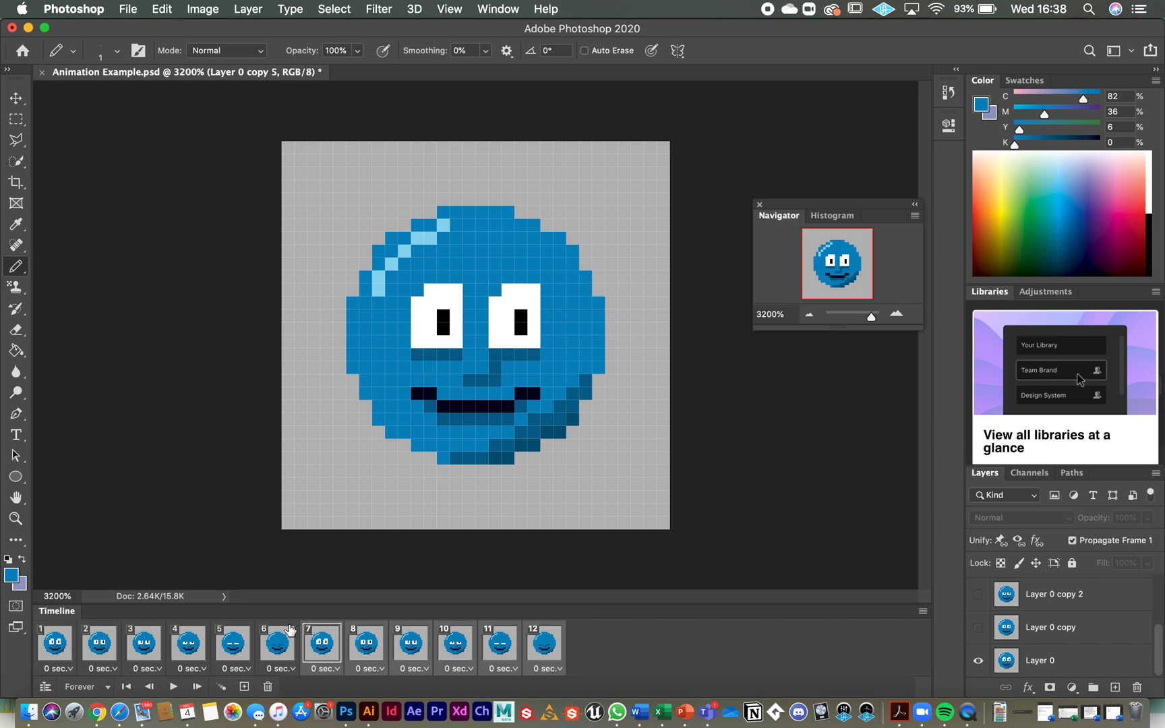
pyautogui.moveTo(252, 648)
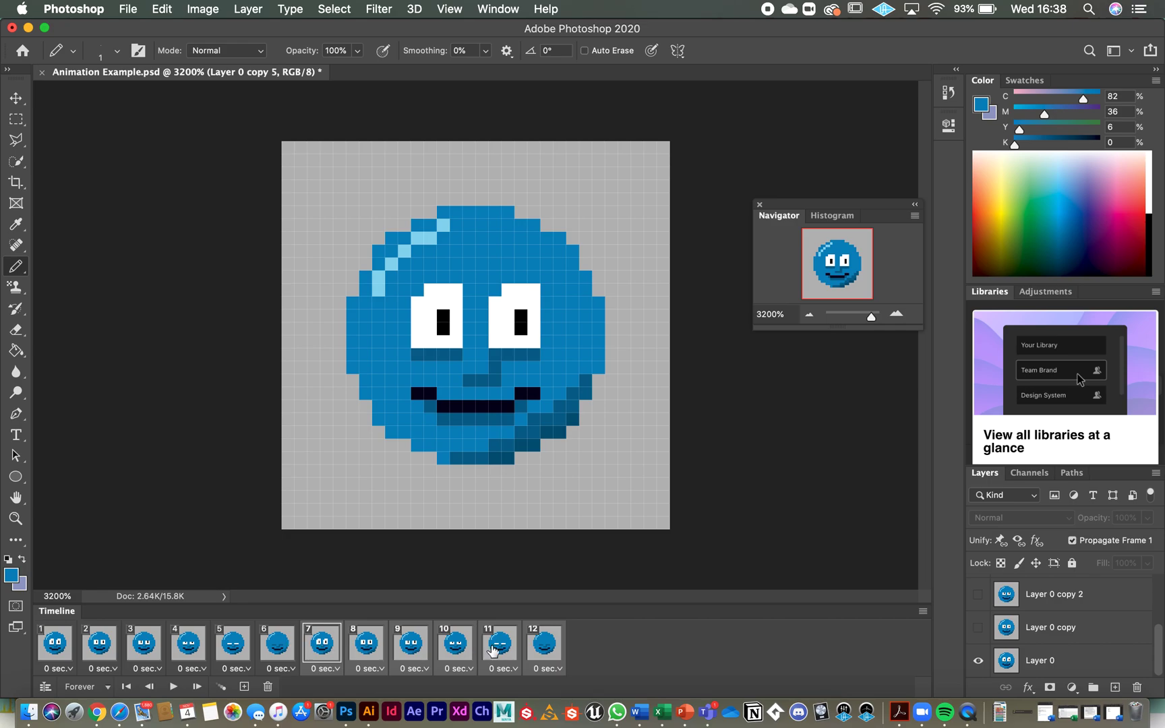
pyautogui.moveTo(493, 657)
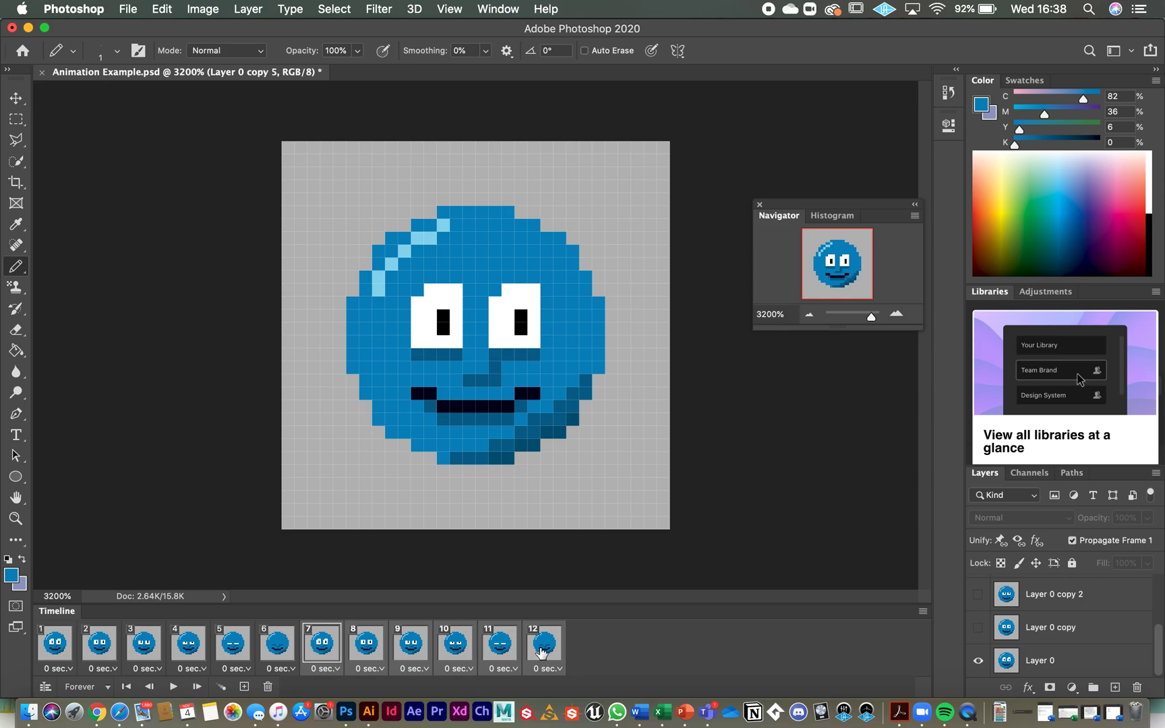
# Step: Review frames 7, 9, 10, 12 and 2 to confirm the blink's eye states read in order
pyautogui.click(544, 643)
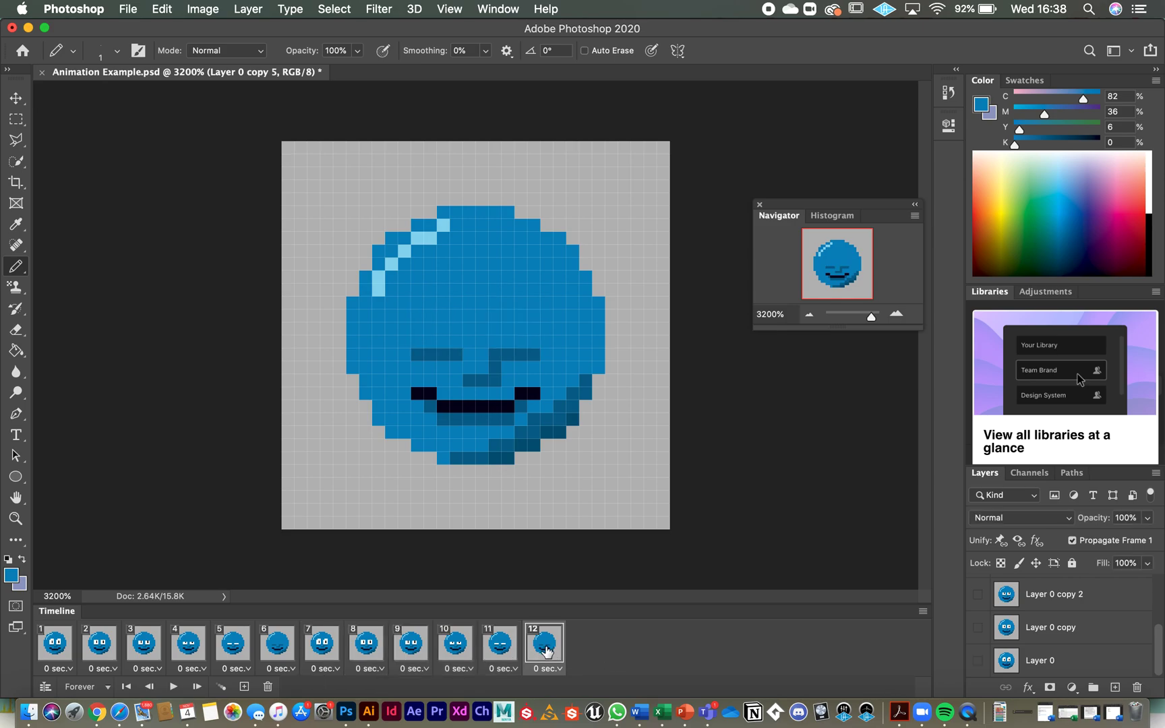
pyautogui.moveTo(545, 643); pyautogui.dragTo(520, 643)
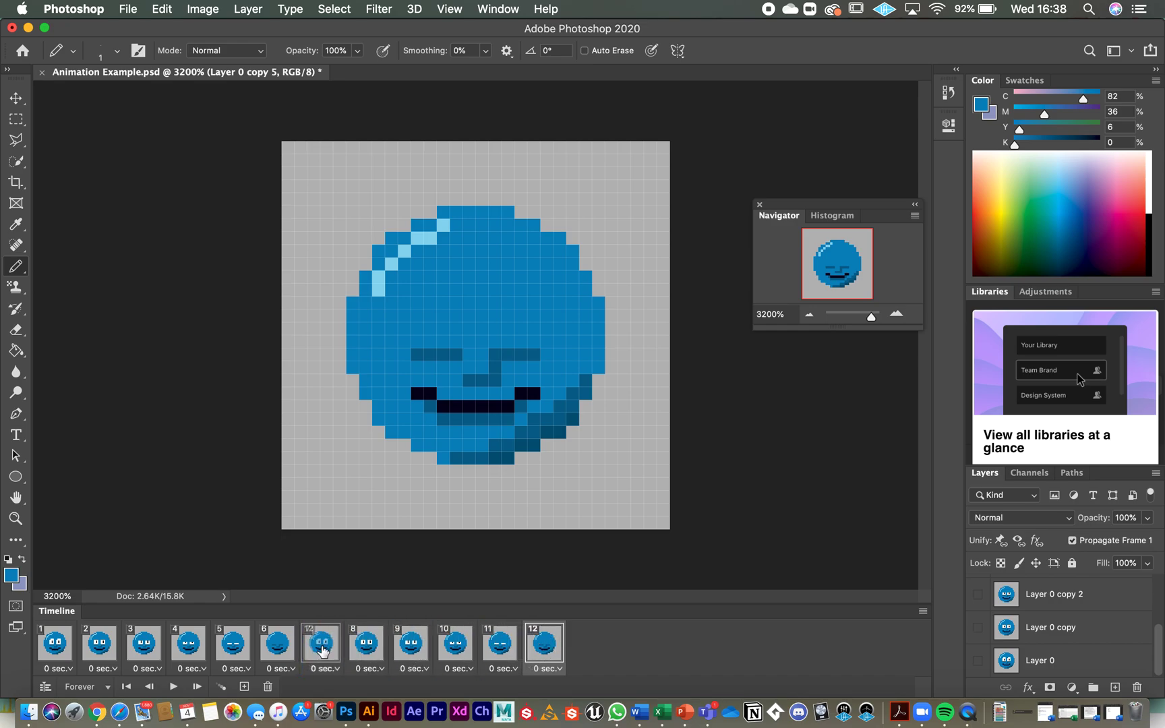
pyautogui.click(544, 643)
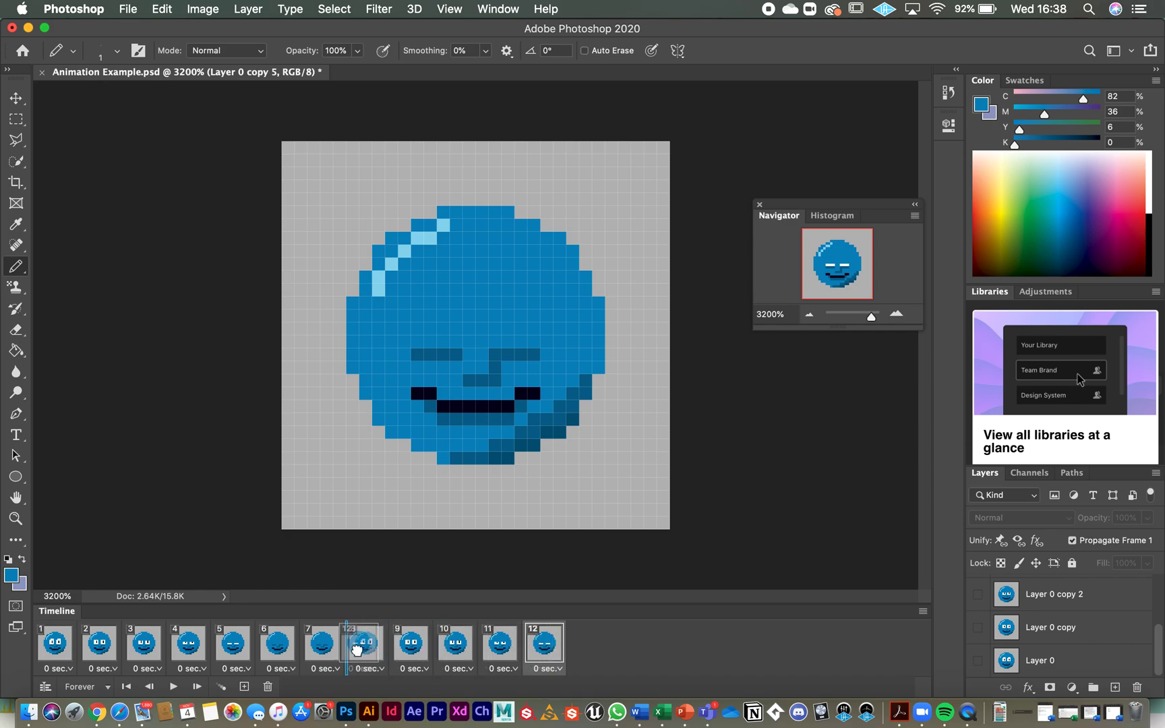
pyautogui.click(543, 643)
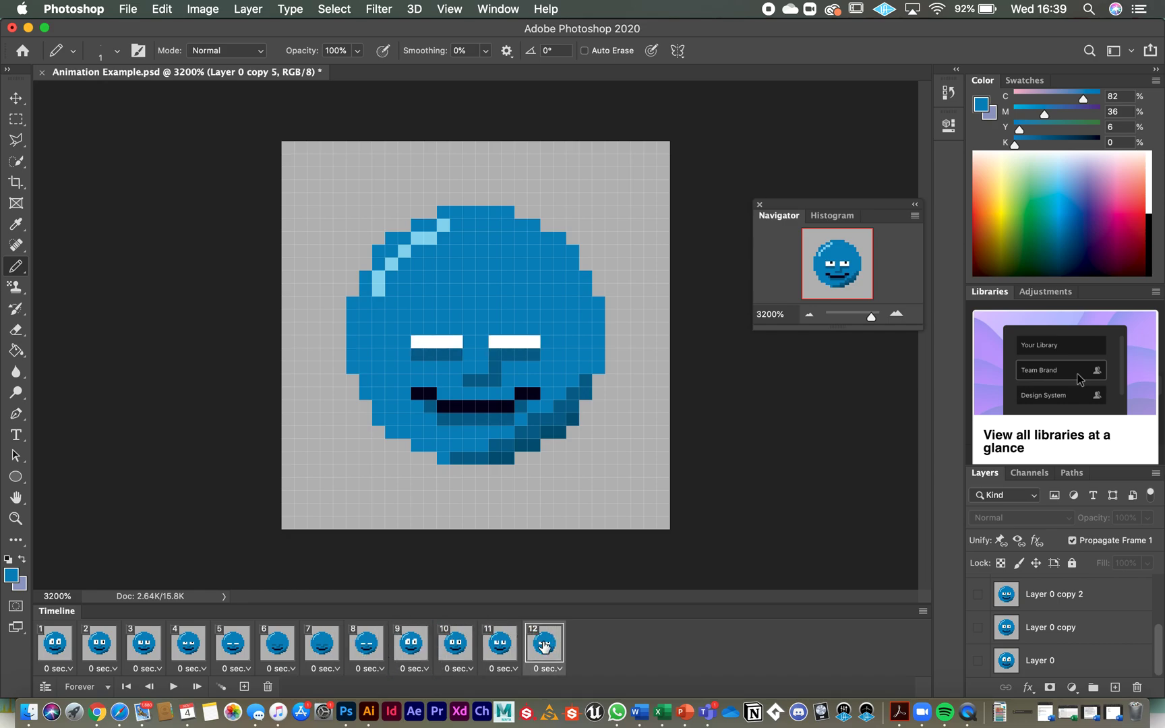
pyautogui.click(410, 644)
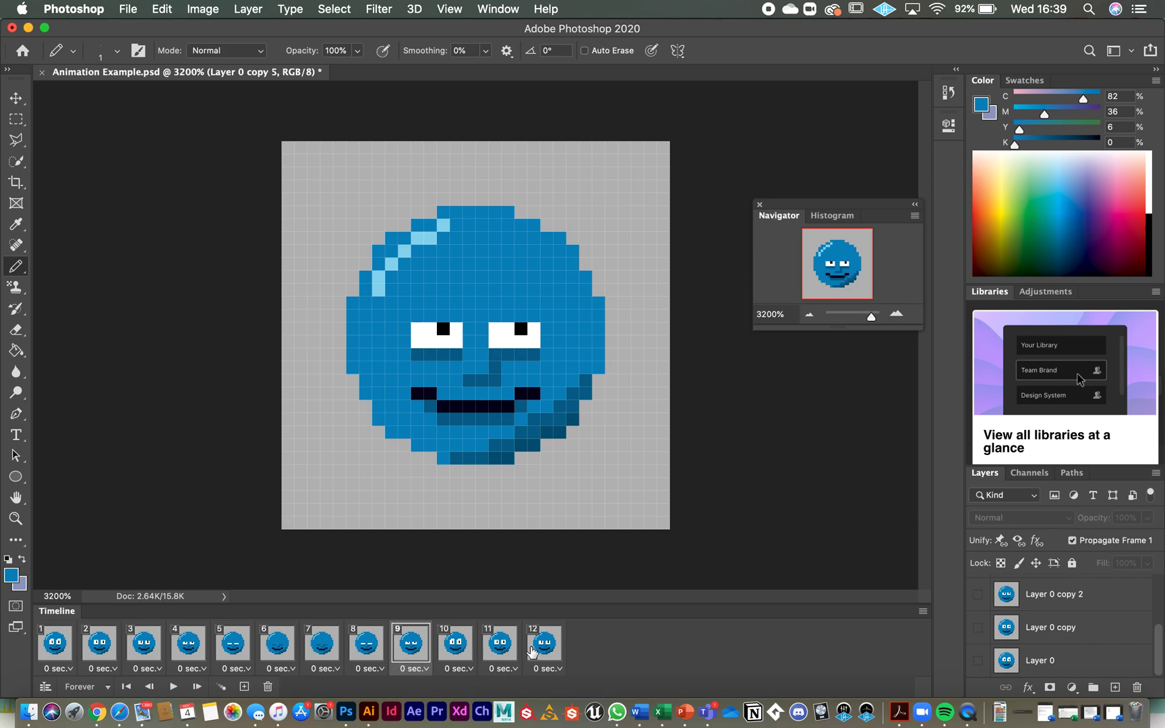
pyautogui.click(455, 643)
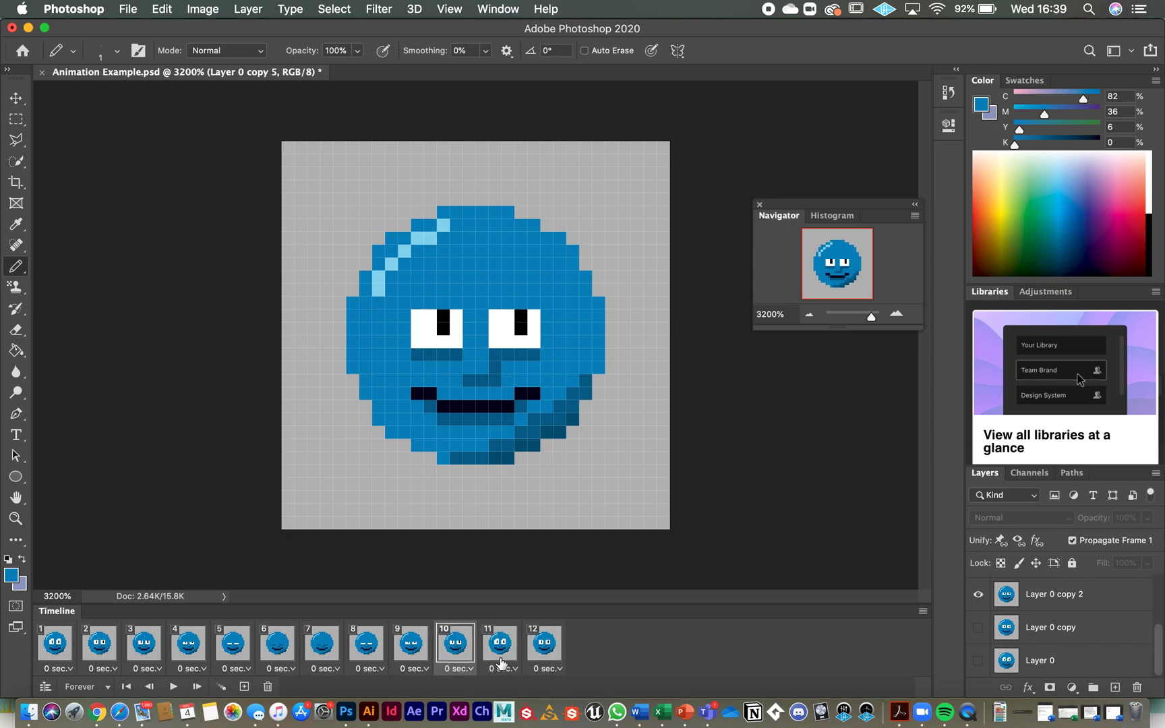
pyautogui.click(500, 644)
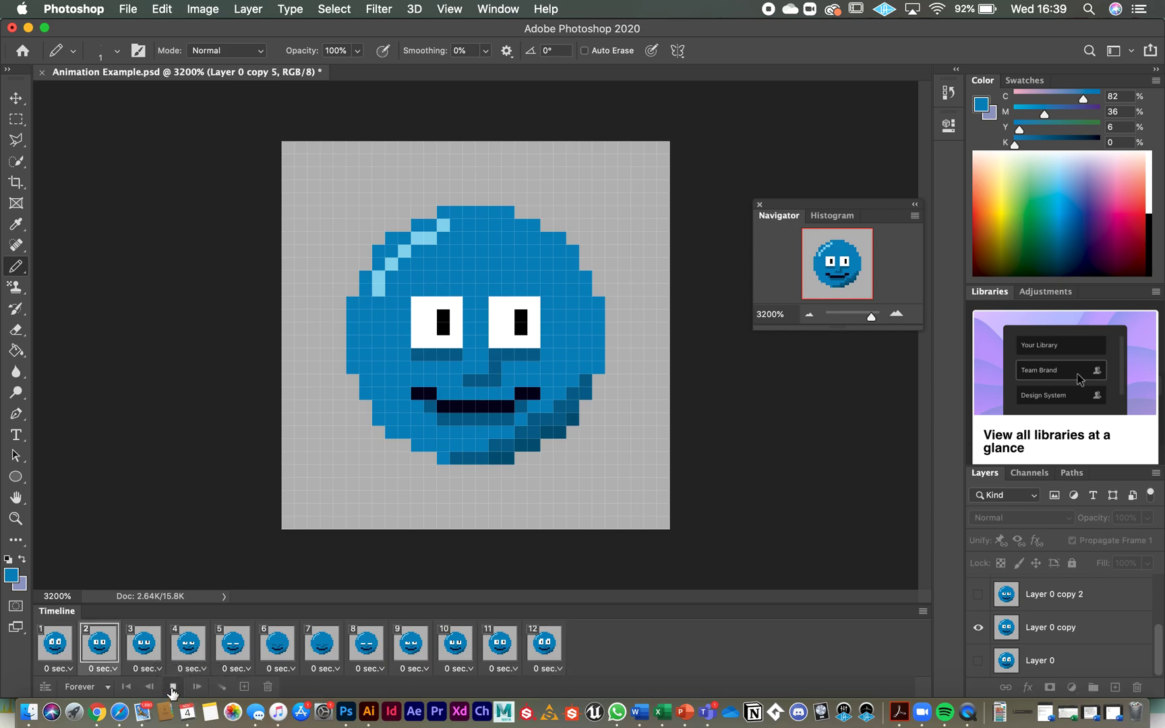
pyautogui.click(172, 686)
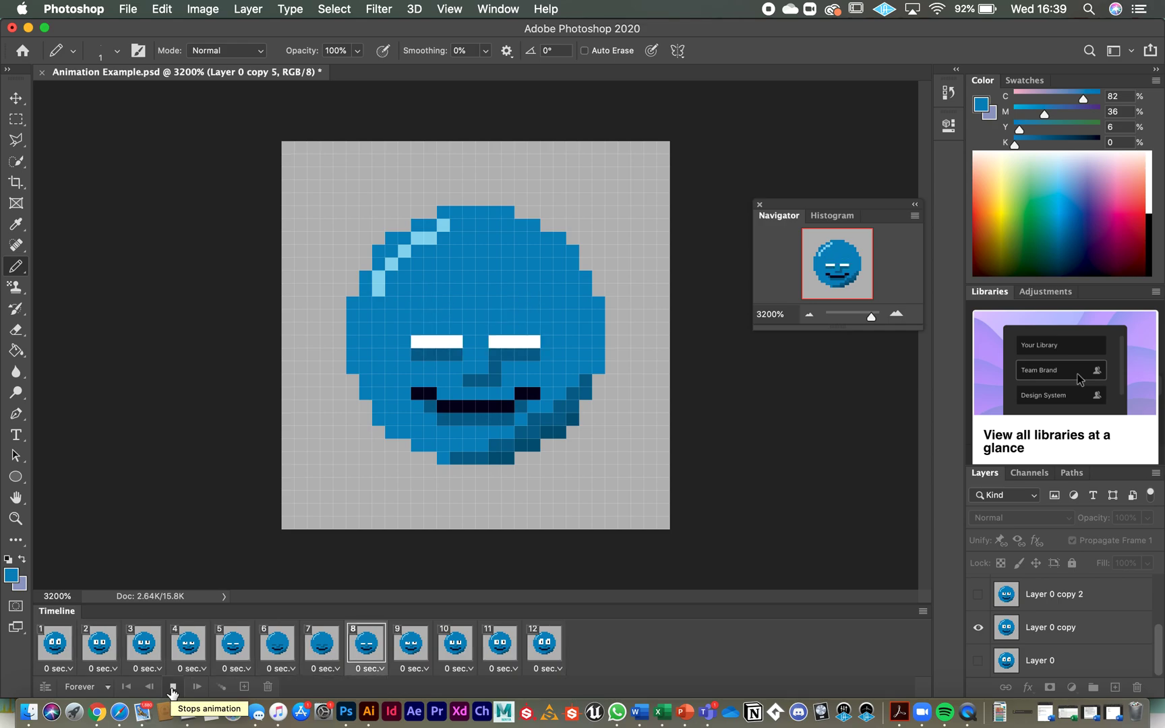
pyautogui.click(99, 643)
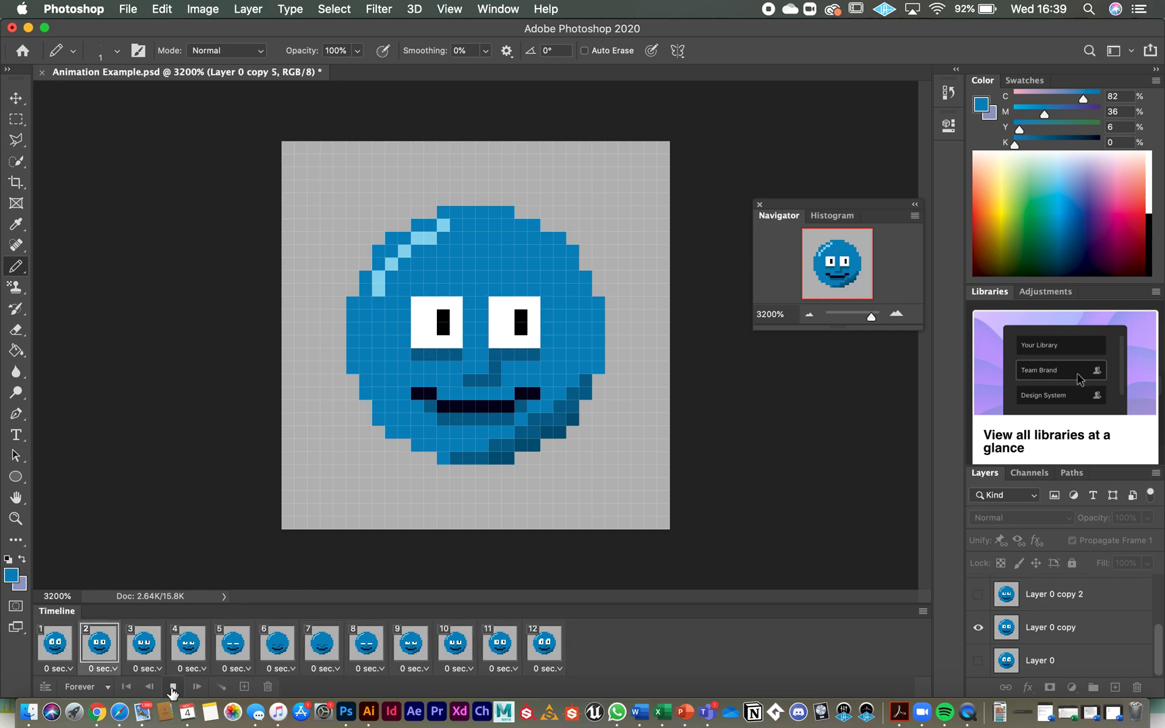
pyautogui.click(366, 643)
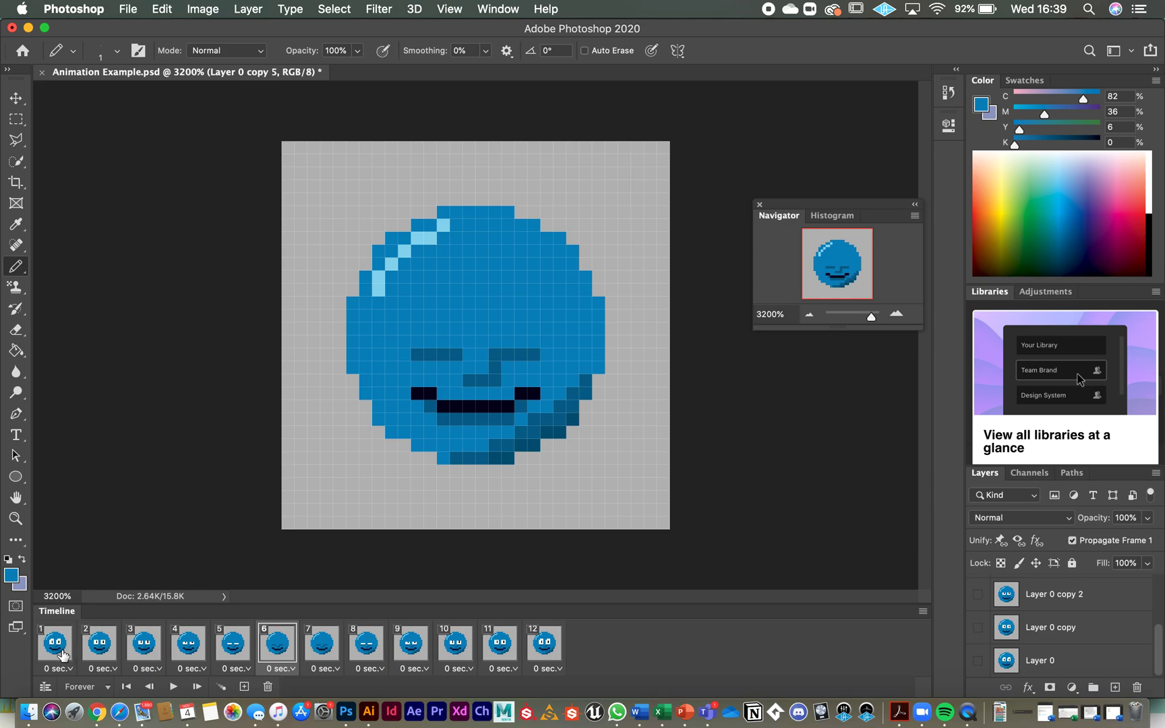
# Step: Give frame 1 a 2-second delay, leaving the other frames at 0 seconds
pyautogui.click(54, 643)
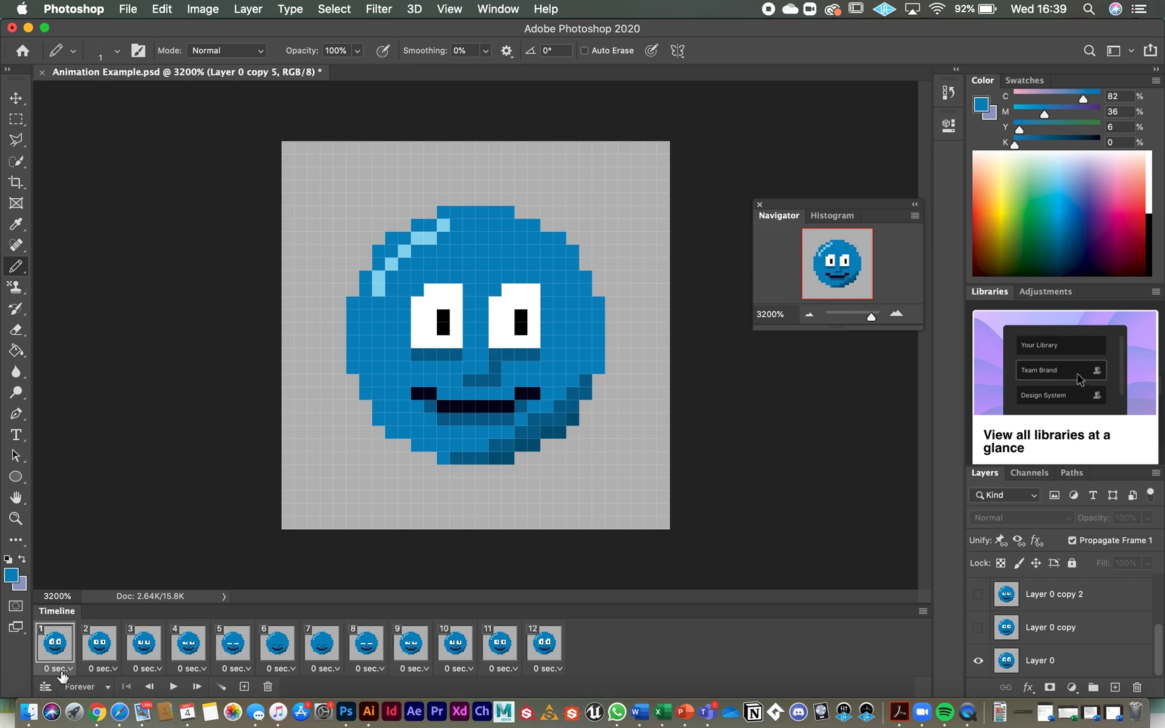
pyautogui.moveTo(71, 674)
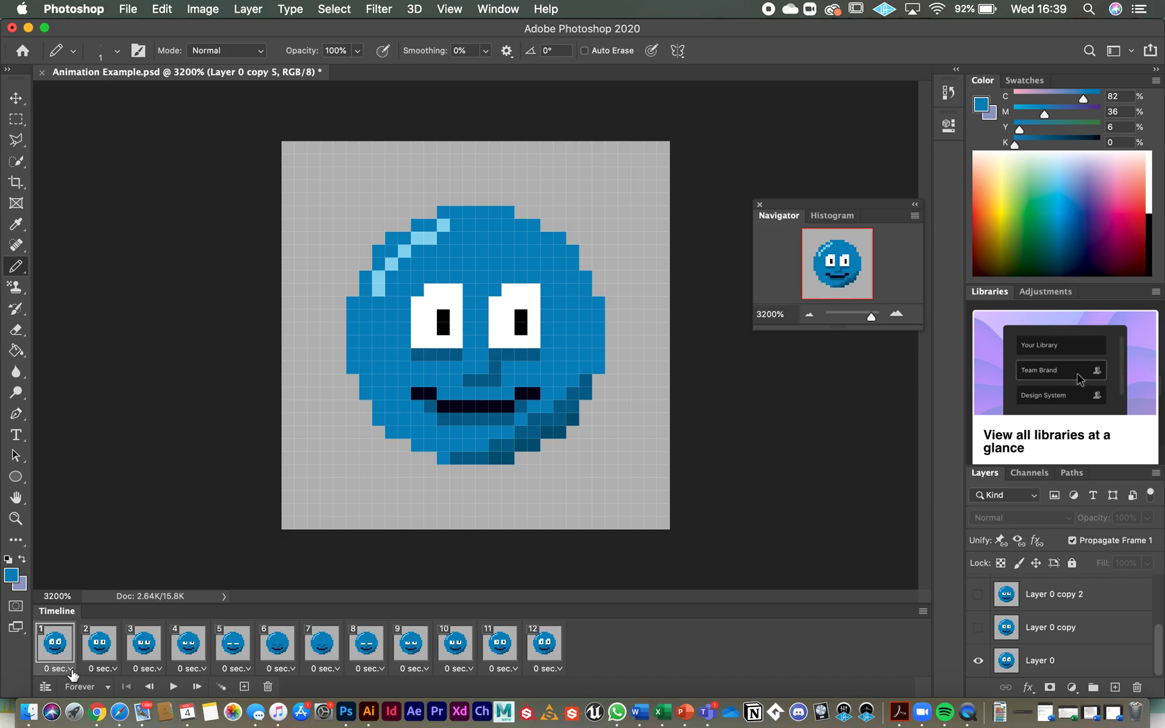
pyautogui.moveTo(59, 669)
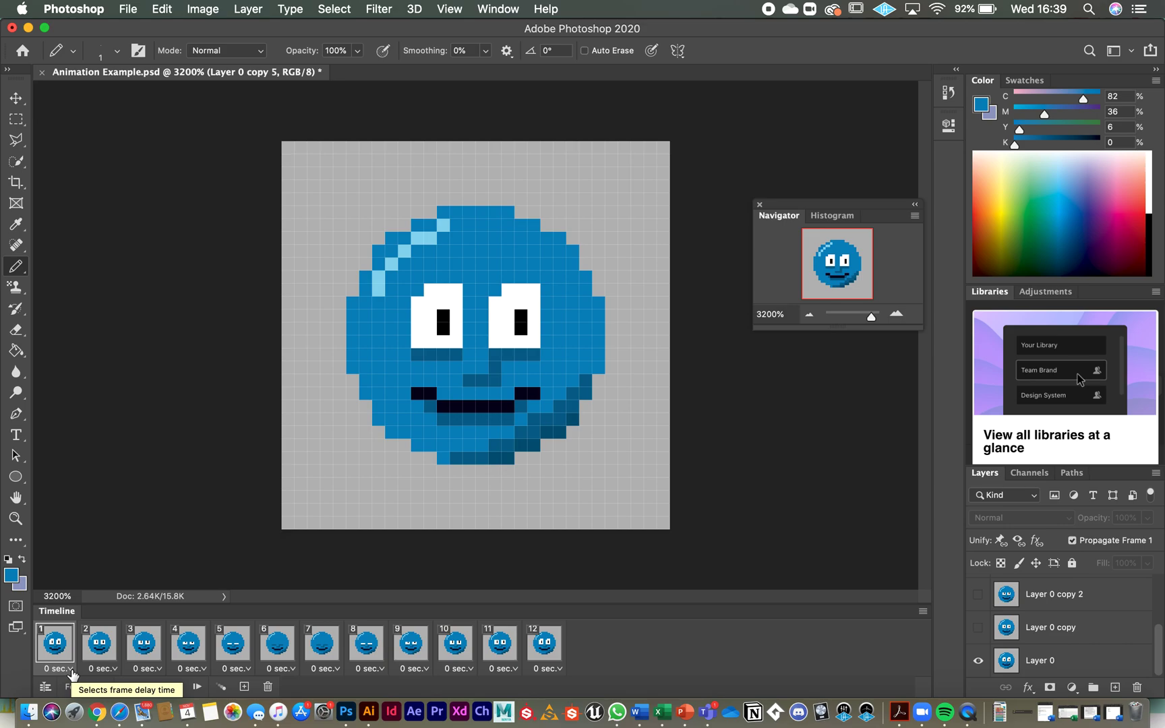
pyautogui.click(60, 669)
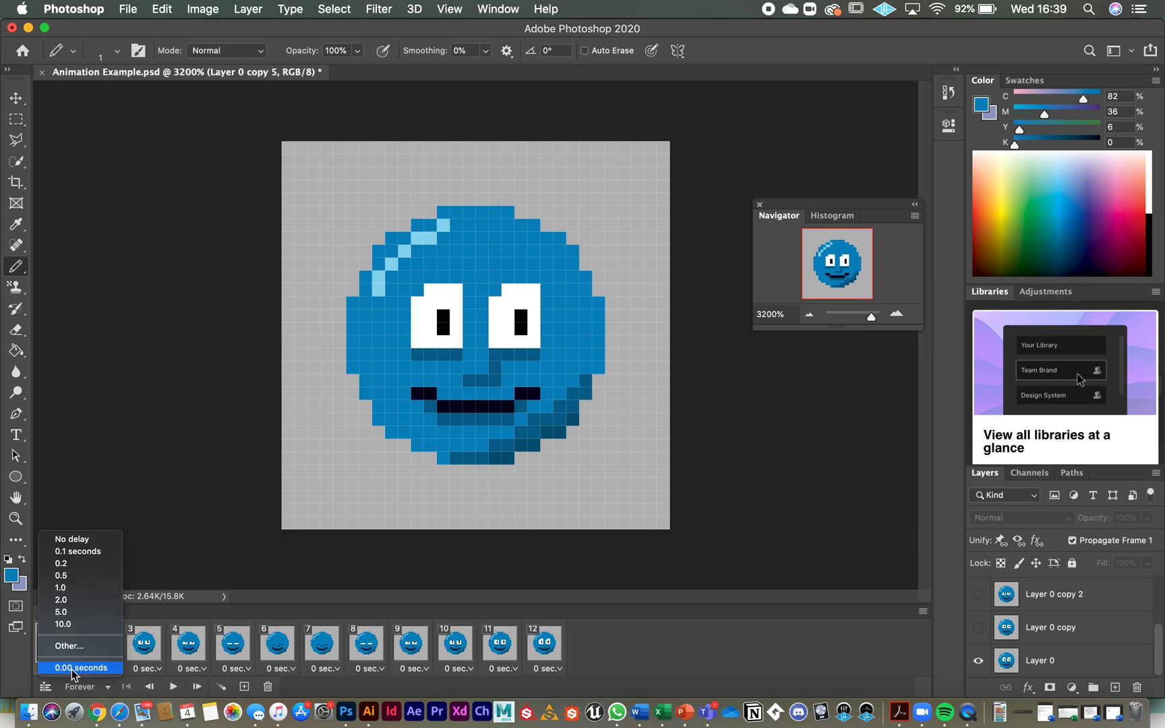
pyautogui.moveTo(62, 600)
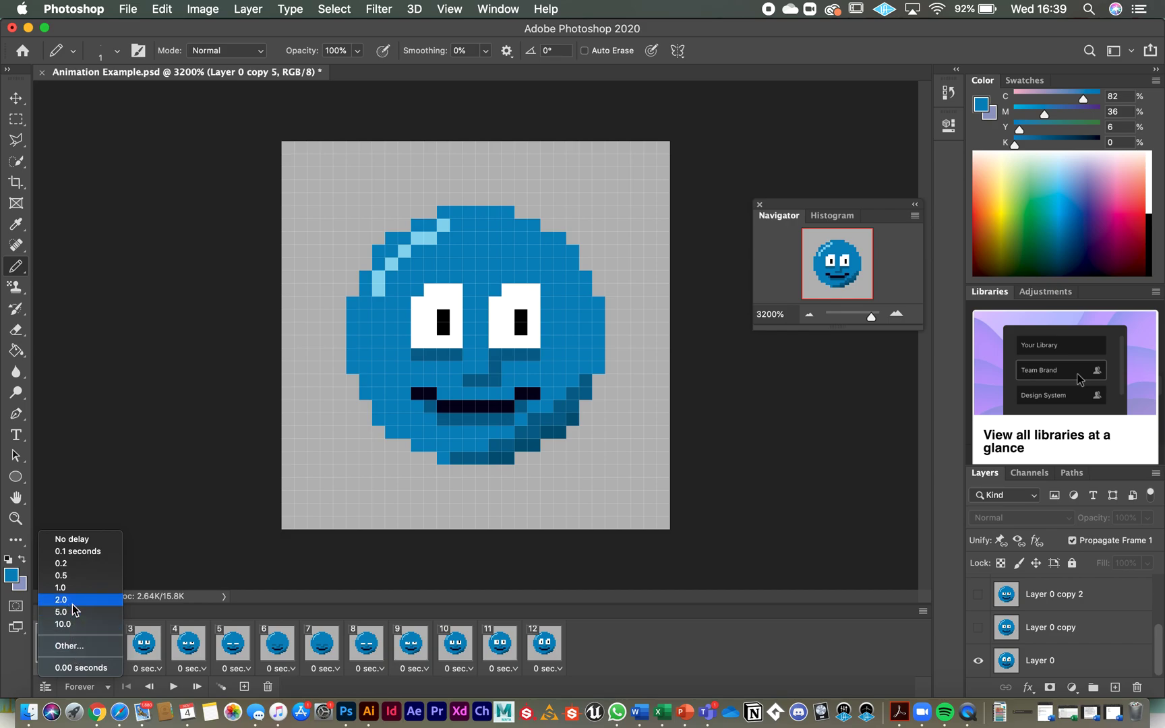
pyautogui.moveTo(70, 610)
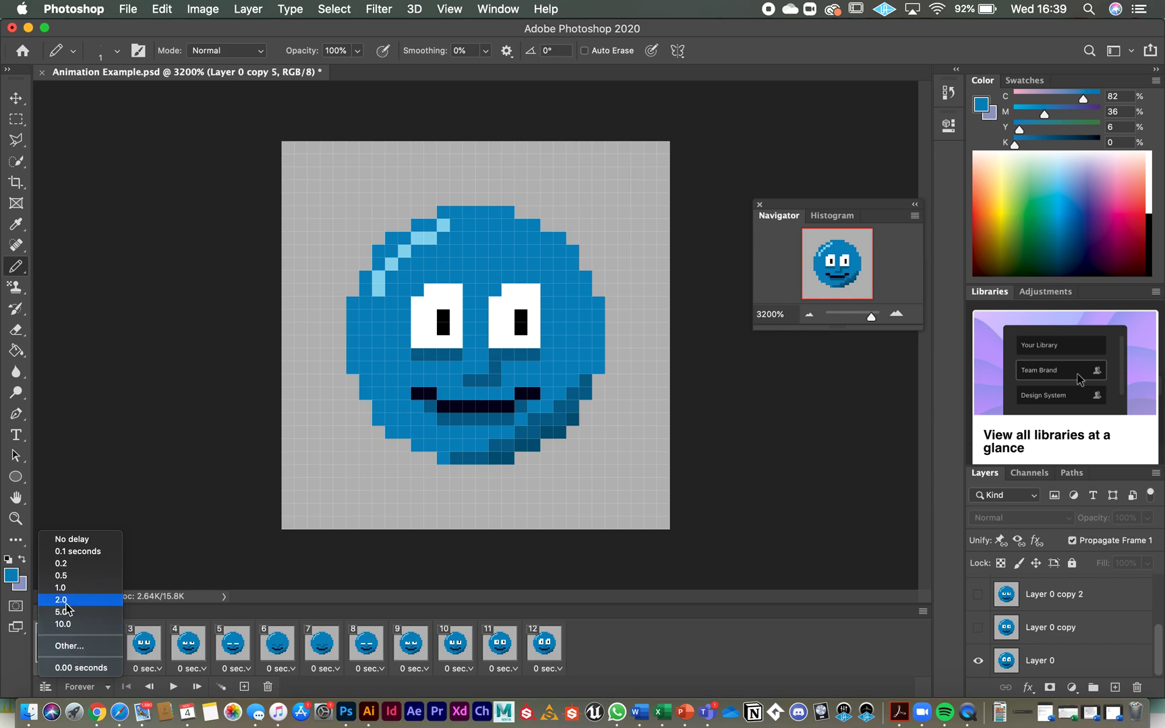
pyautogui.click(61, 600)
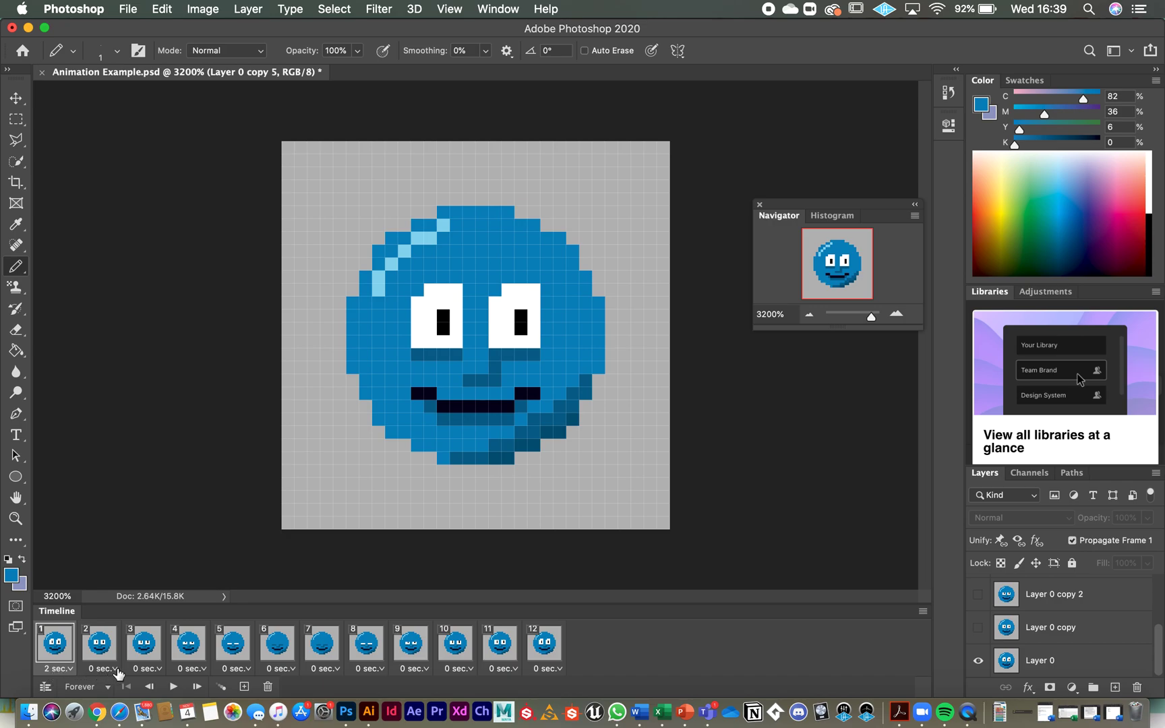
pyautogui.moveTo(493, 669)
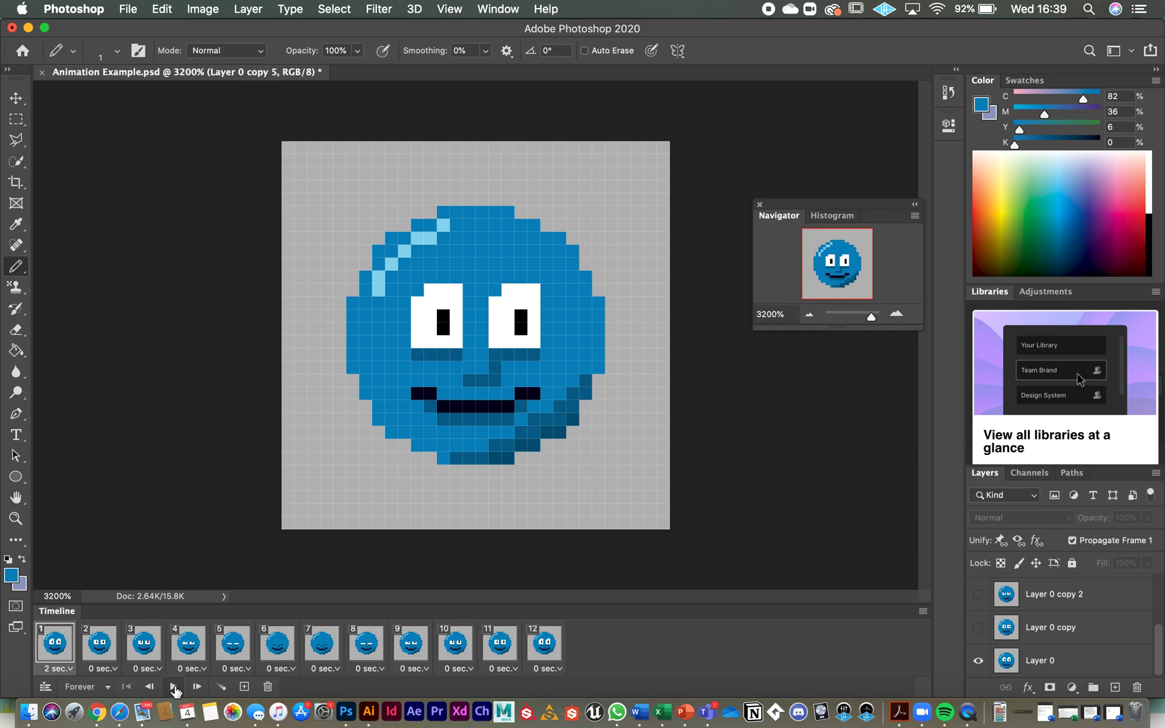
pyautogui.moveTo(174, 686)
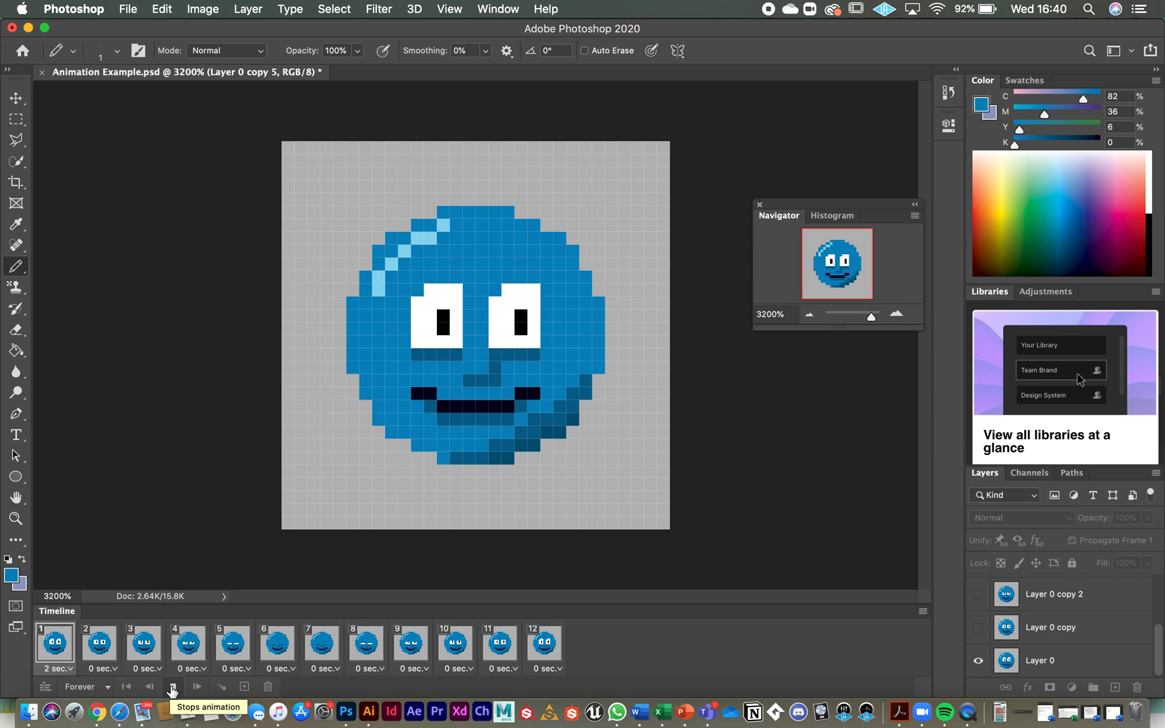
pyautogui.click(232, 643)
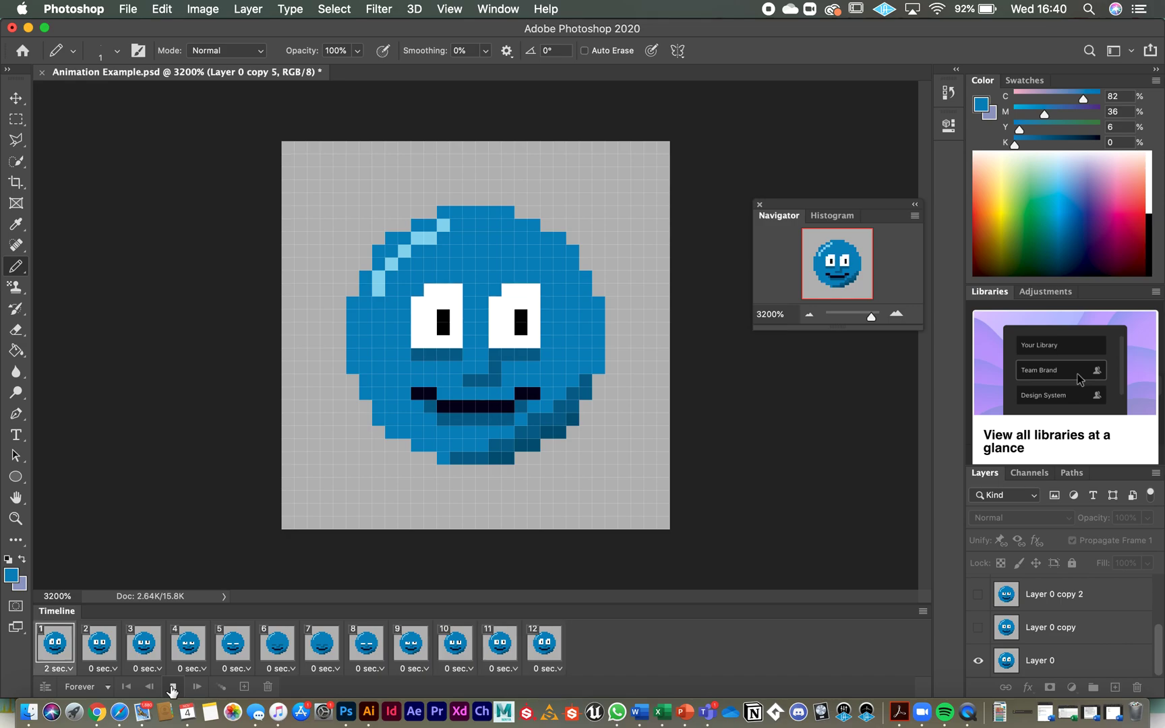
pyautogui.click(543, 644)
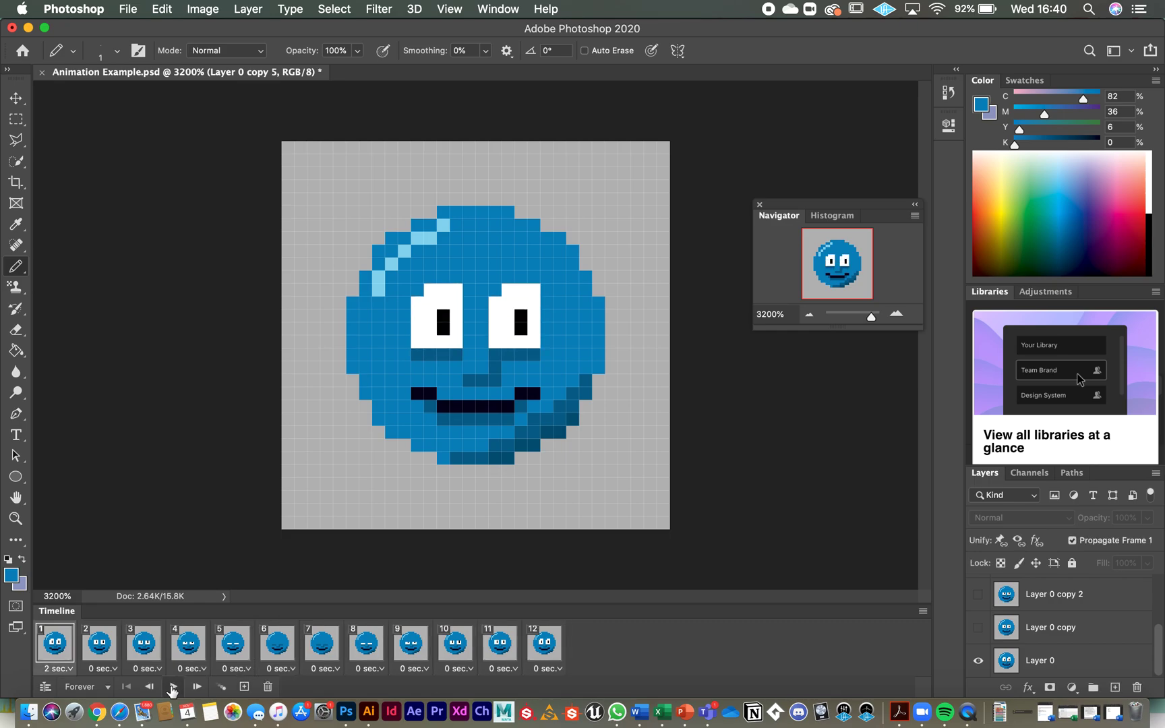
pyautogui.moveTo(172, 687)
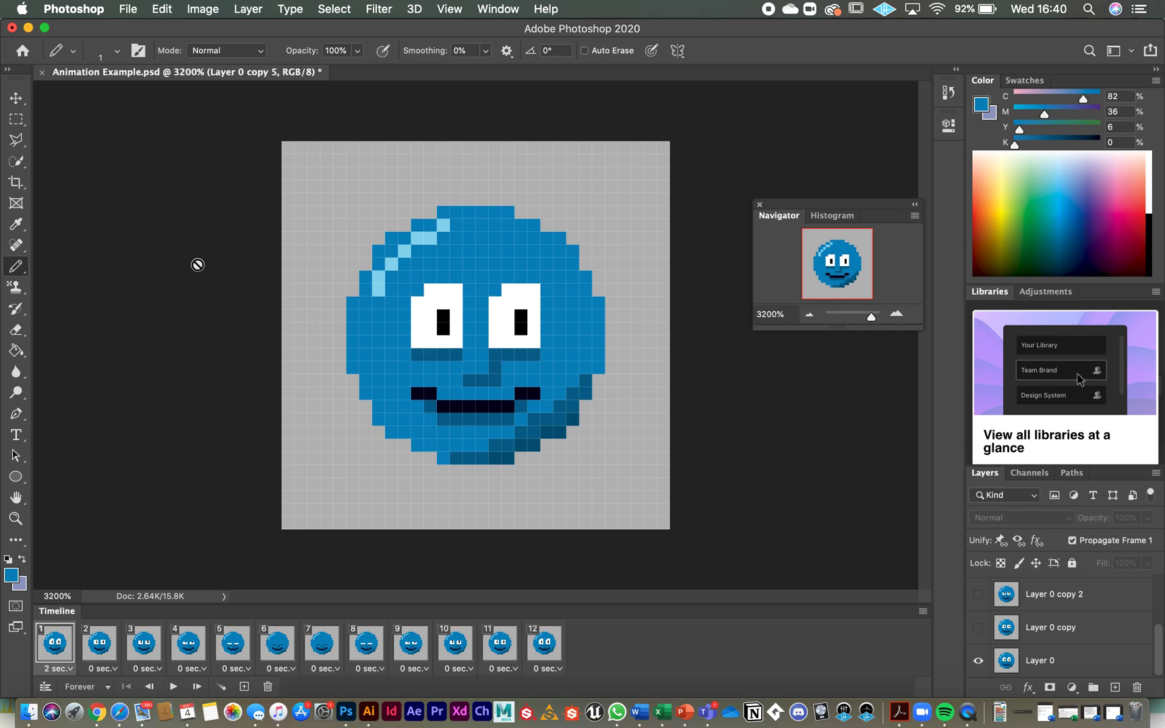
pyautogui.moveTo(159, 120)
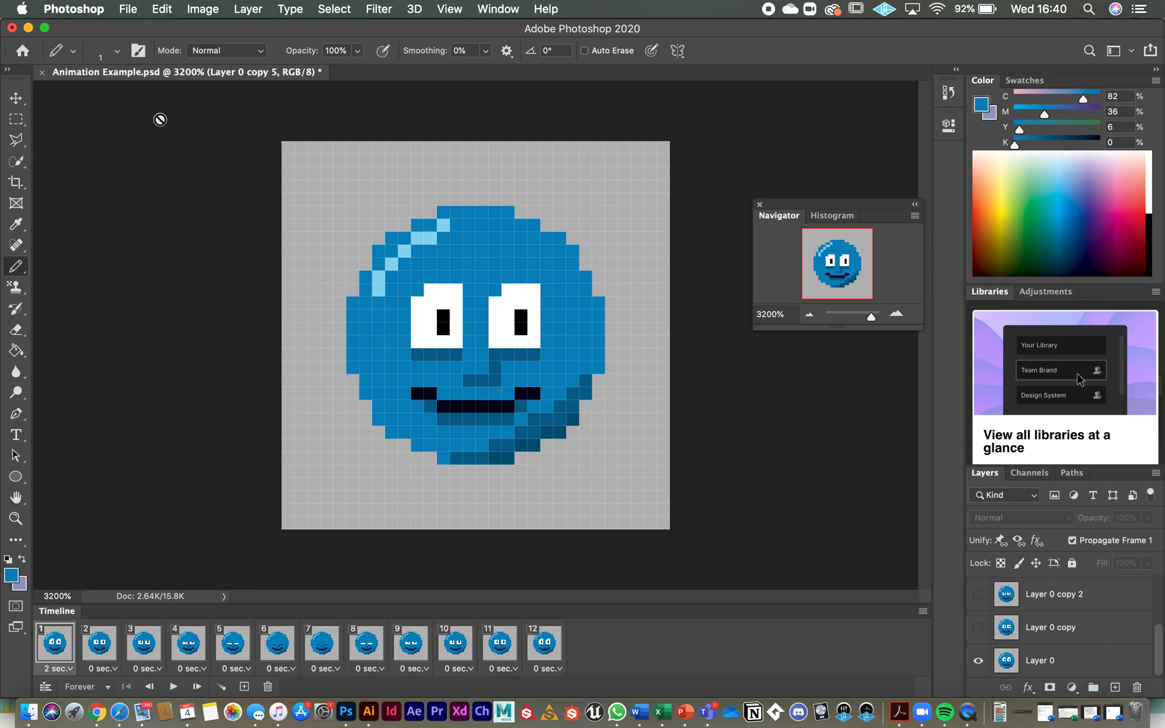
pyautogui.moveTo(158, 79)
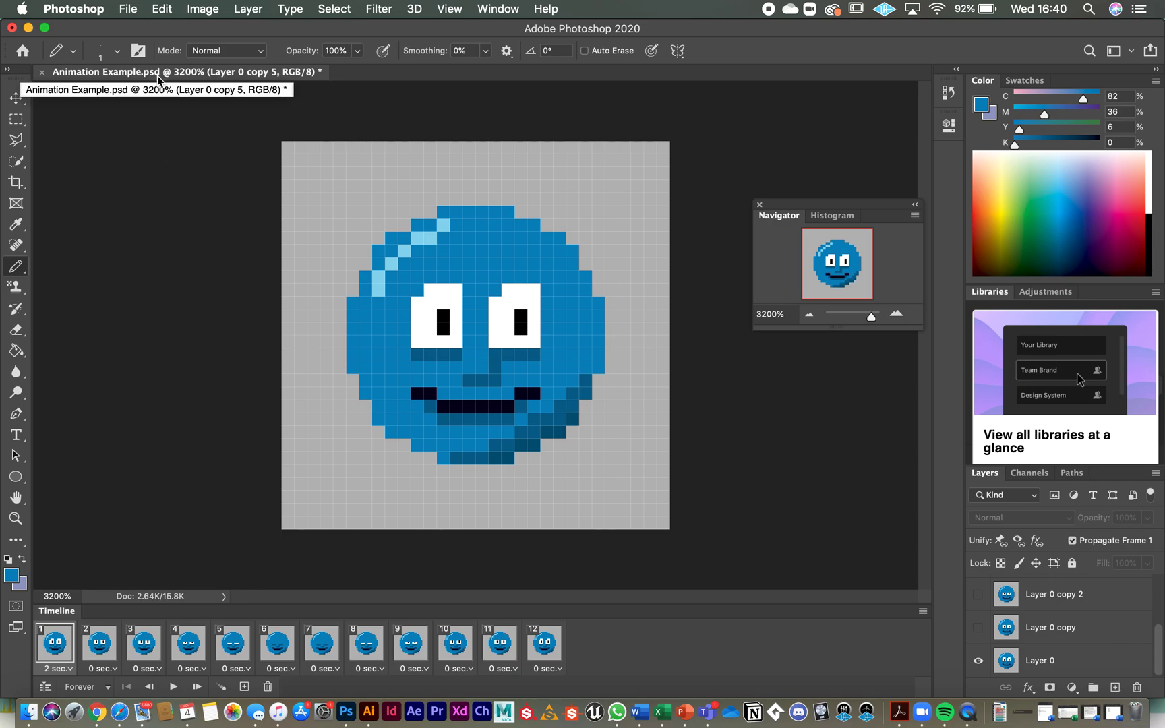
pyautogui.moveTo(715, 549)
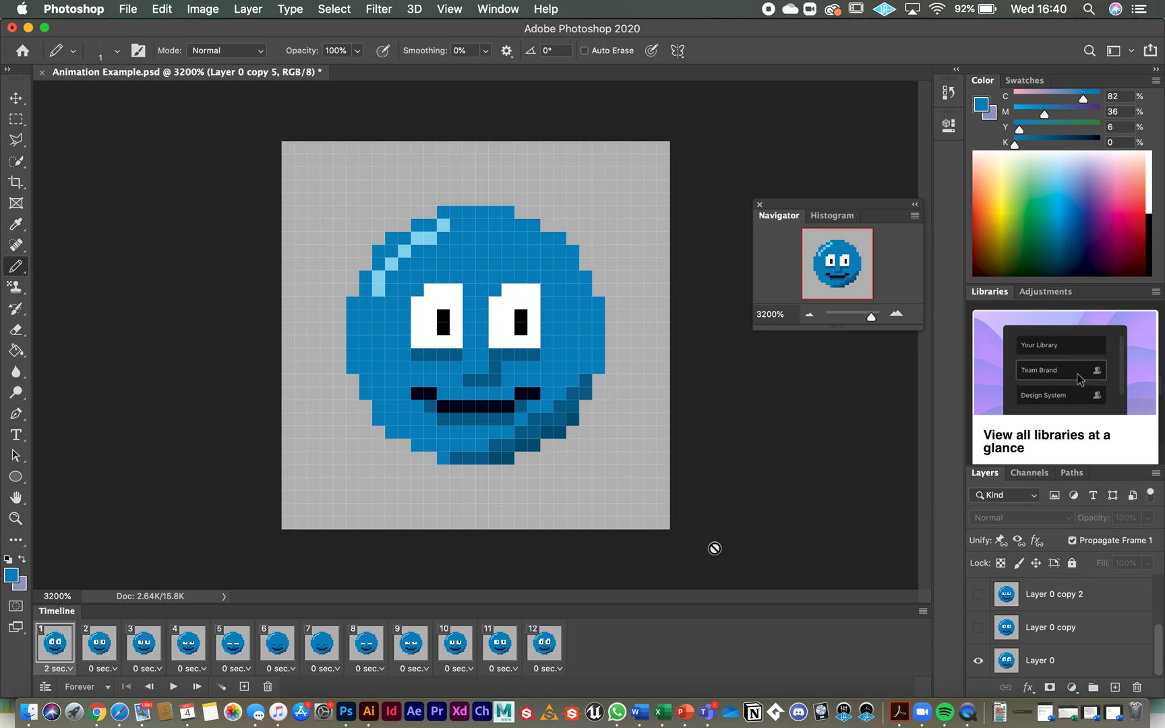
pyautogui.moveTo(437, 668)
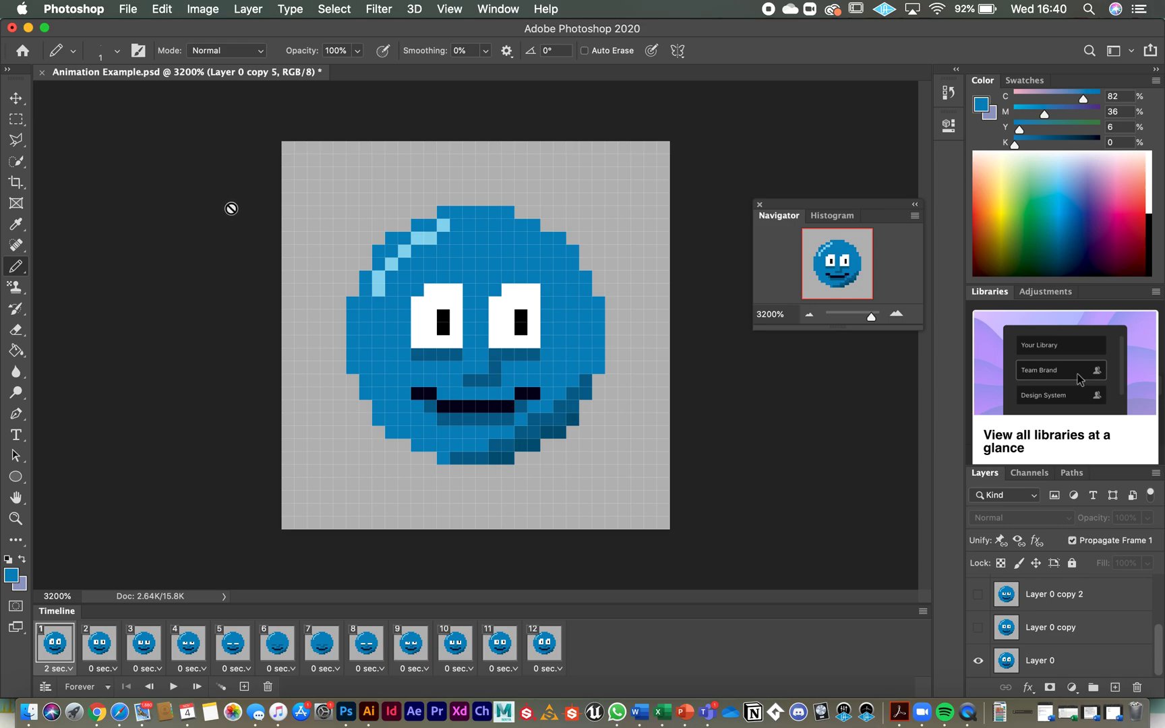
# Step: Bring up Save for Web (Legacy) to export the blink as a looping GIF
pyautogui.click(127, 9)
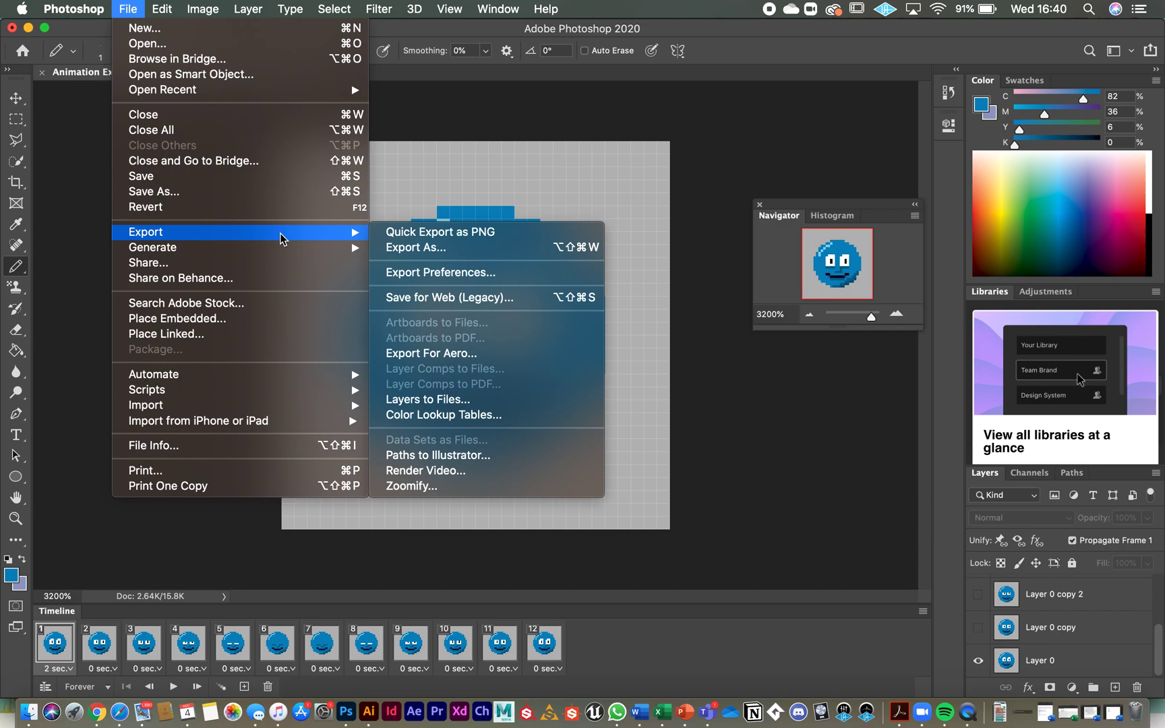
pyautogui.moveTo(454, 273)
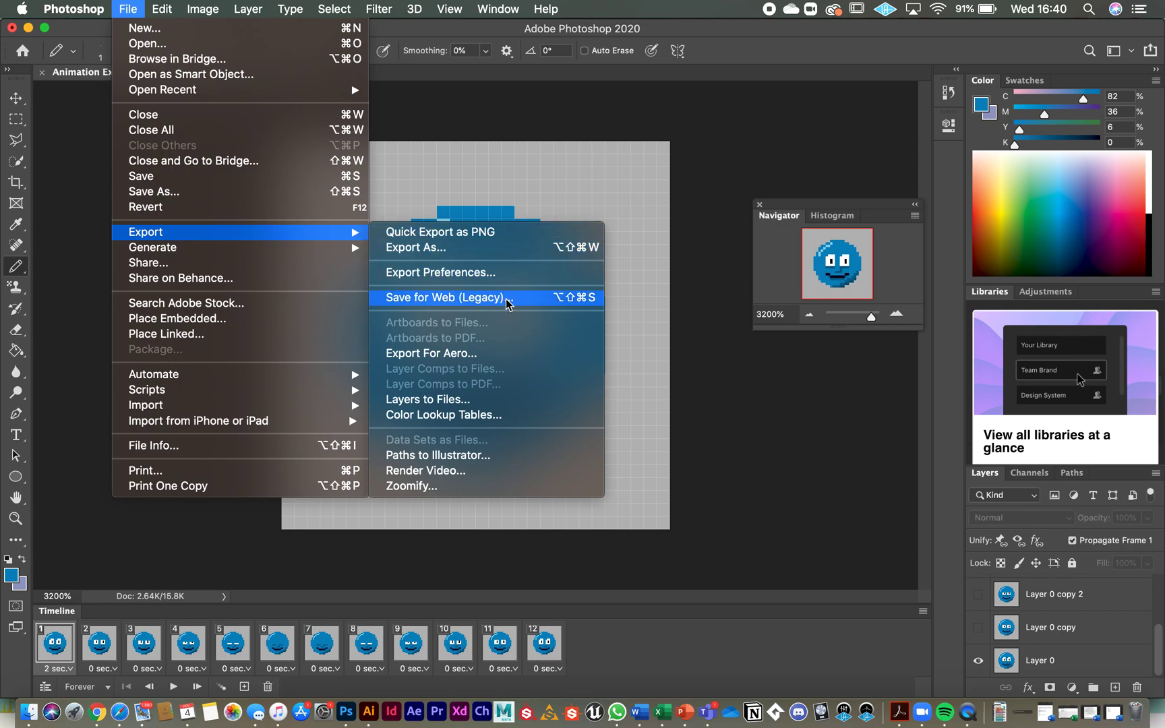
pyautogui.click(446, 296)
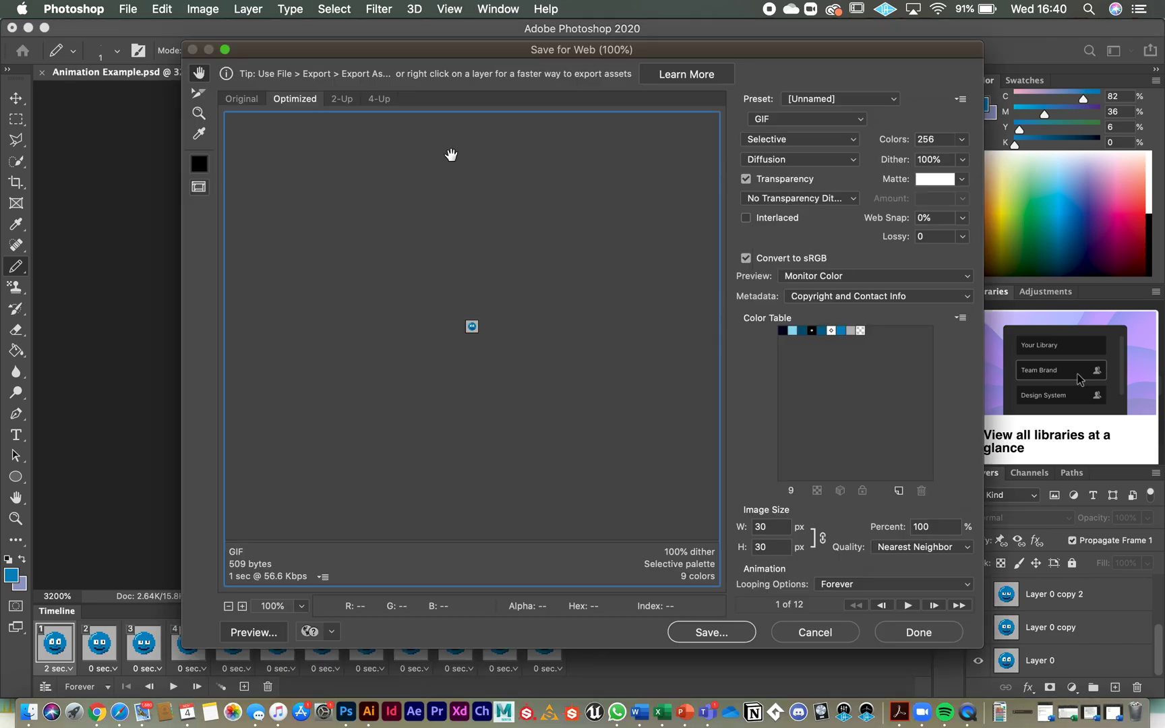
pyautogui.moveTo(730, 163)
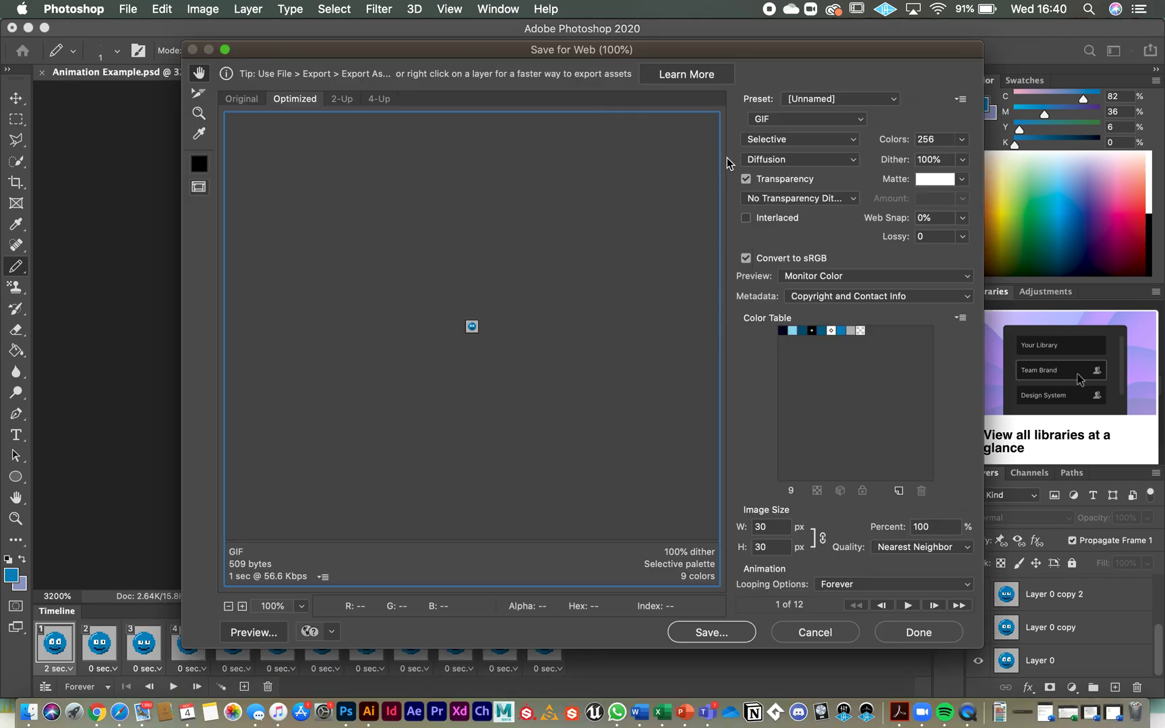
pyautogui.click(807, 118)
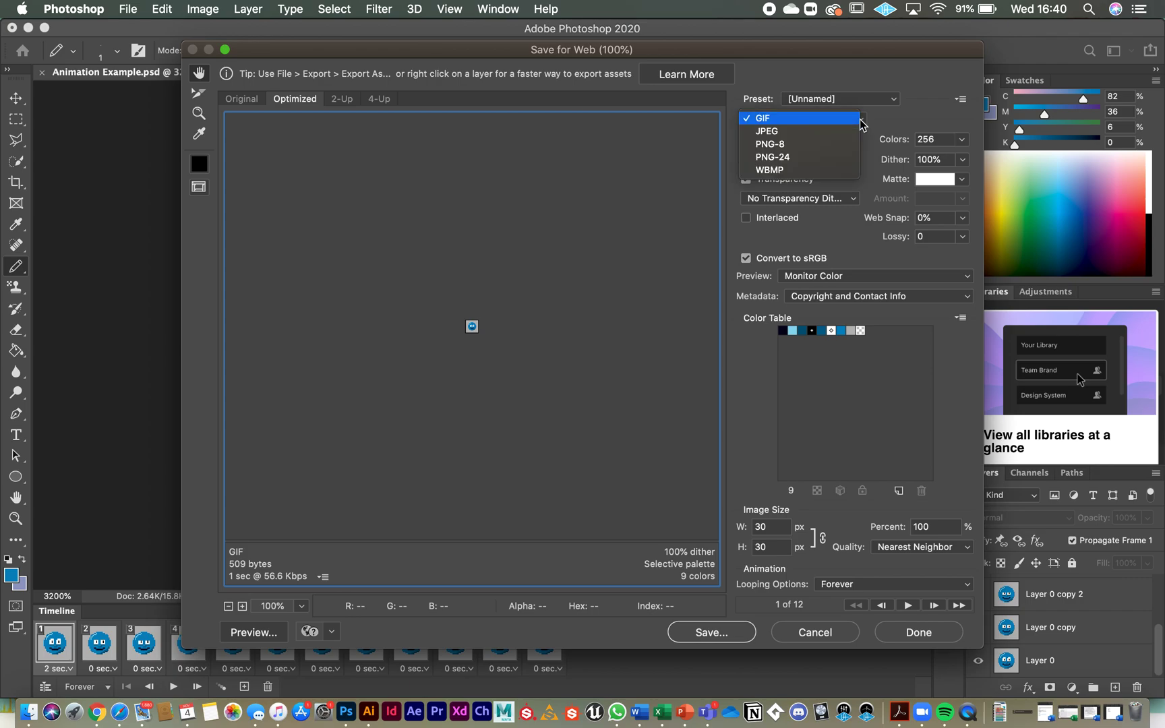
pyautogui.moveTo(851, 125)
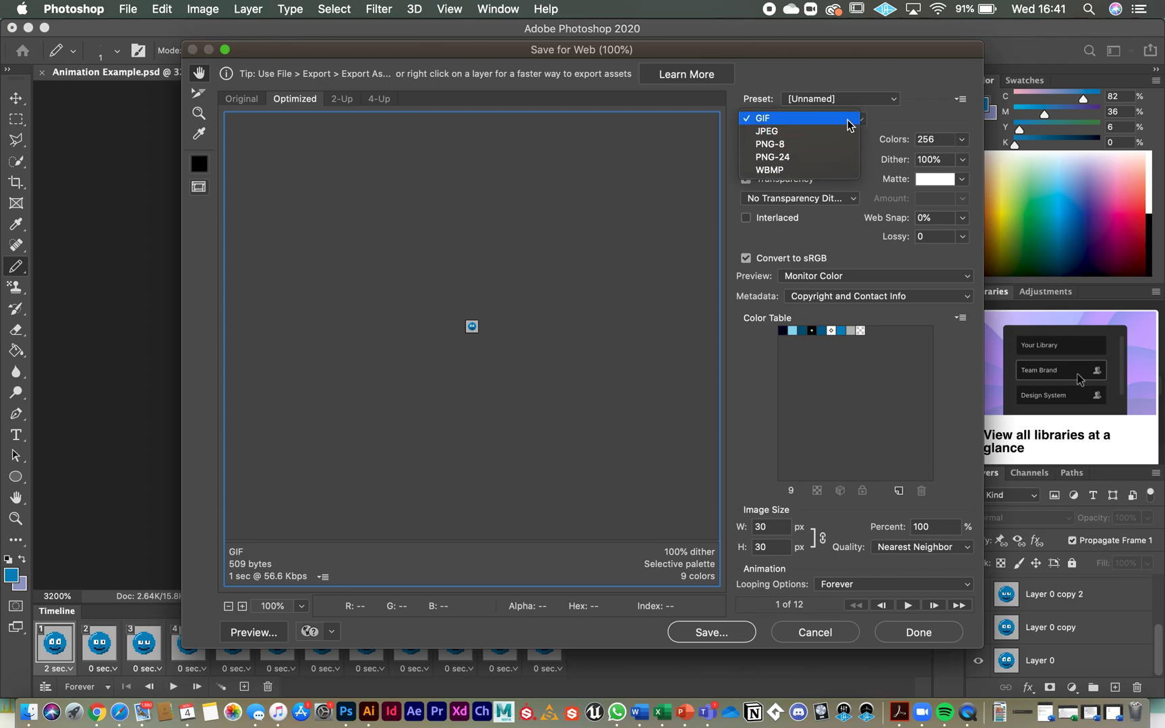
pyautogui.moveTo(766, 132)
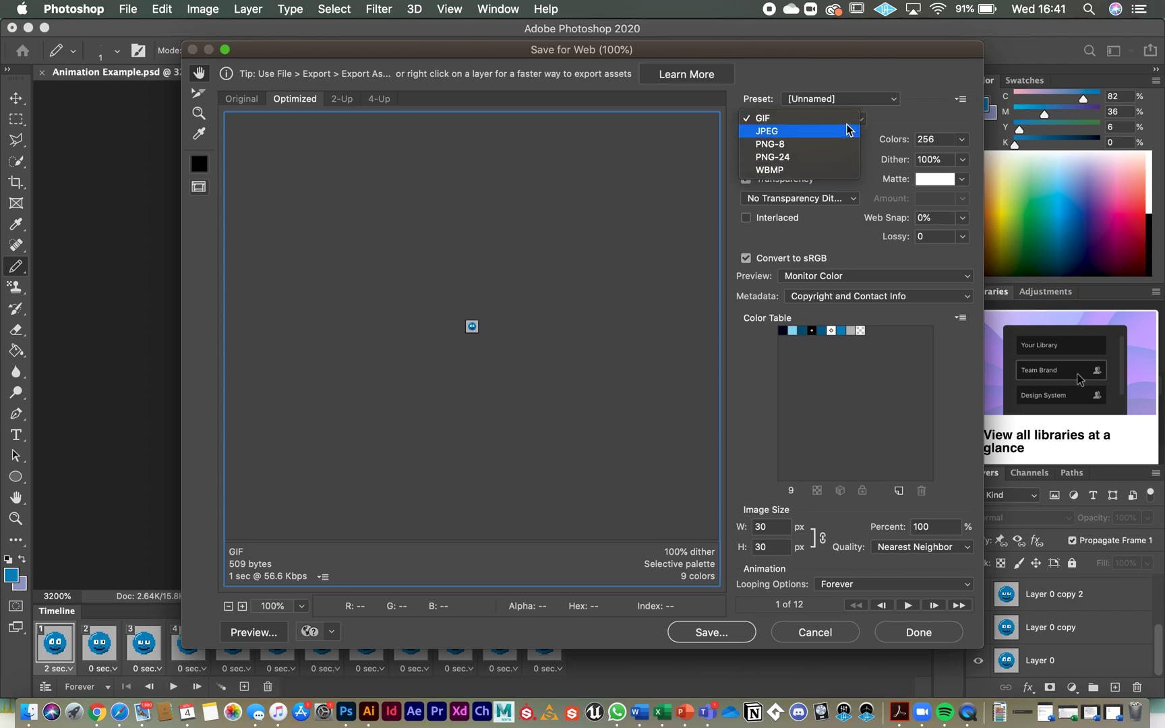
pyautogui.moveTo(762, 118)
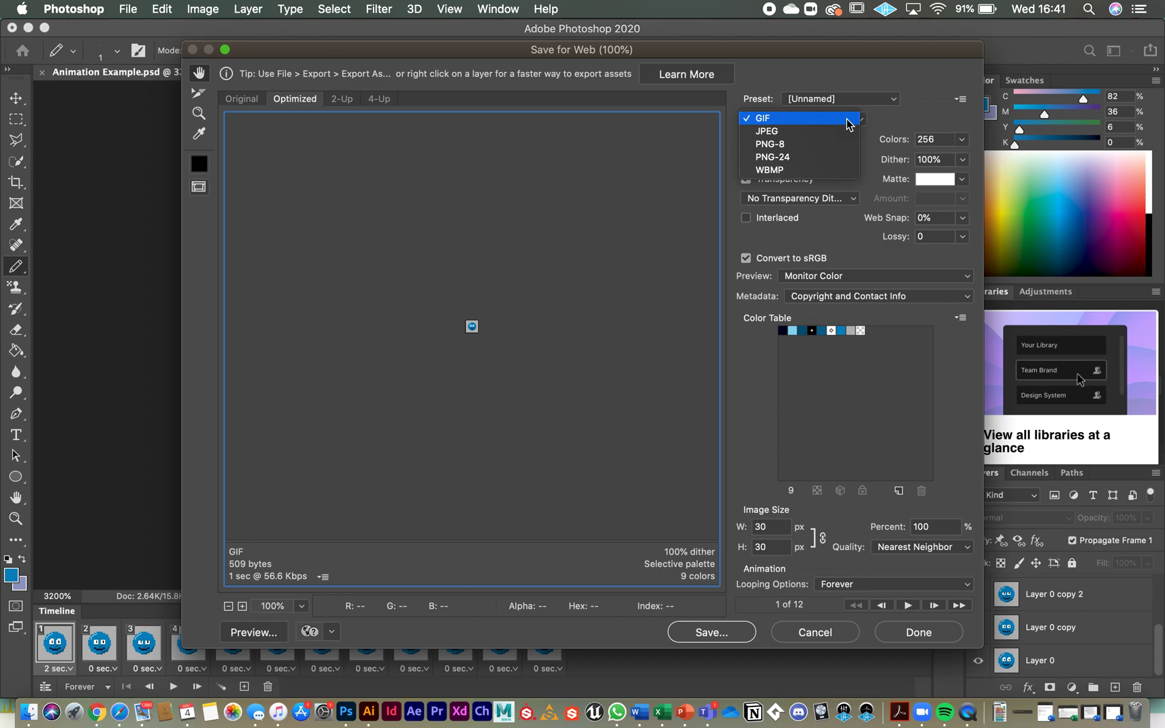
pyautogui.click(761, 119)
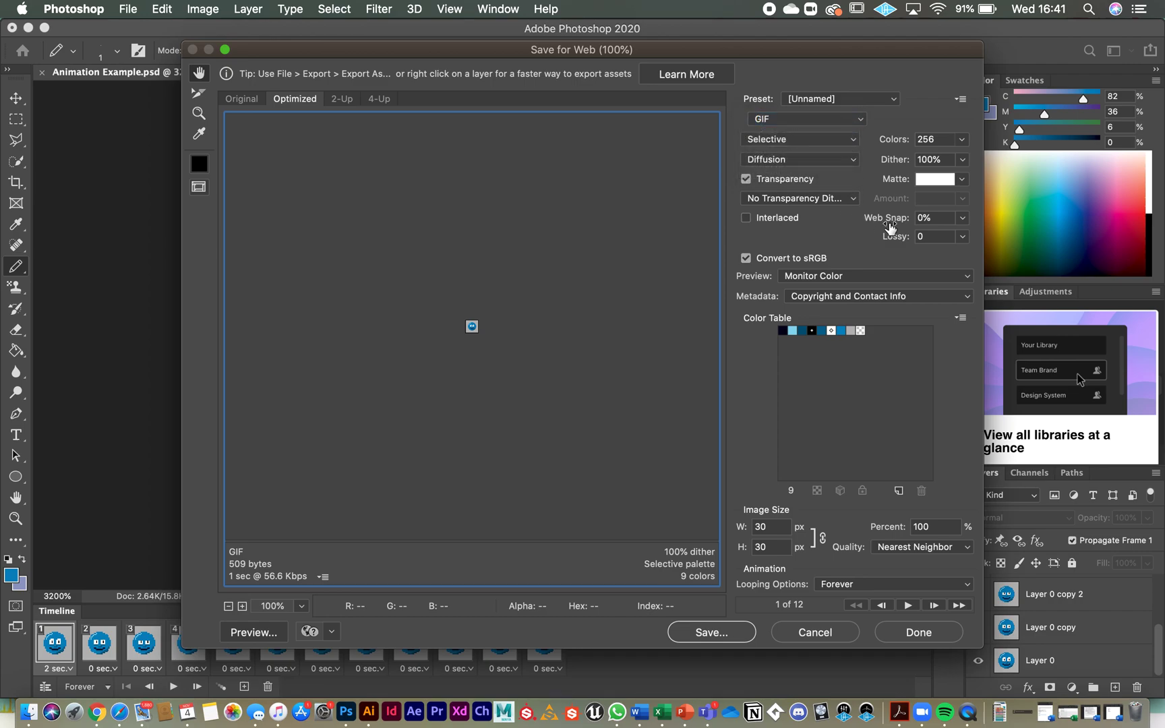
pyautogui.moveTo(777, 523)
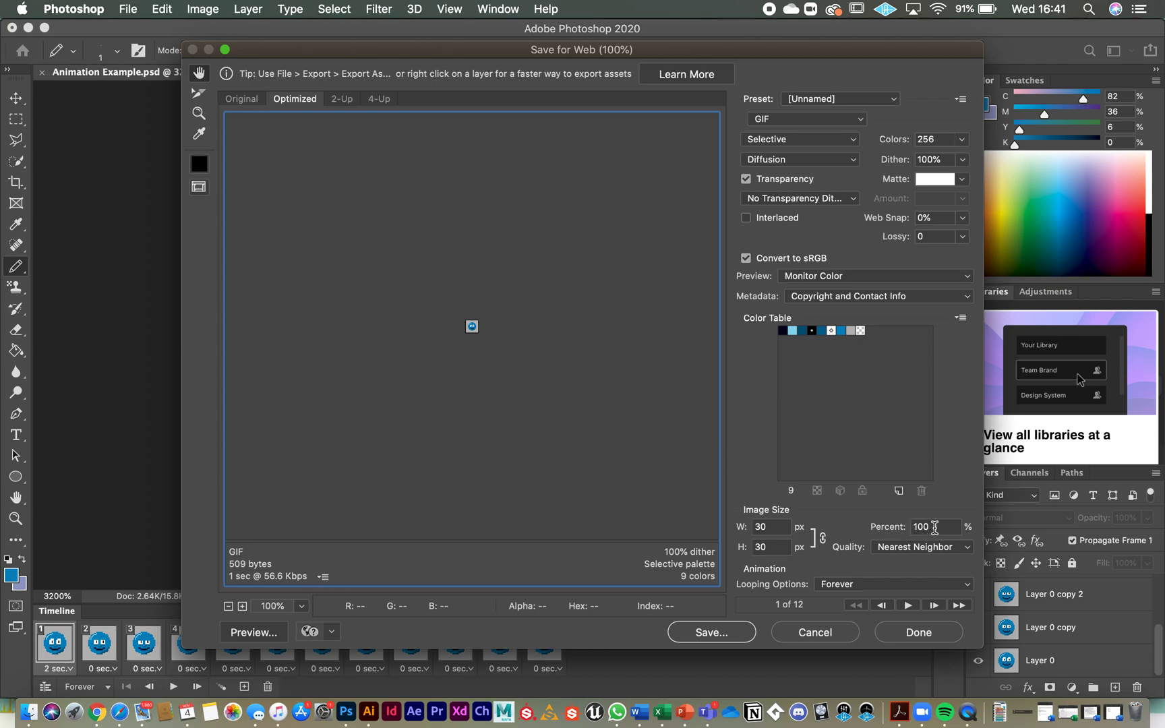
pyautogui.moveTo(770, 527)
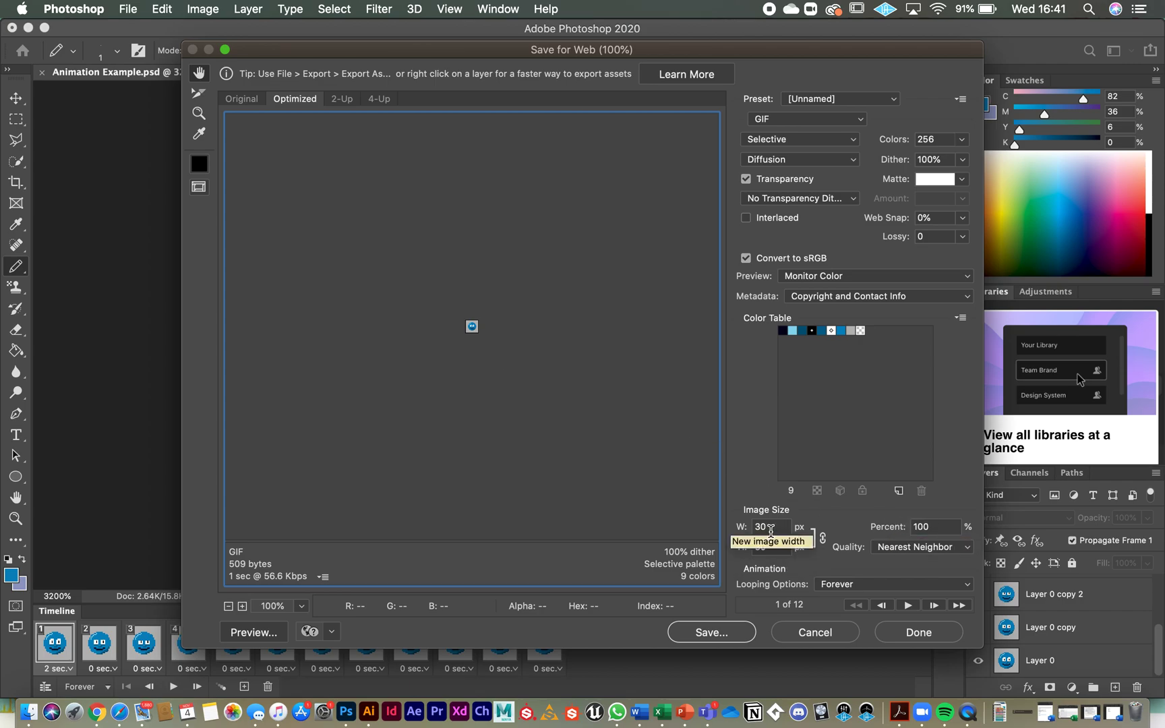
pyautogui.moveTo(937, 526)
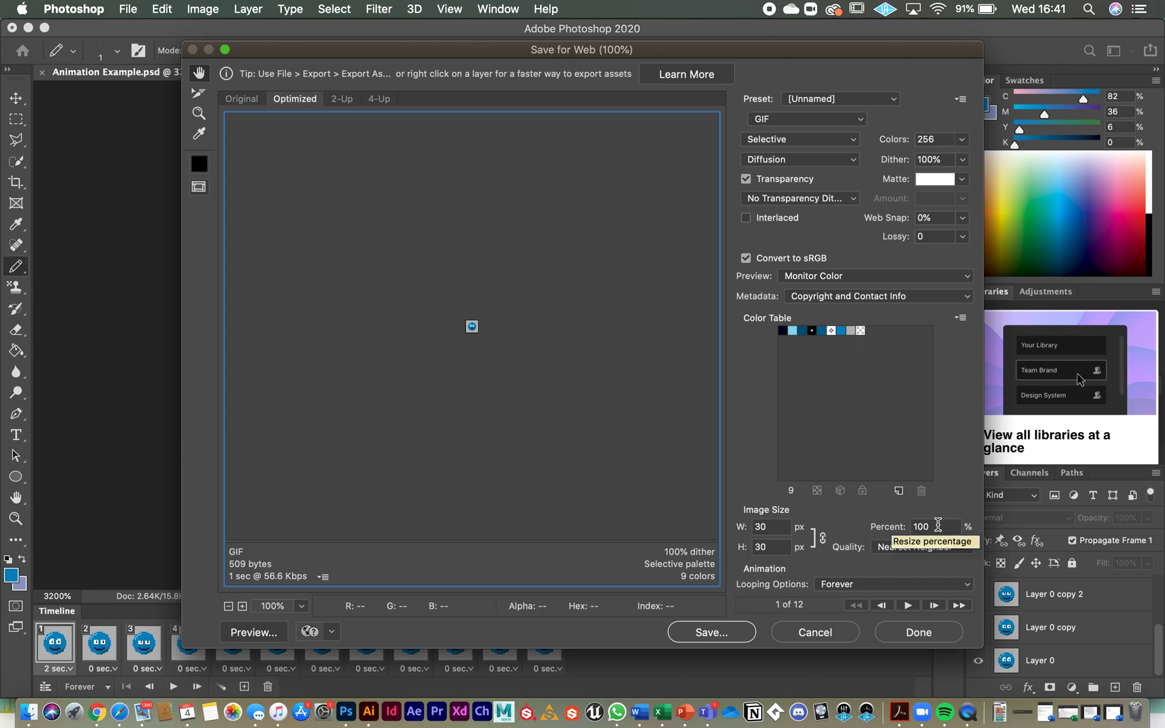
# Step: Scale the export to 1300% (390×390 px) with Nearest Neighbor resampling
pyautogui.tripleClick(921, 527)
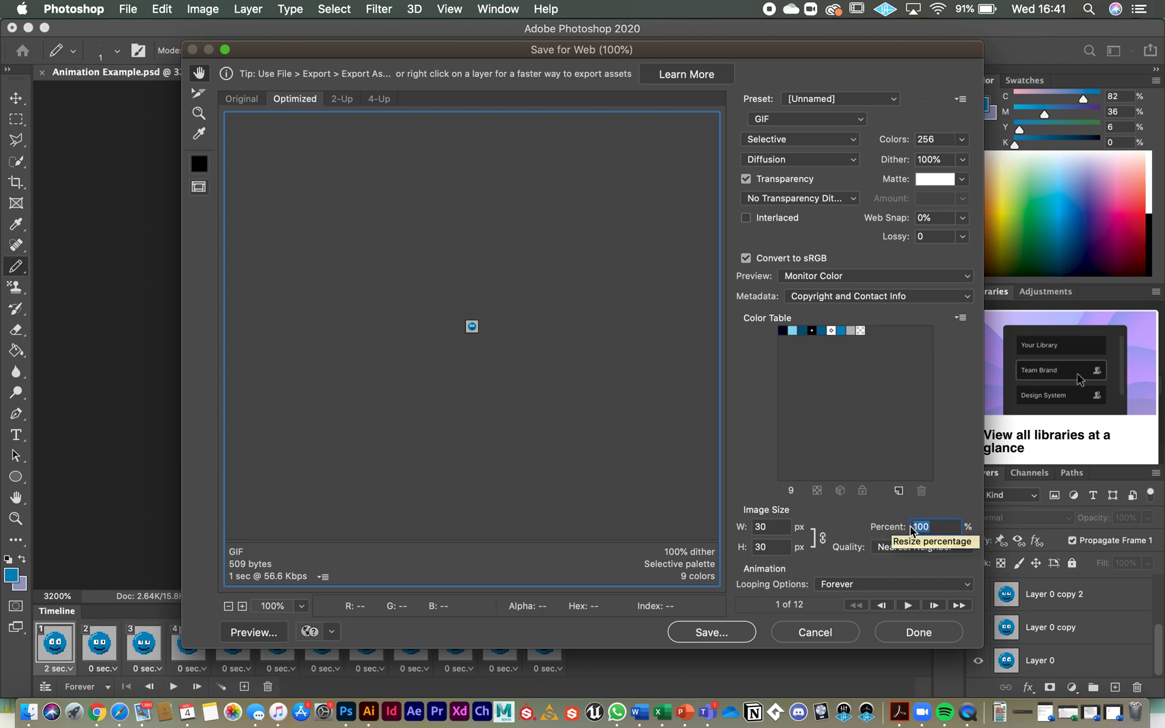
pyautogui.write('13')
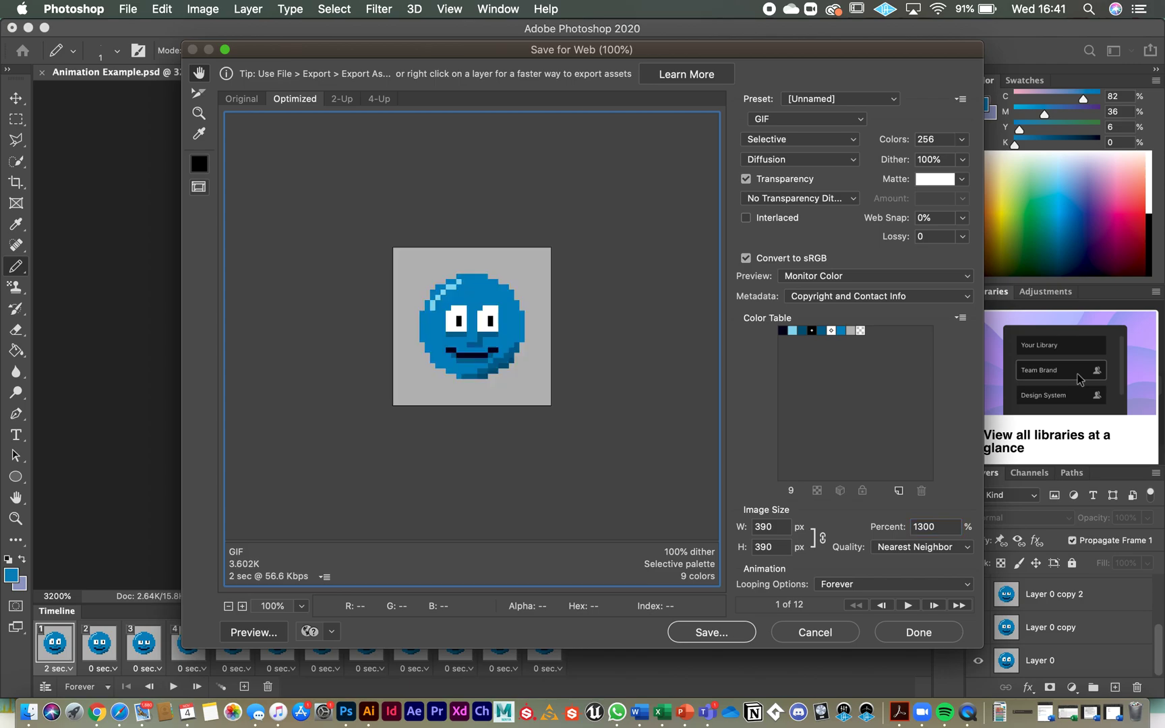
pyautogui.moveTo(530, 419)
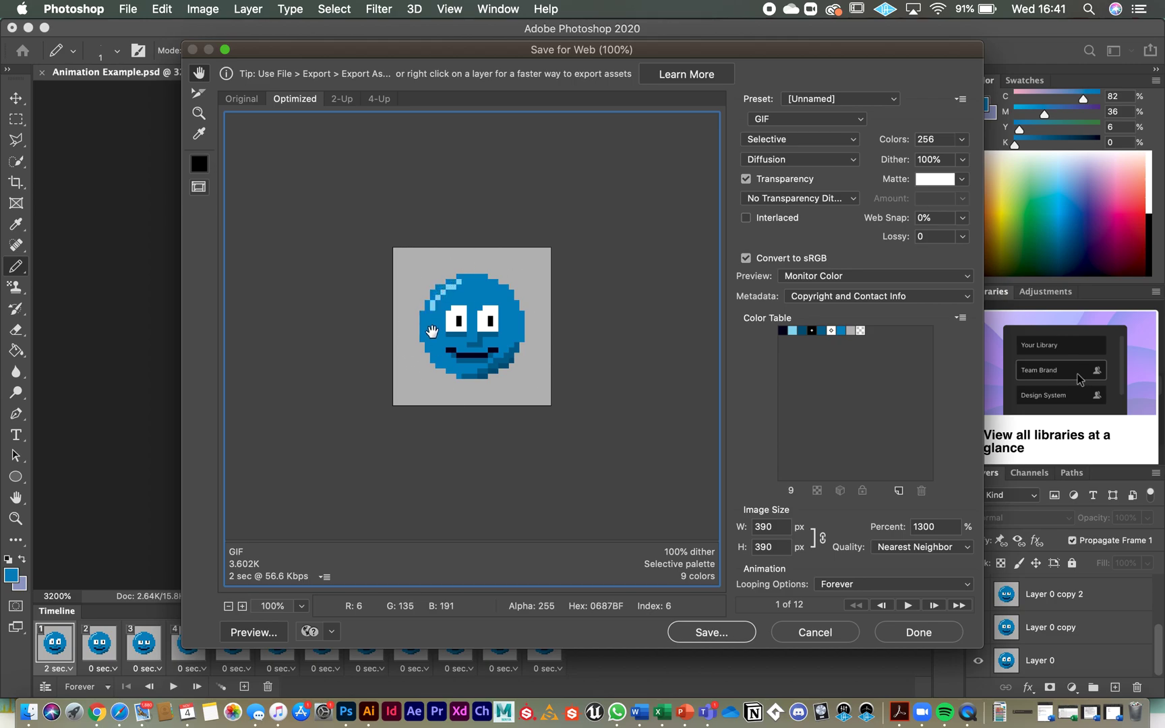
pyautogui.moveTo(554, 365)
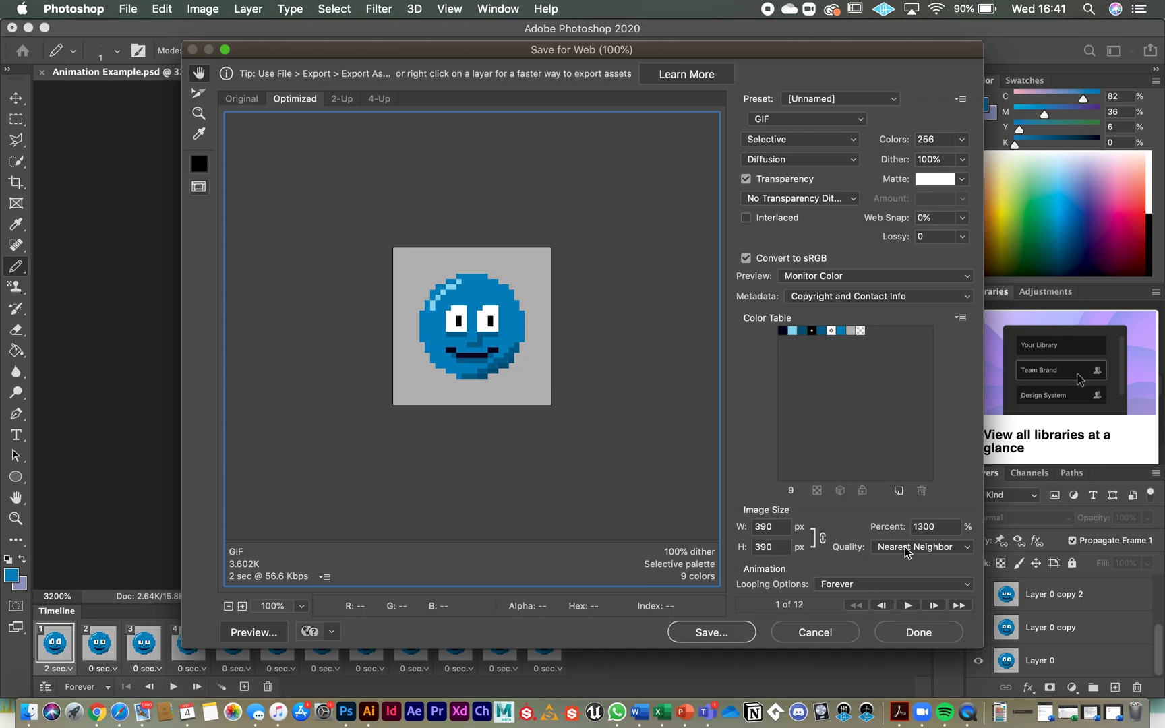
pyautogui.moveTo(921, 548)
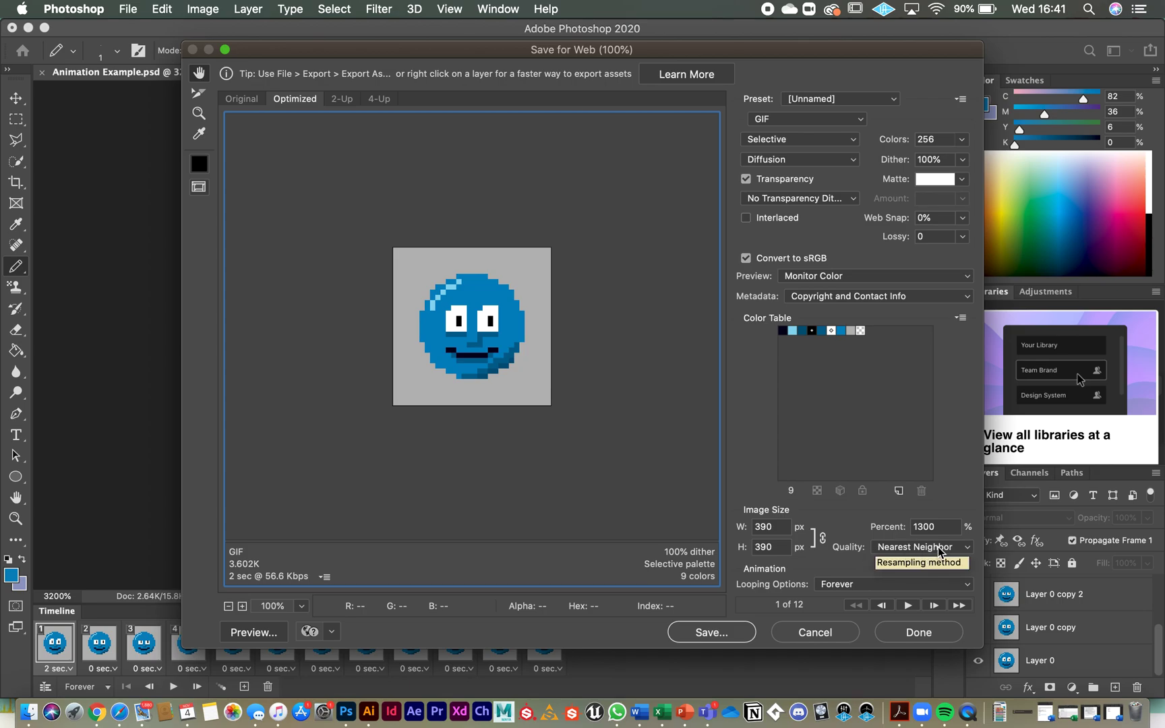
pyautogui.click(921, 547)
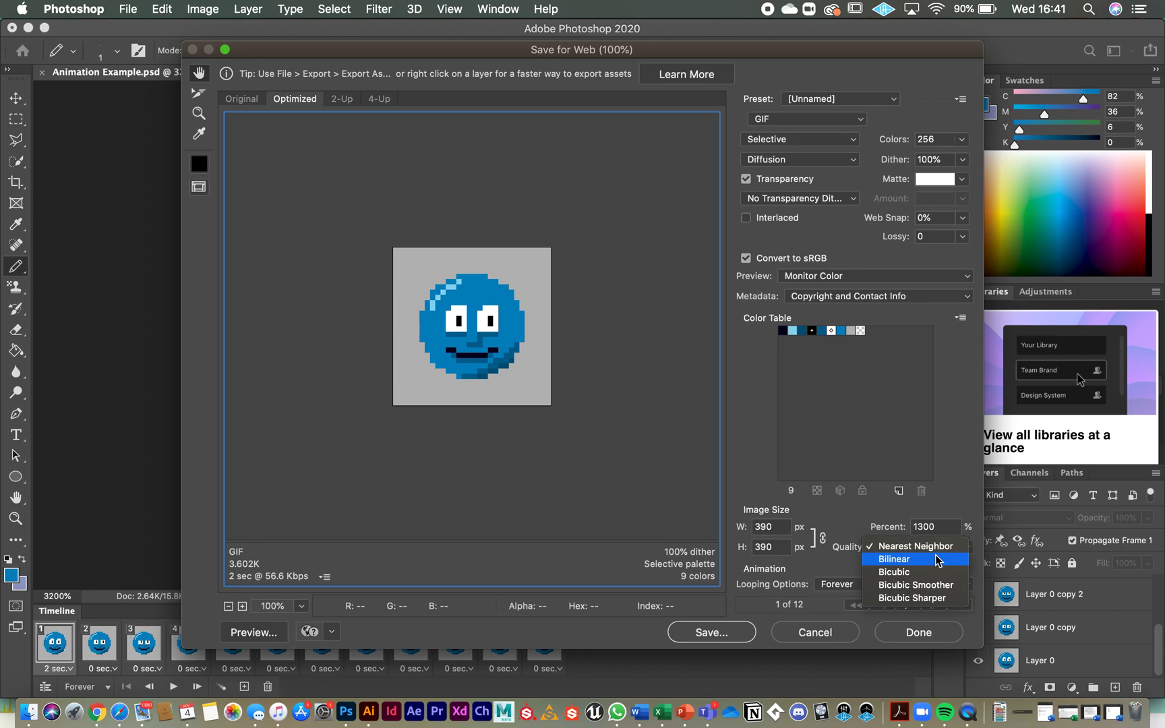
pyautogui.moveTo(939, 564)
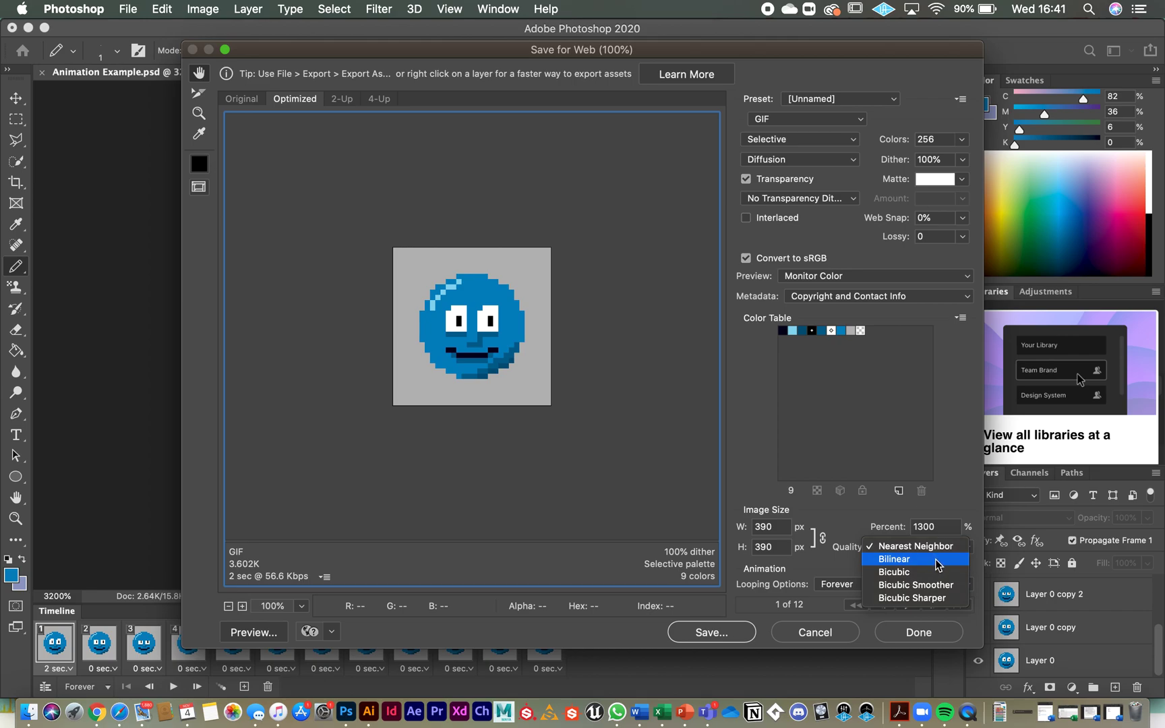
pyautogui.click(913, 545)
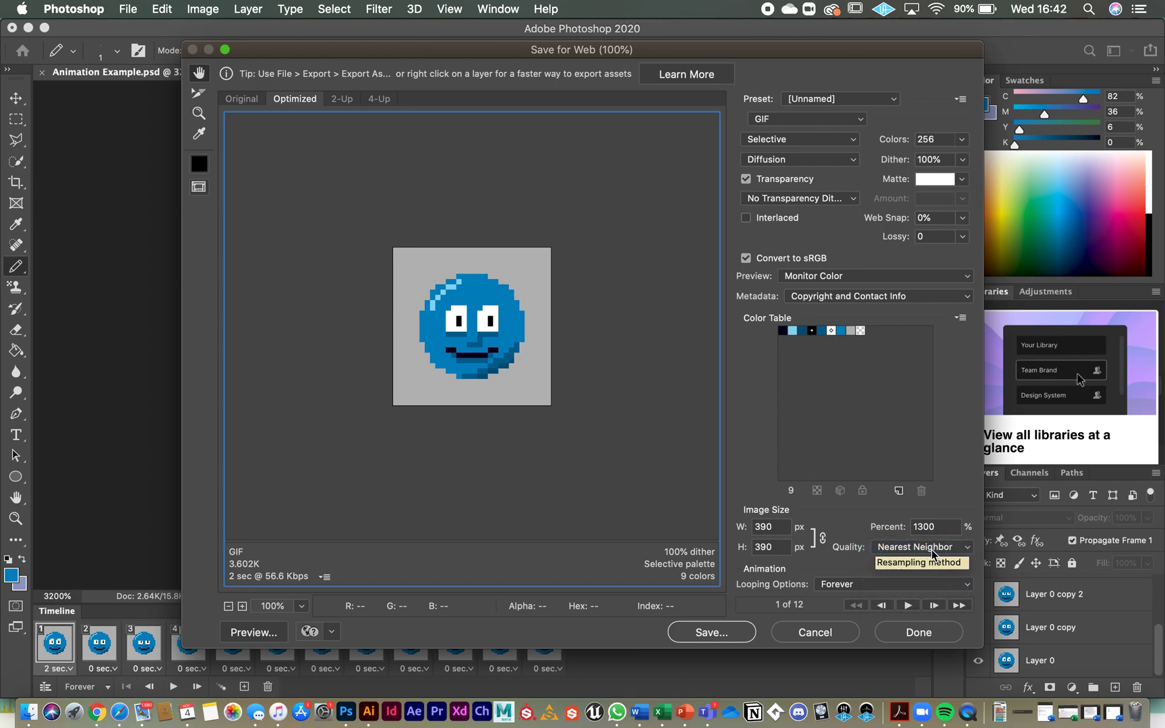
pyautogui.moveTo(496, 329)
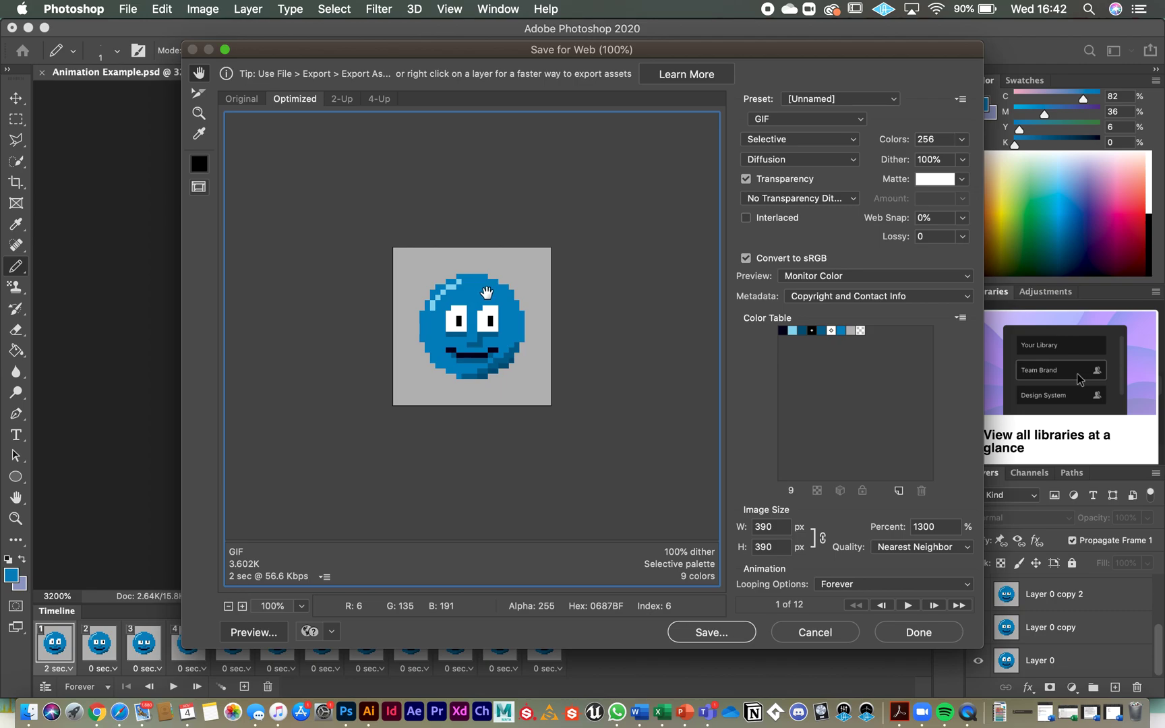
pyautogui.moveTo(684, 580)
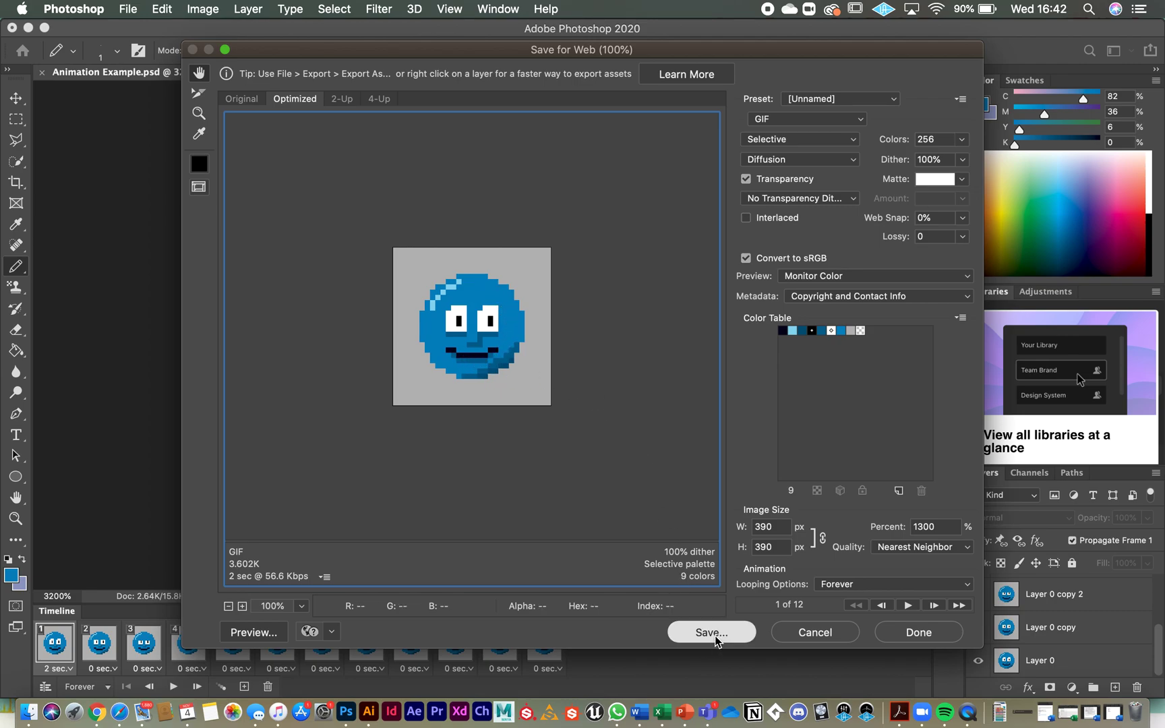
# Step: Save the optimised GIF, naming it 'Animation-Example blueberry.gif'
pyautogui.click(710, 632)
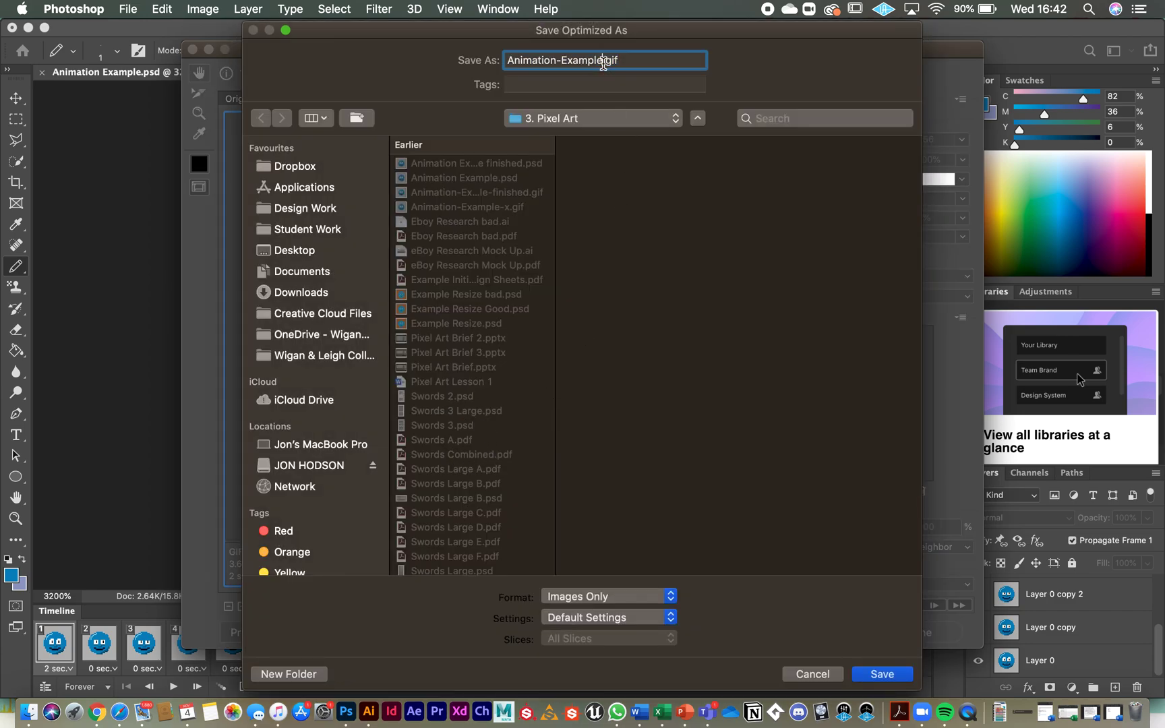
pyautogui.moveTo(595, 84)
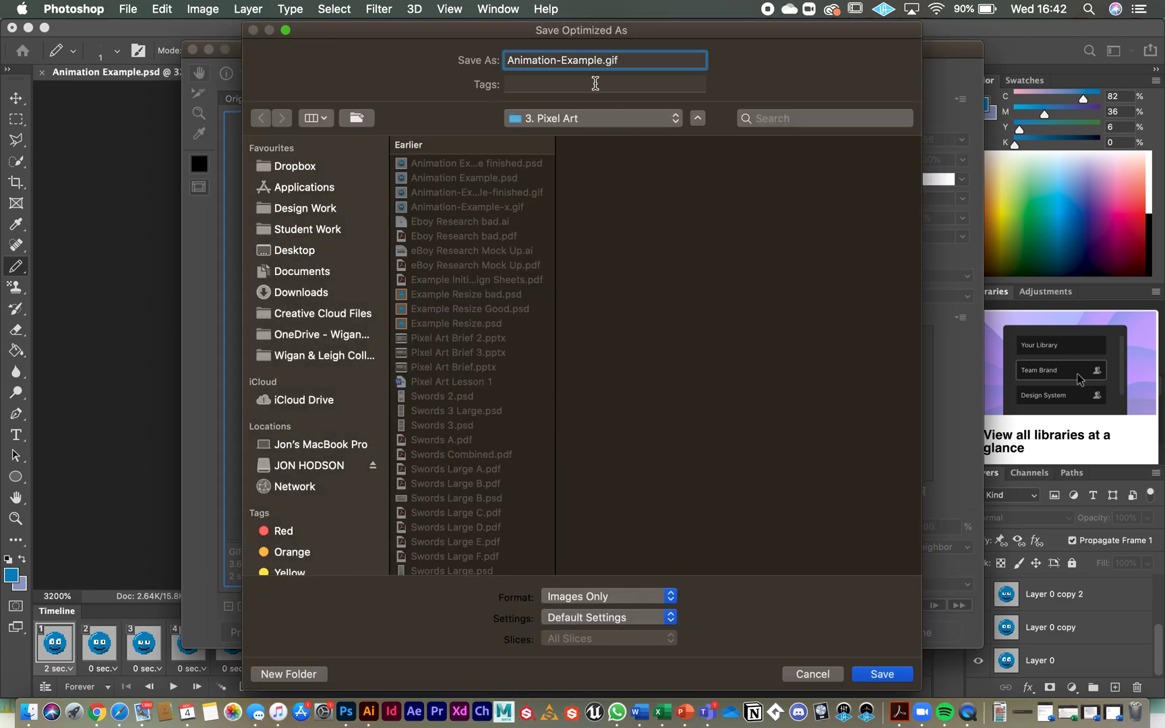
pyautogui.write('b')
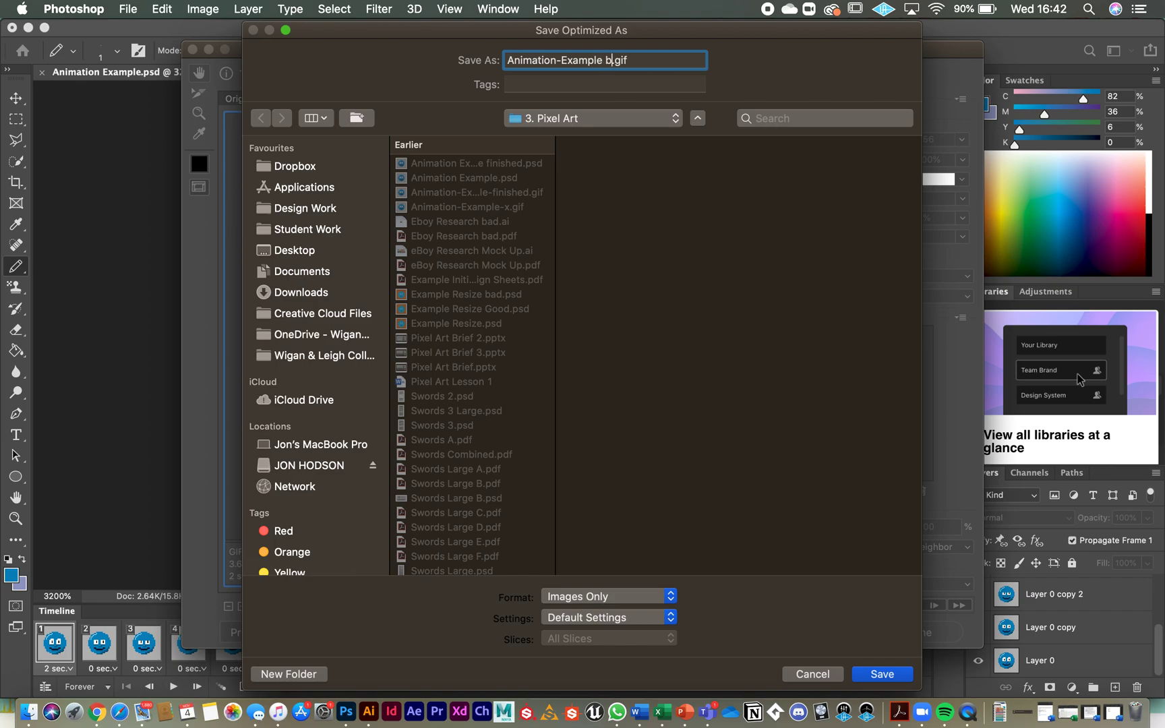
pyautogui.write('lueberry')
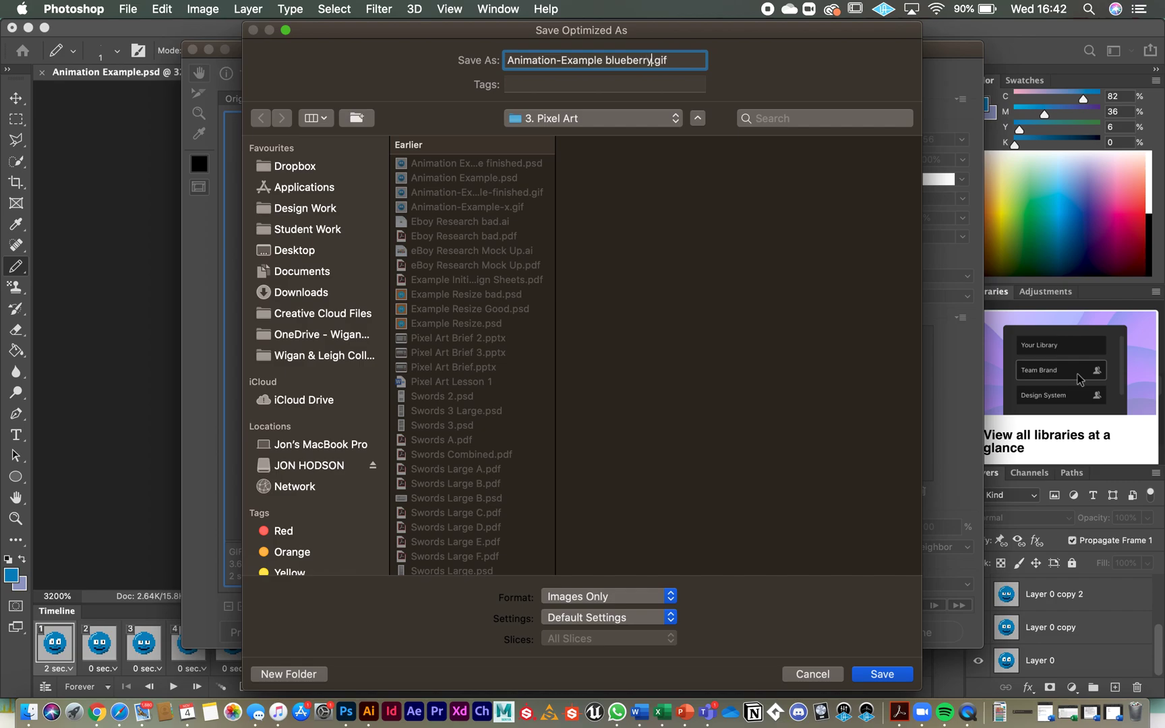
pyautogui.moveTo(833, 612)
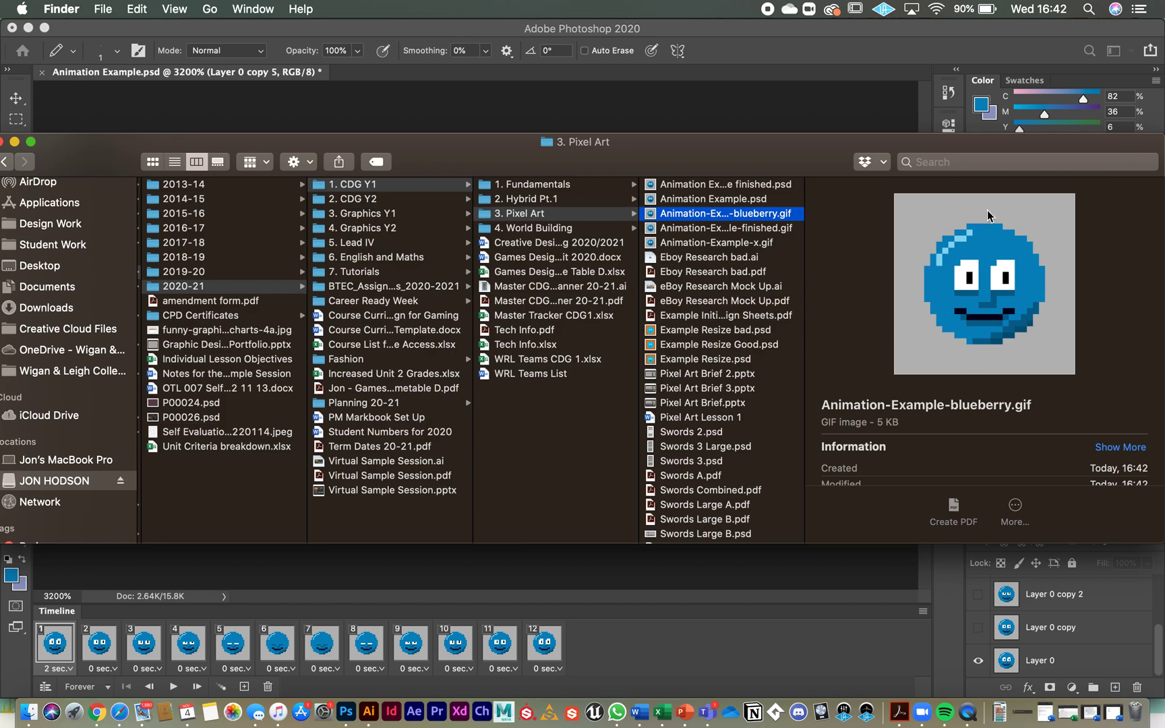
pyautogui.moveTo(996, 280)
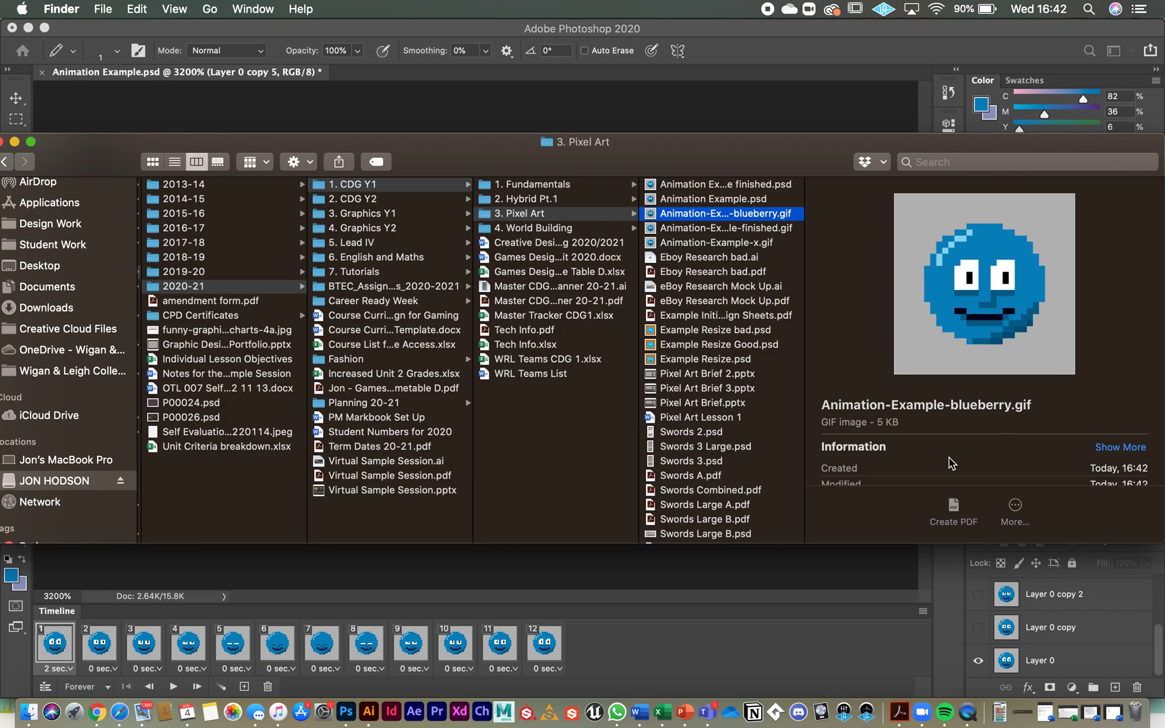
pyautogui.moveTo(623, 571)
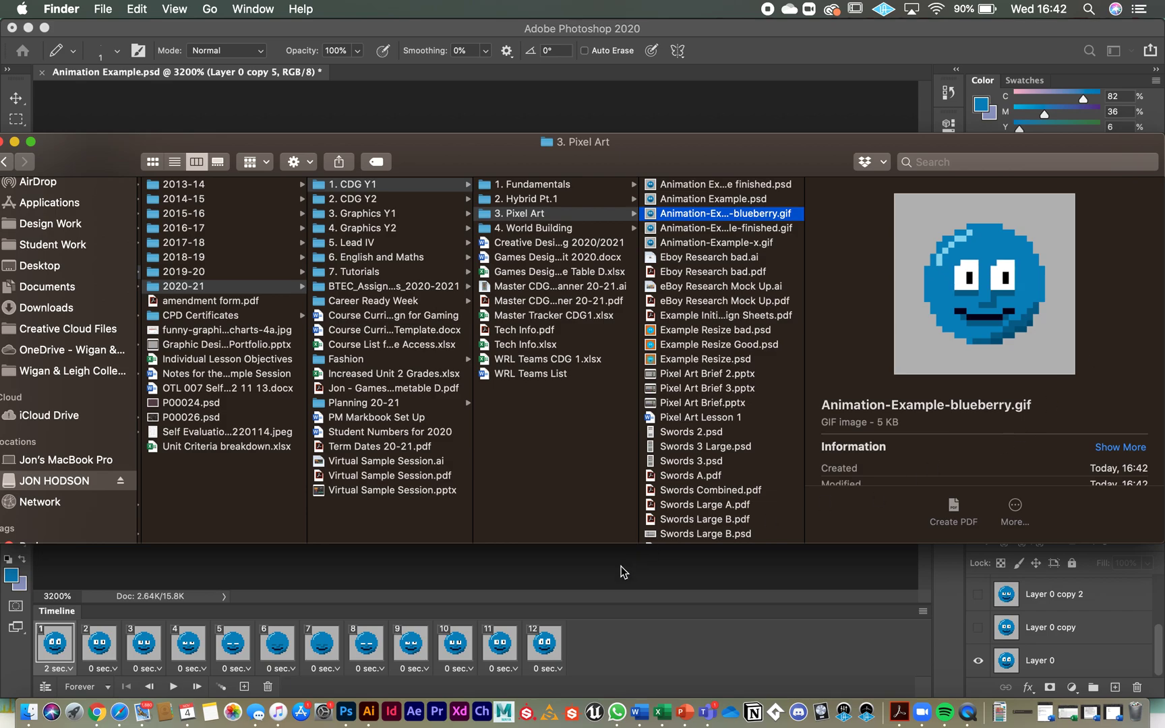